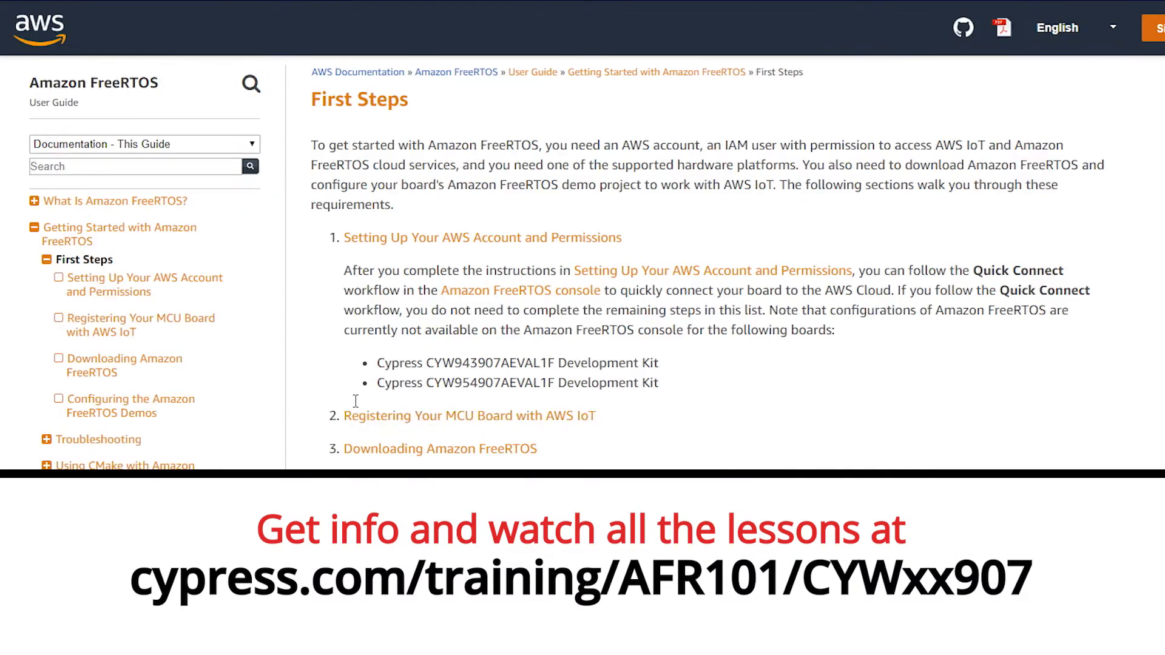
pyautogui.moveTo(405, 424)
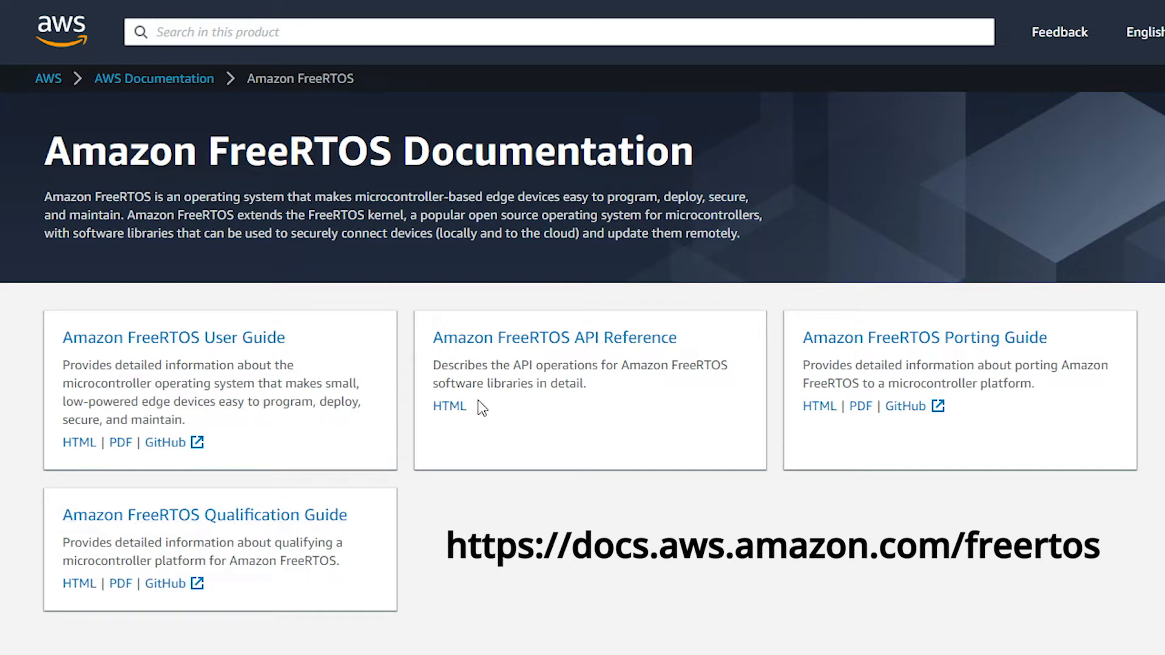
# - Navigate the User Guide HTML through Getting Started and board-specific guides to the Cypress CYW943907AEVAL1F kit tutorial
pyautogui.click(79, 442)
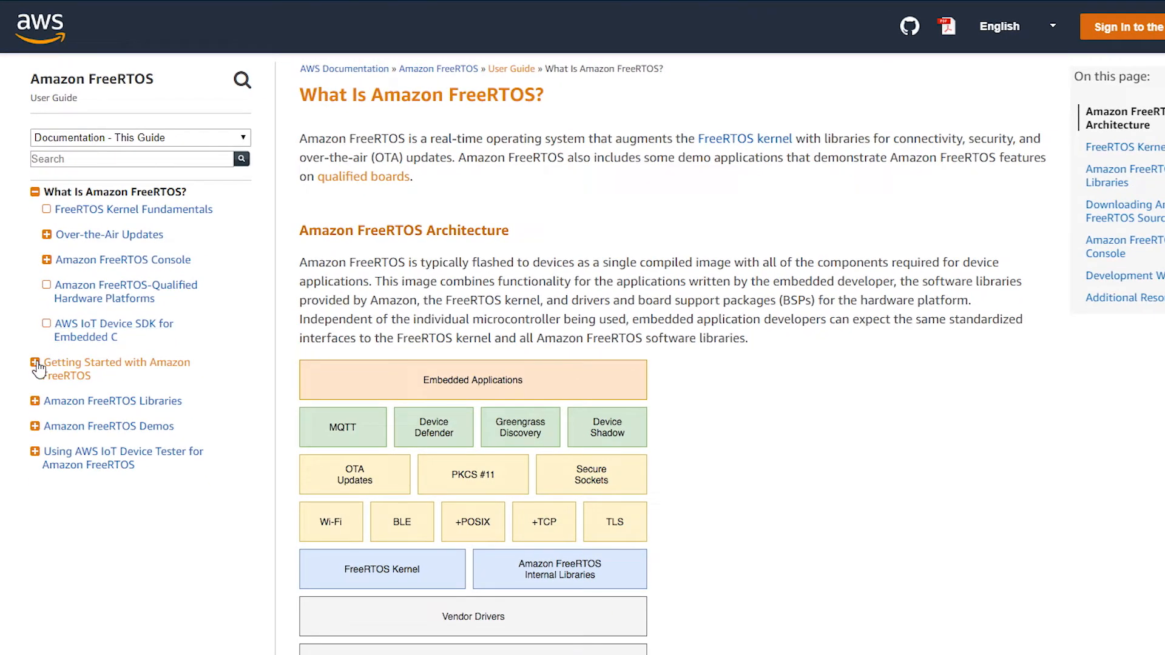
pyautogui.click(35, 363)
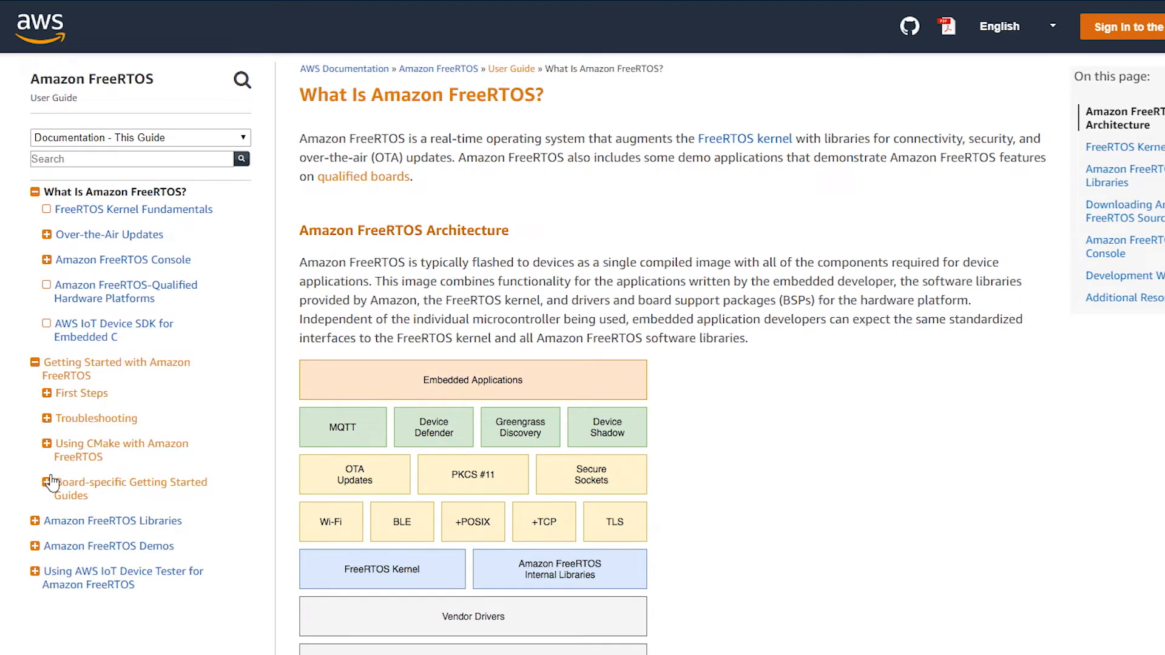
pyautogui.click(45, 482)
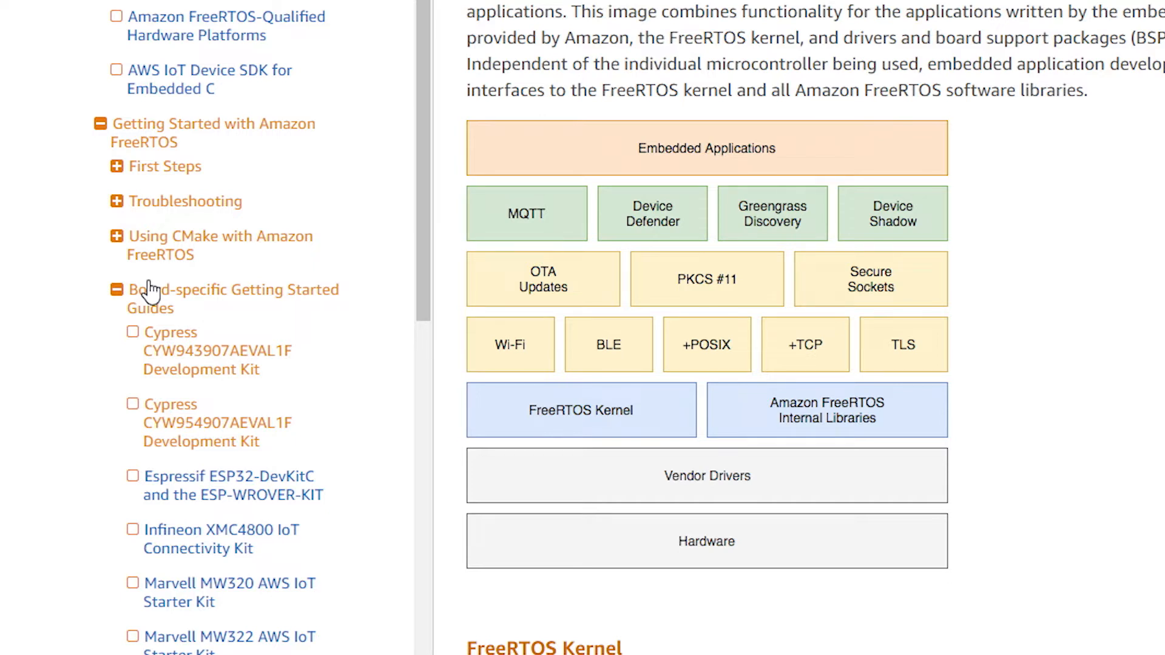
pyautogui.moveTo(218, 351)
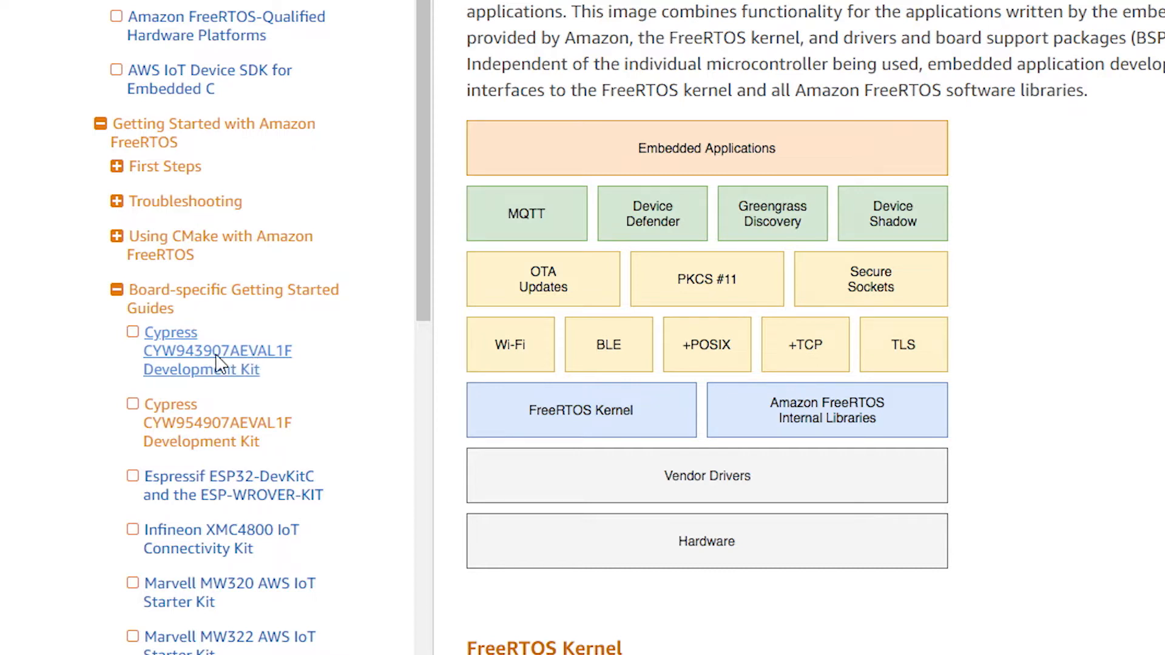
pyautogui.moveTo(210, 361)
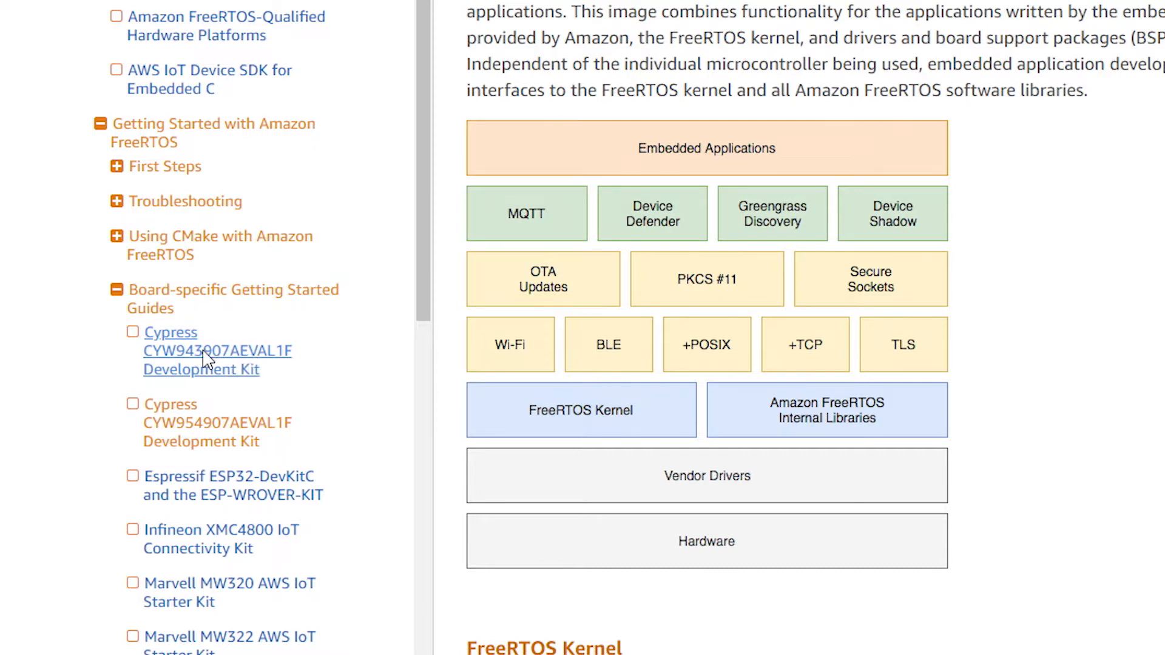
pyautogui.click(218, 350)
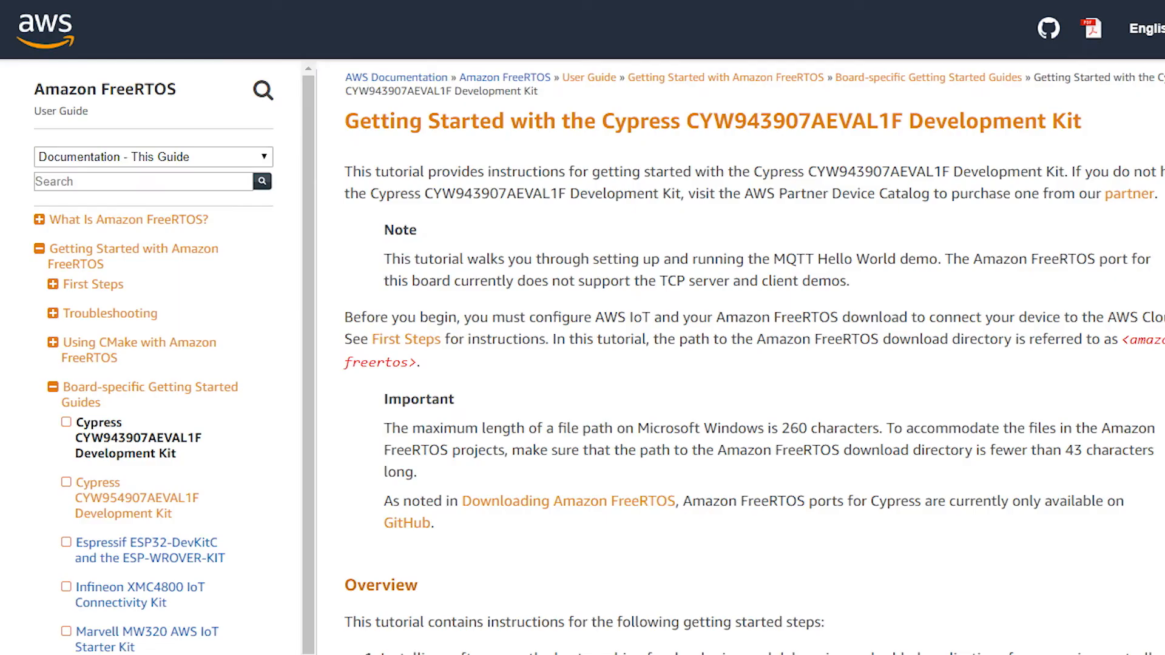
pyautogui.moveTo(405, 339)
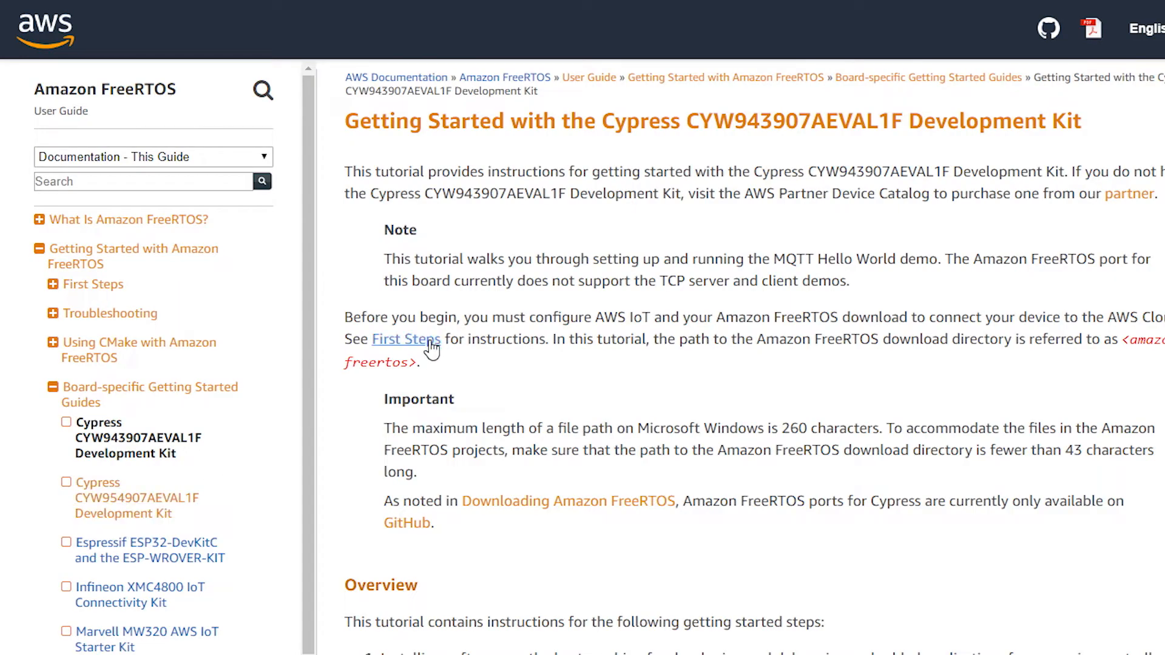
# - Follow the First Steps prerequisites link from the Cypress kit guide
pyautogui.click(405, 339)
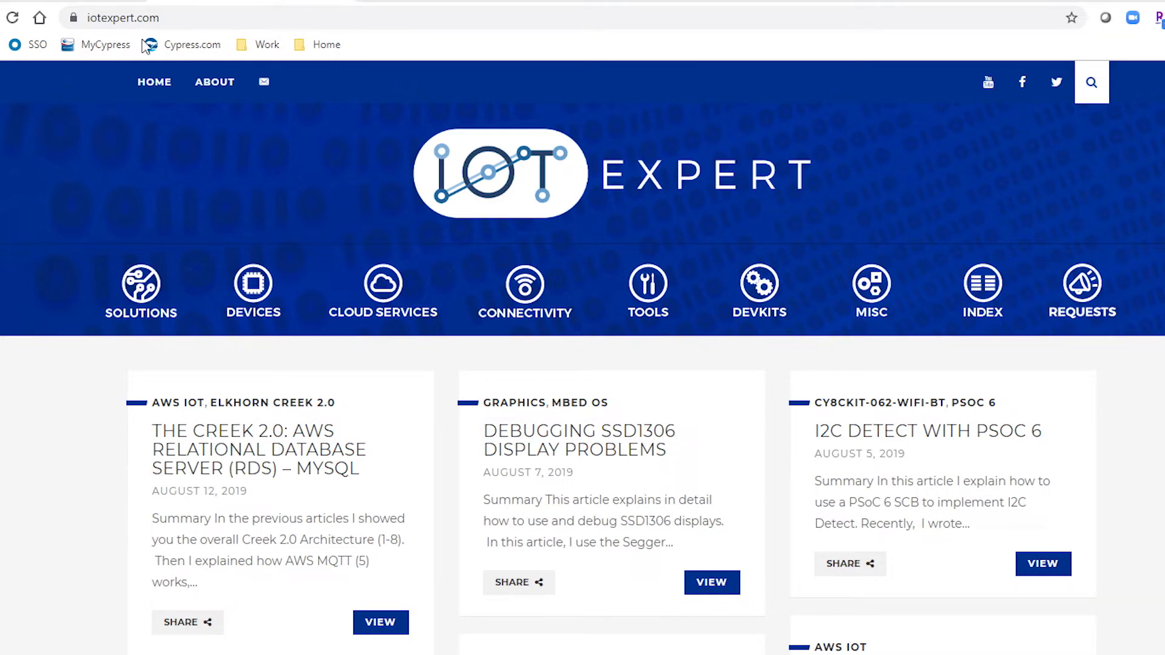
# - Skim the iotexpert.com recent article list and return to the Amazon FreeRTOS First Steps page
pyautogui.click(123, 18)
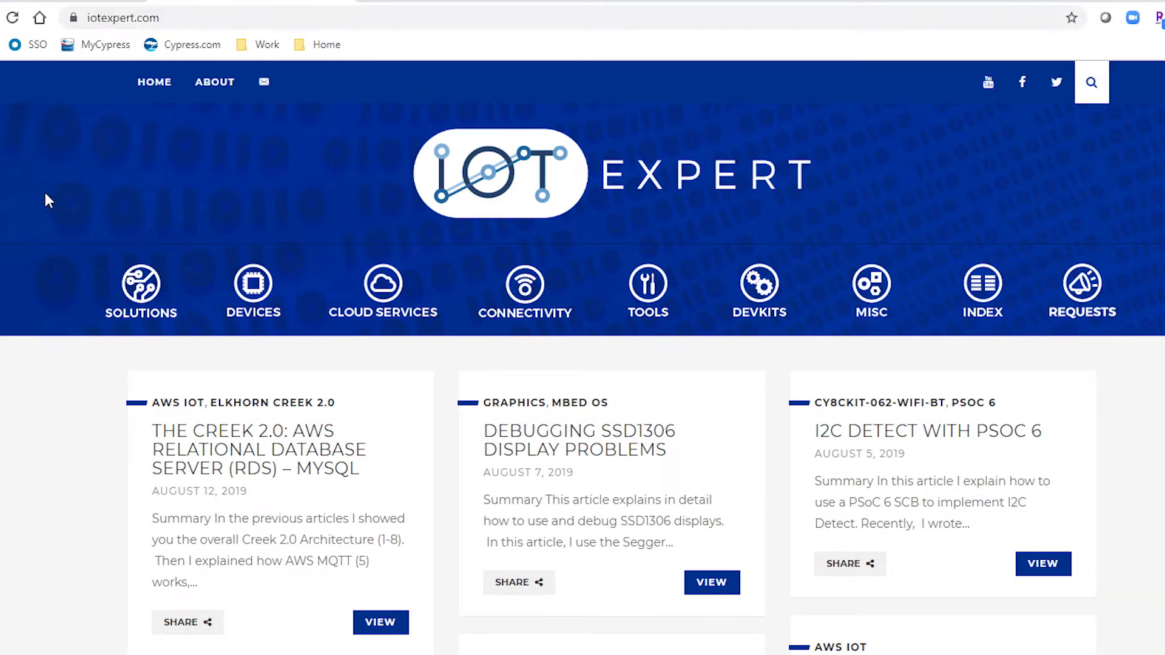
pyautogui.scroll(-3)
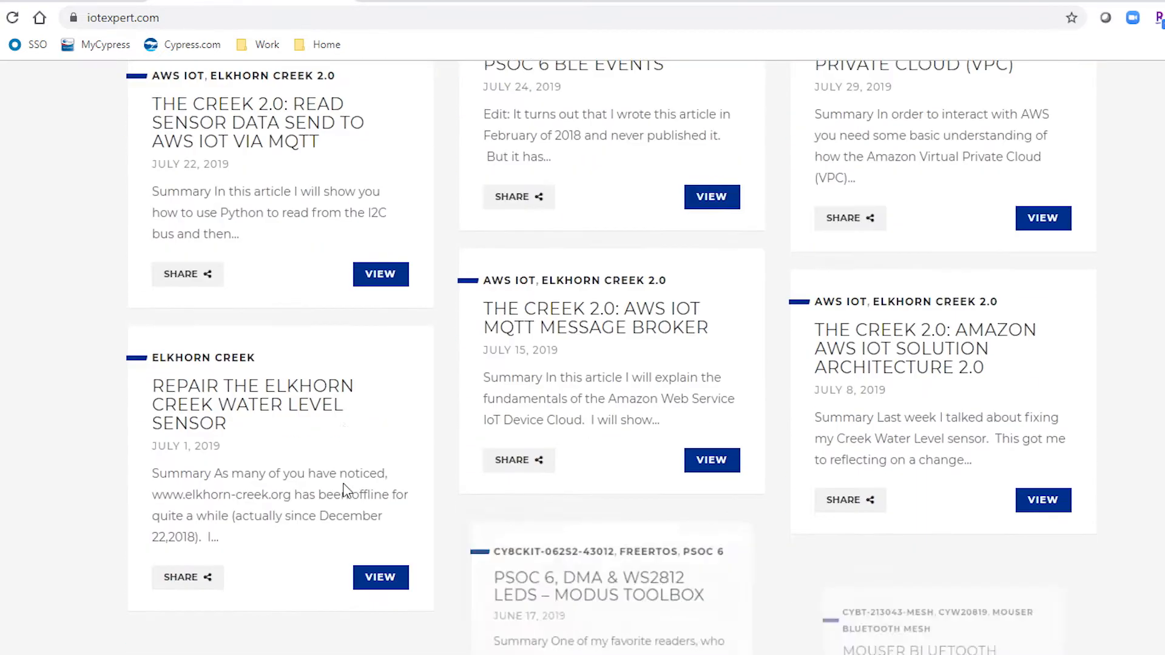
pyautogui.scroll(3)
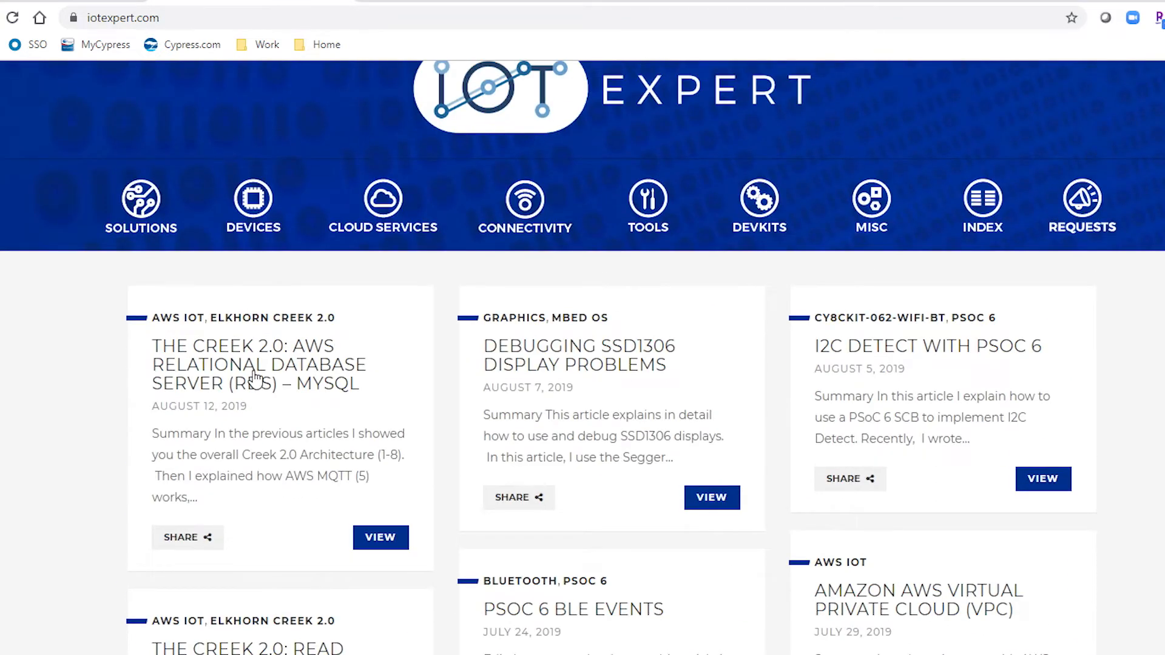
pyautogui.click(255, 364)
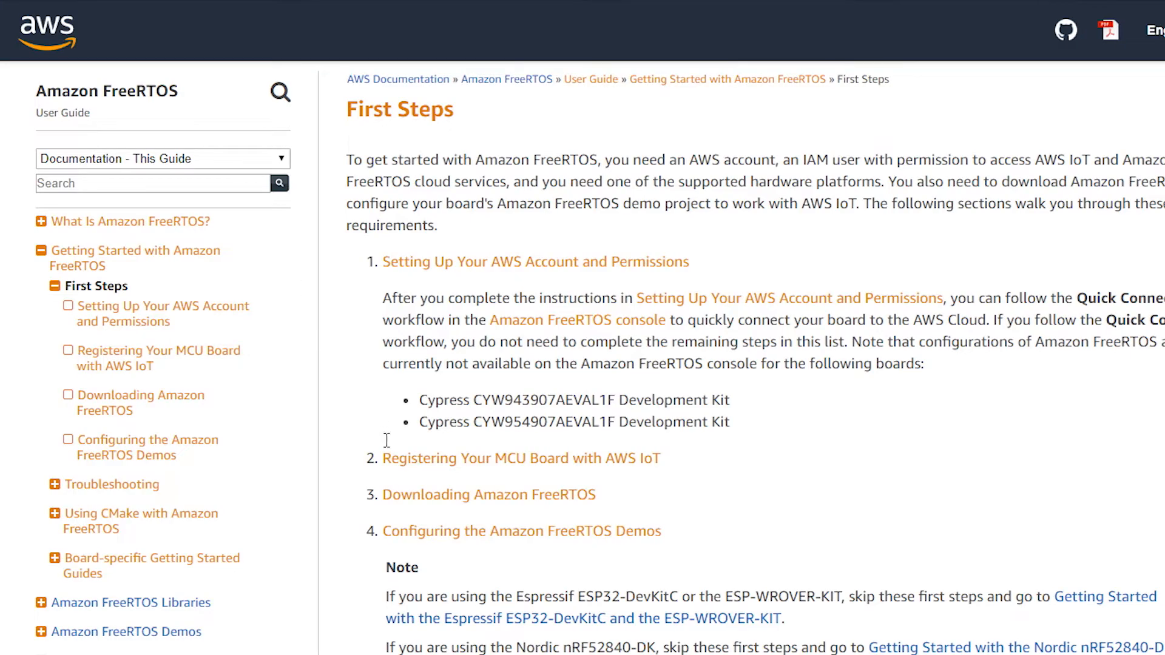
pyautogui.moveTo(450, 459)
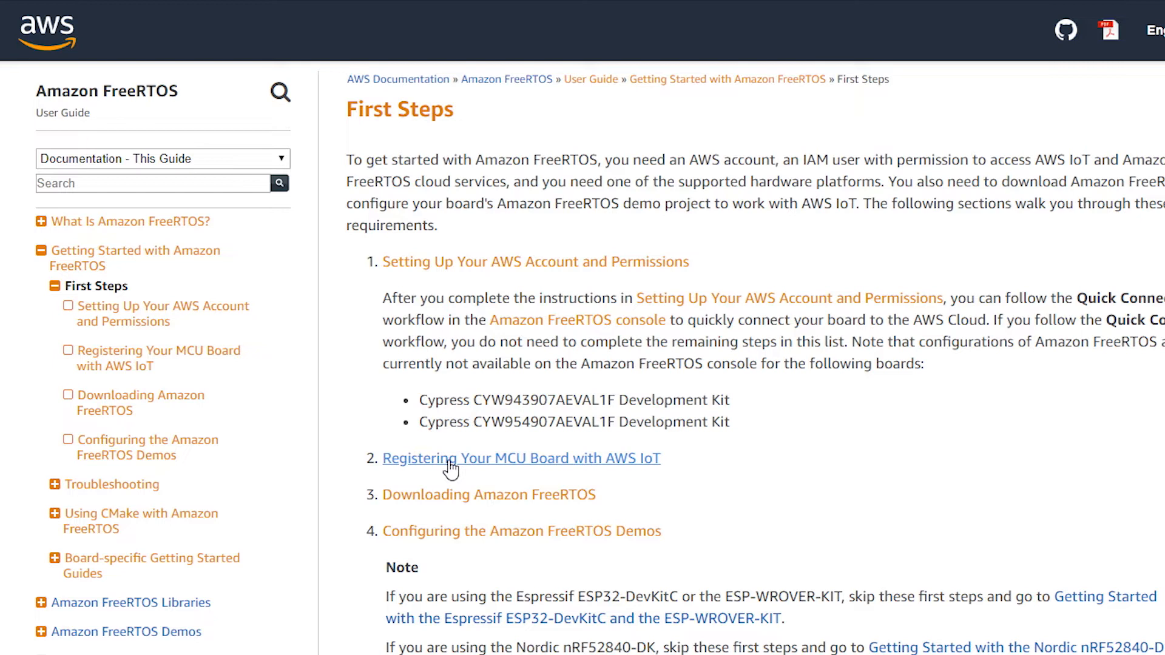
pyautogui.click(522, 457)
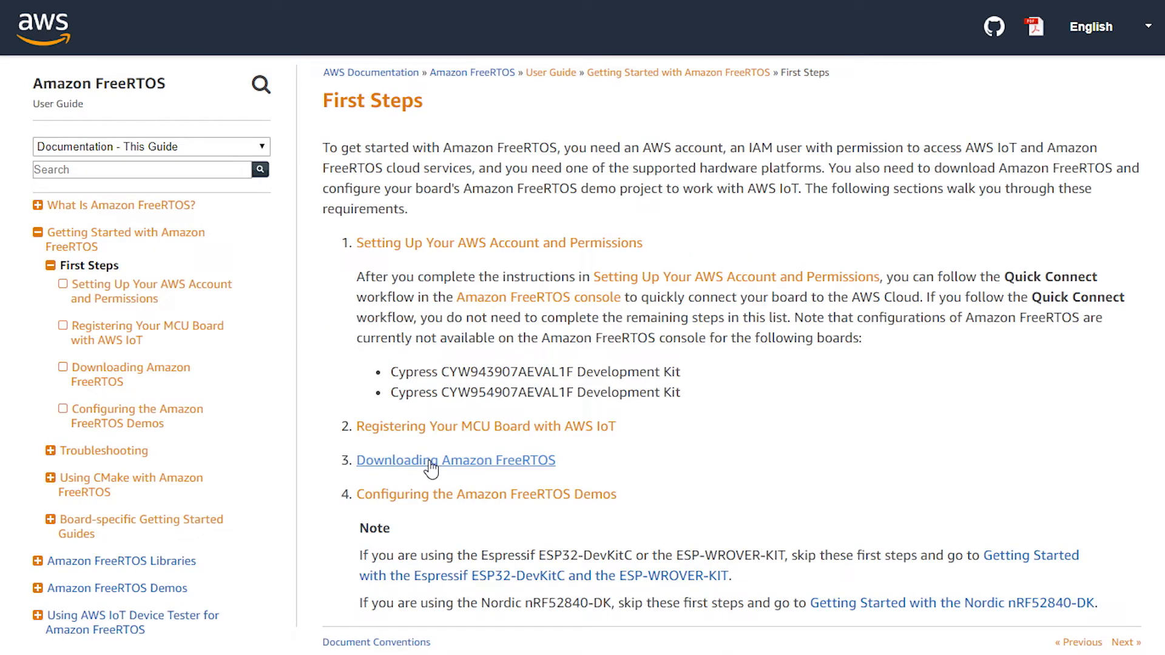
# - Review Downloading Amazon FreeRTOS and Configuring the Demos pages, then return to the Cypress kit guide
pyautogui.click(455, 460)
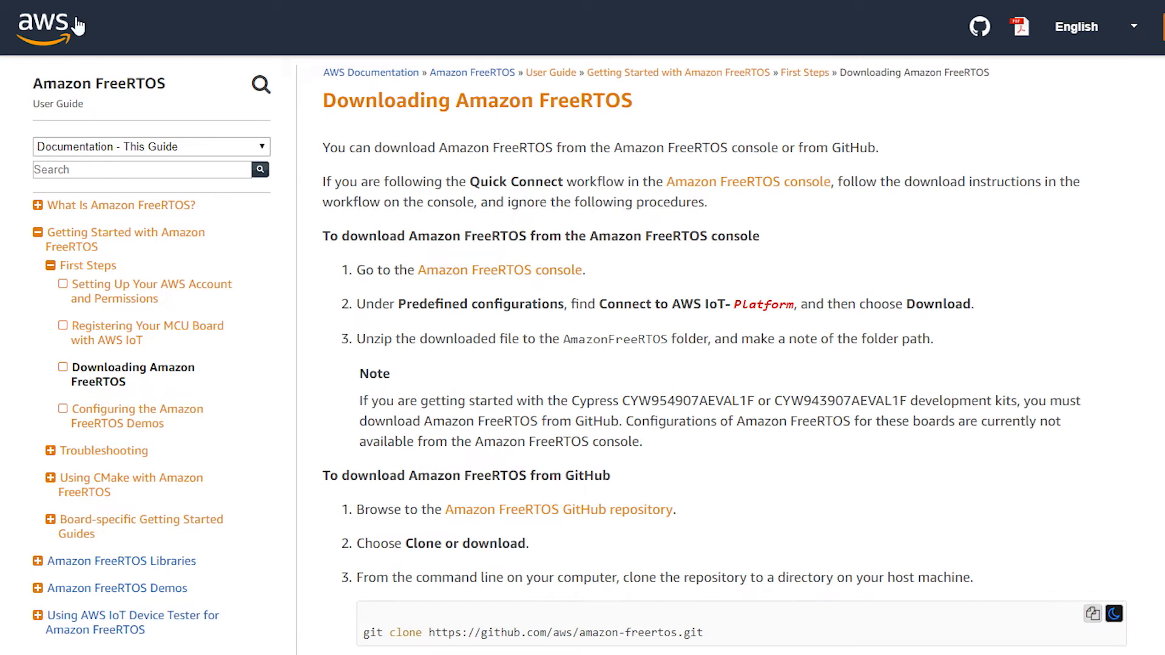
pyautogui.click(88, 266)
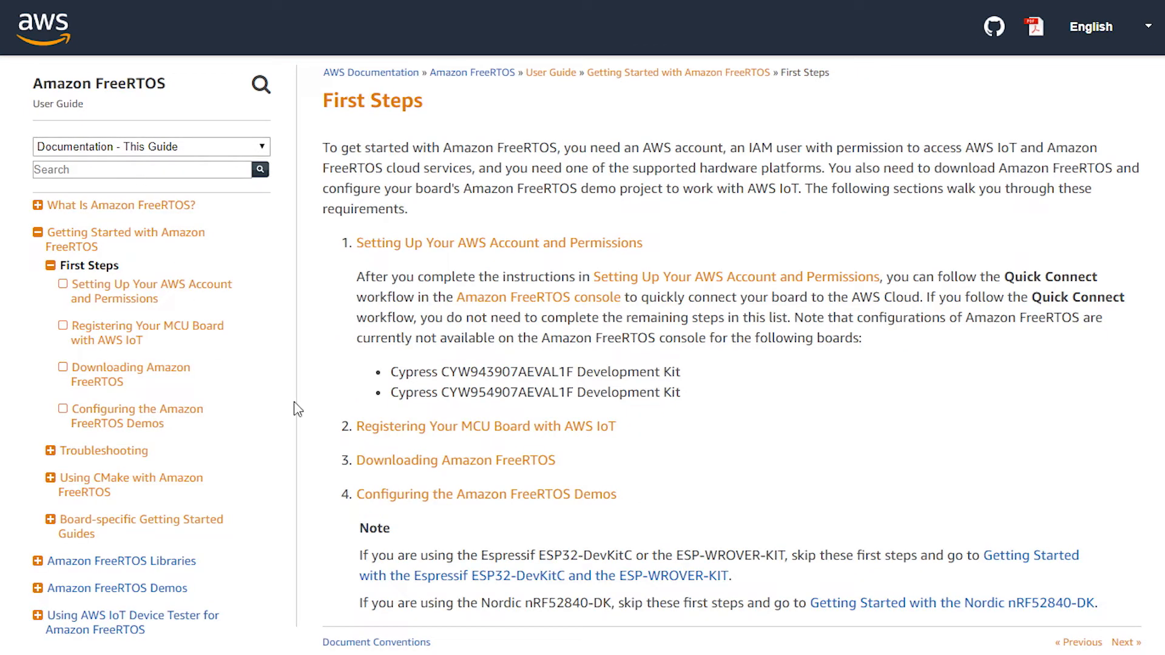
pyautogui.moveTo(473, 494)
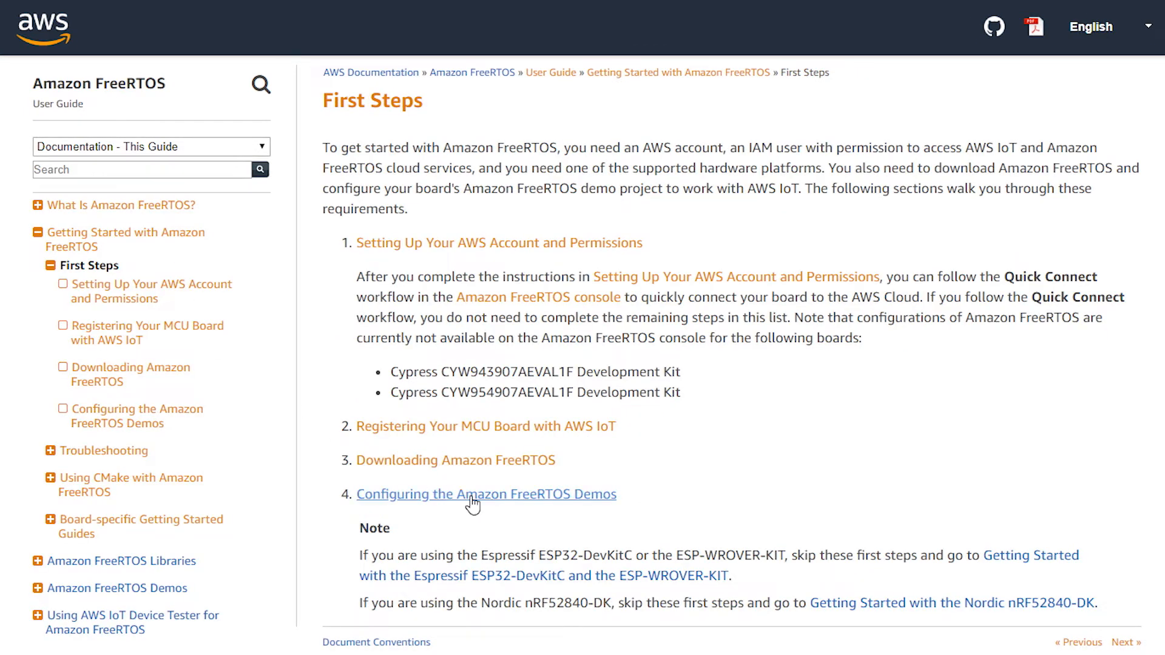
pyautogui.click(485, 494)
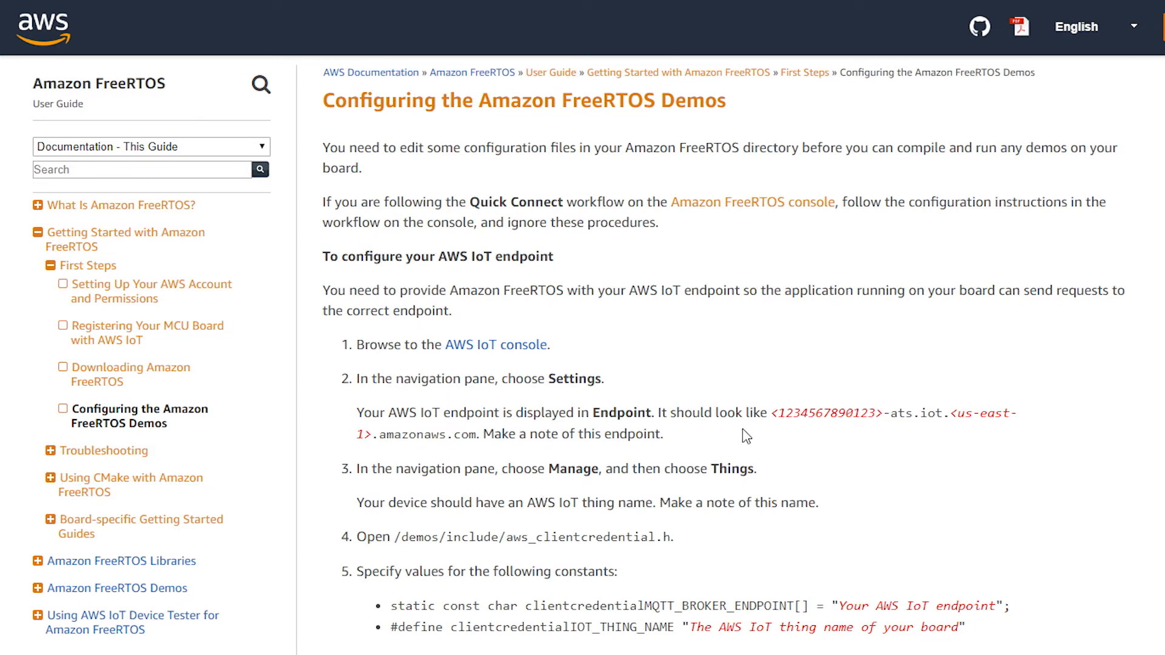
pyautogui.moveTo(1161, 459)
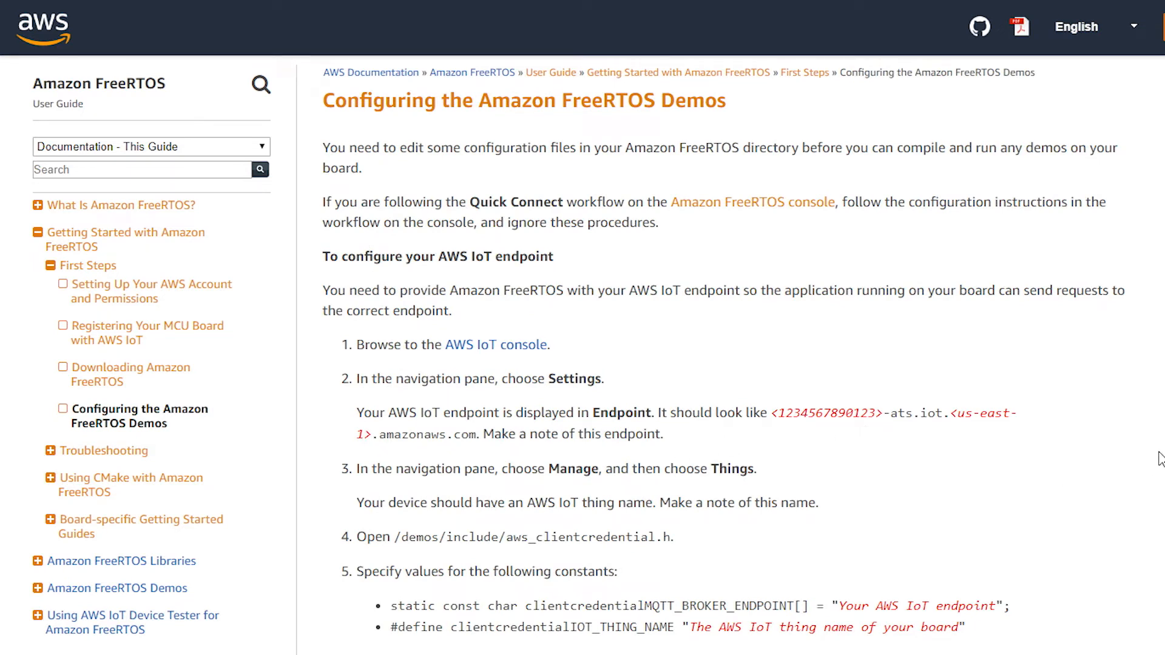
pyautogui.scroll(-3)
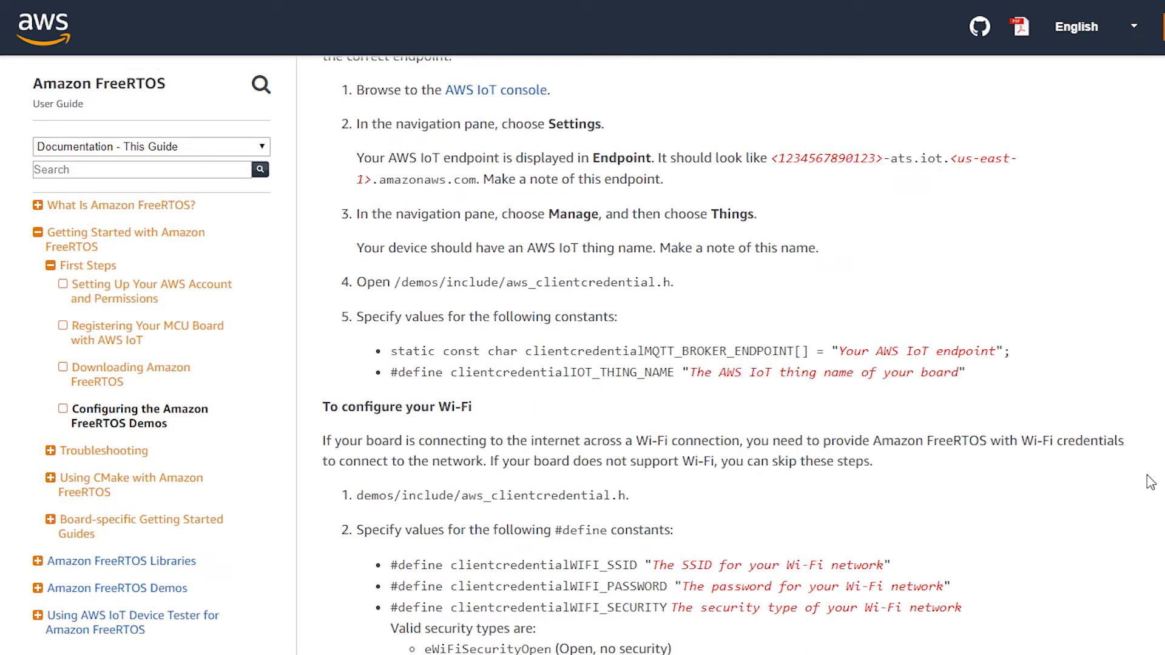
pyautogui.scroll(-3)
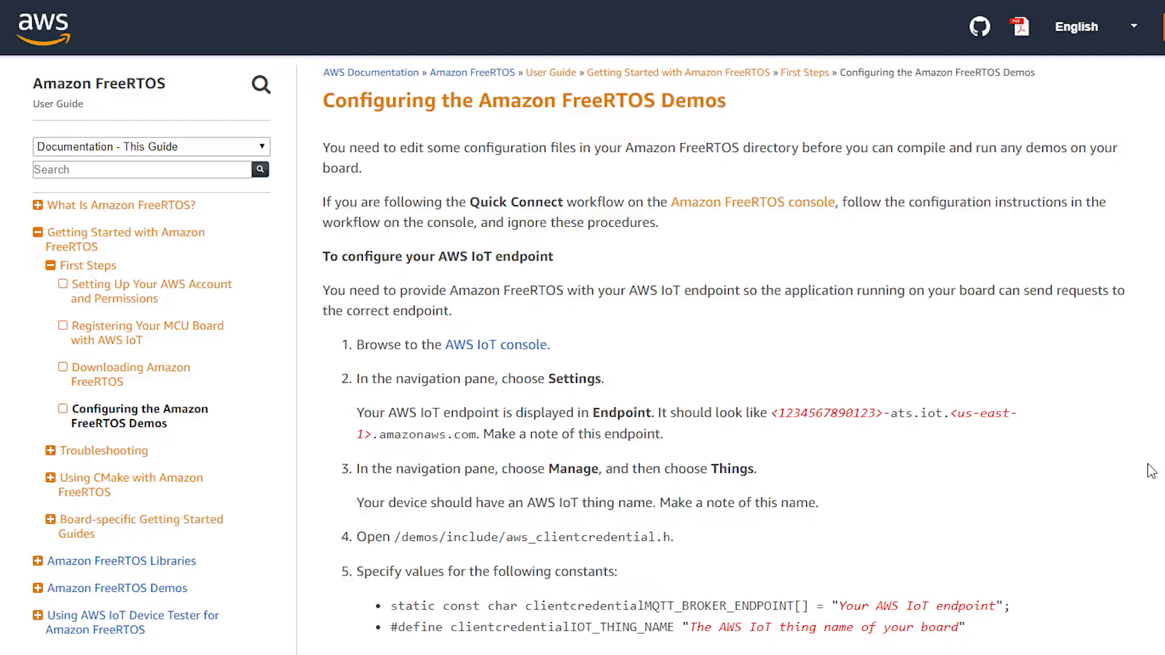
pyautogui.click(138, 518)
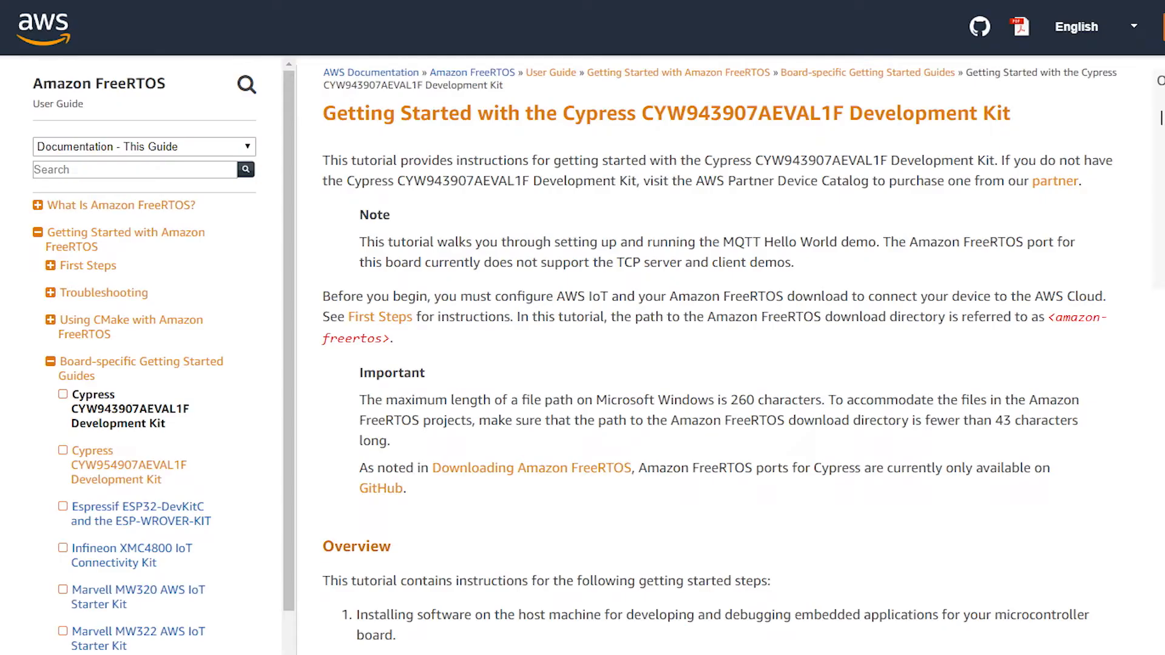
pyautogui.scroll(-3)
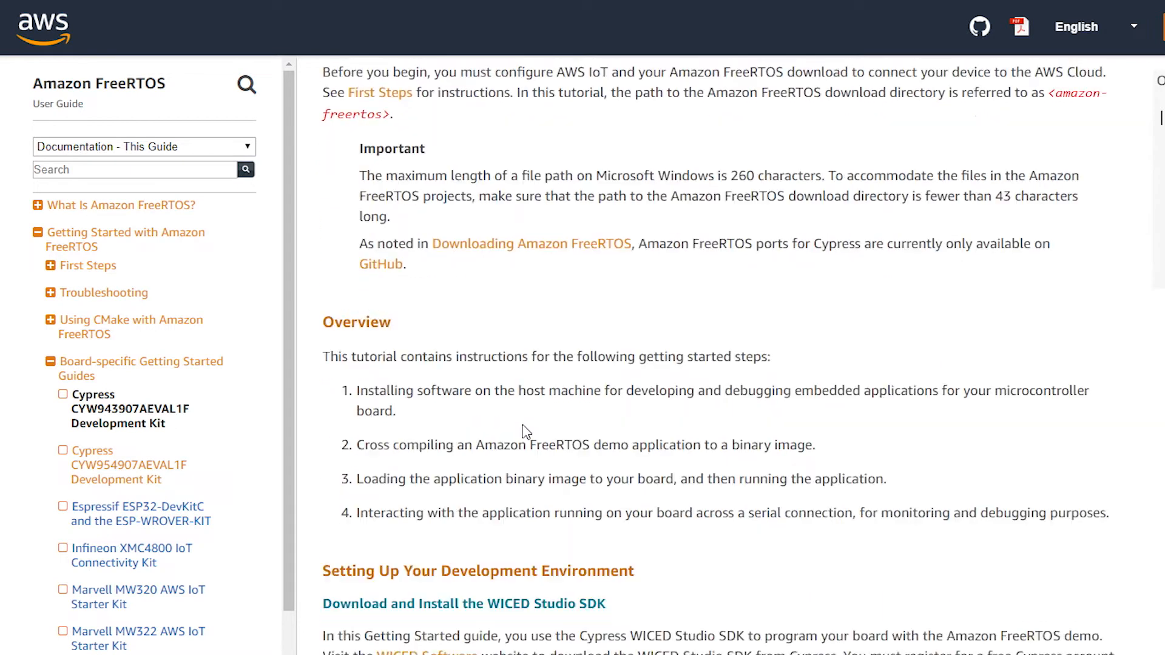
pyautogui.scroll(-3)
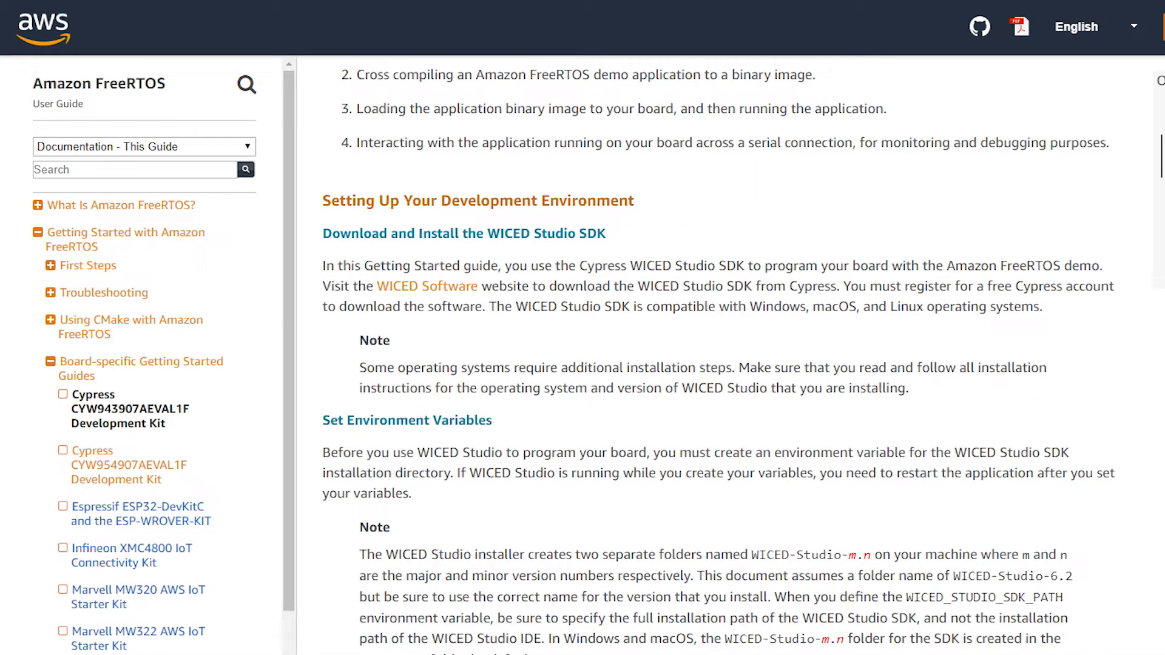
pyautogui.moveTo(556, 432)
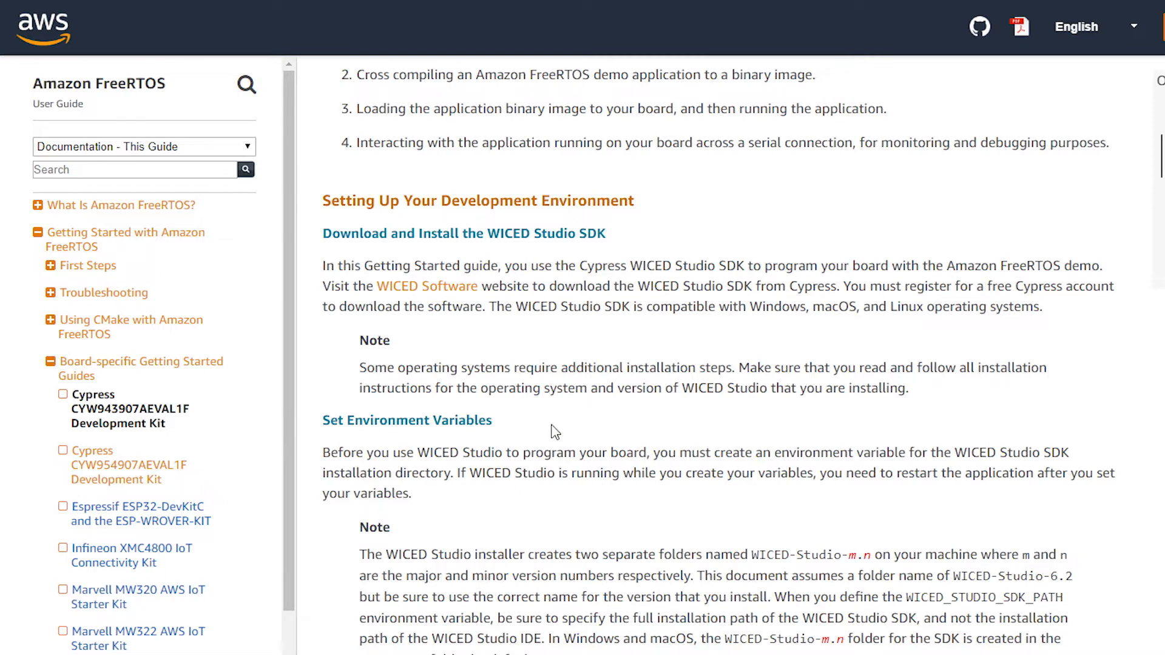
pyautogui.scroll(-3)
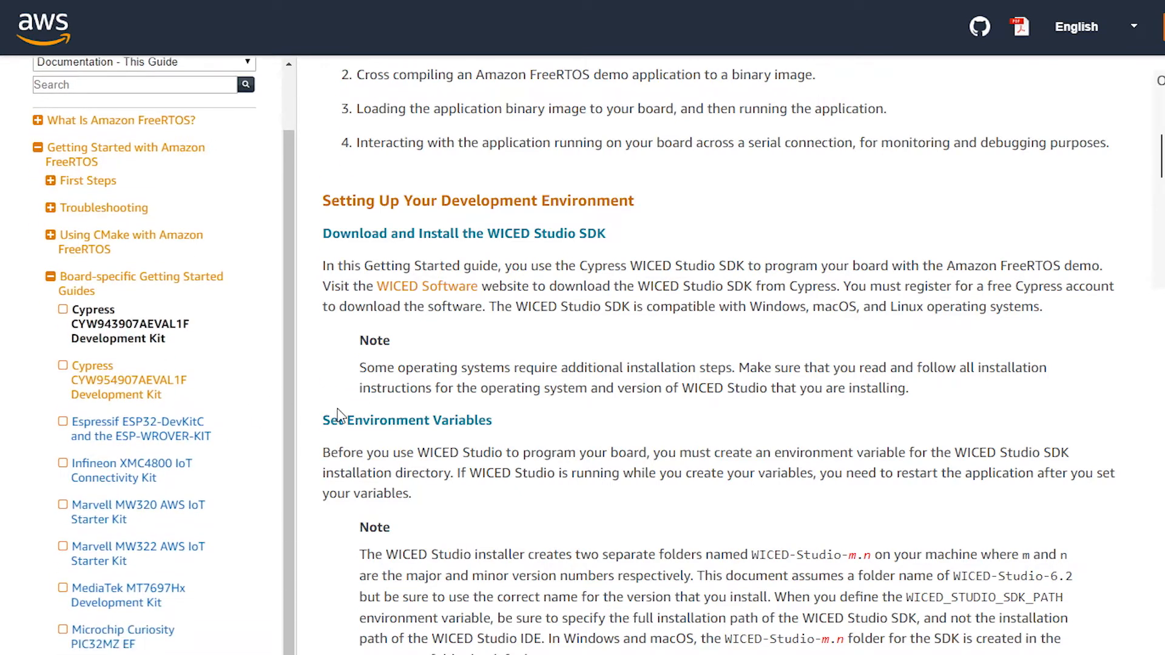
pyautogui.scroll(-3)
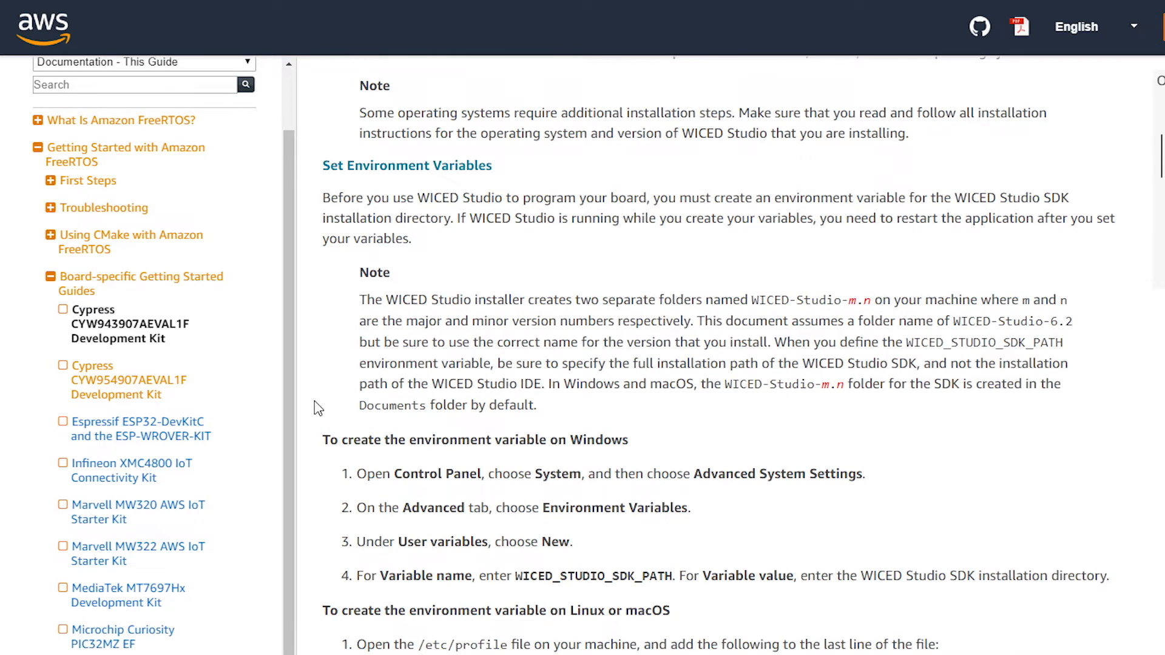
pyautogui.scroll(-3)
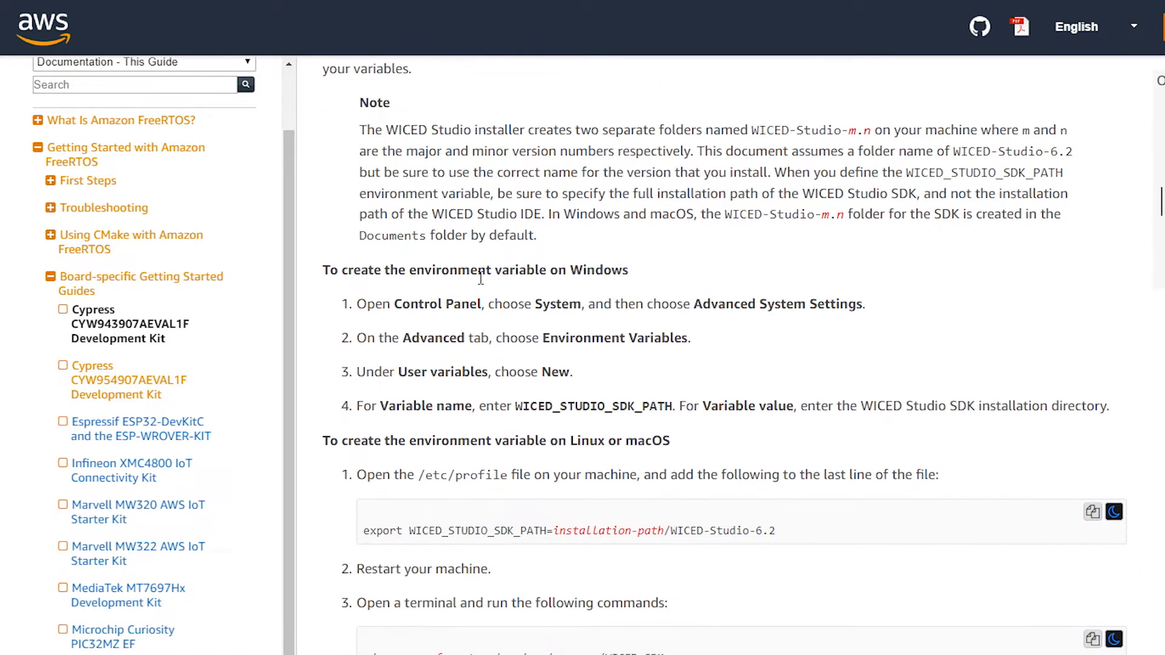
pyautogui.moveTo(615, 461)
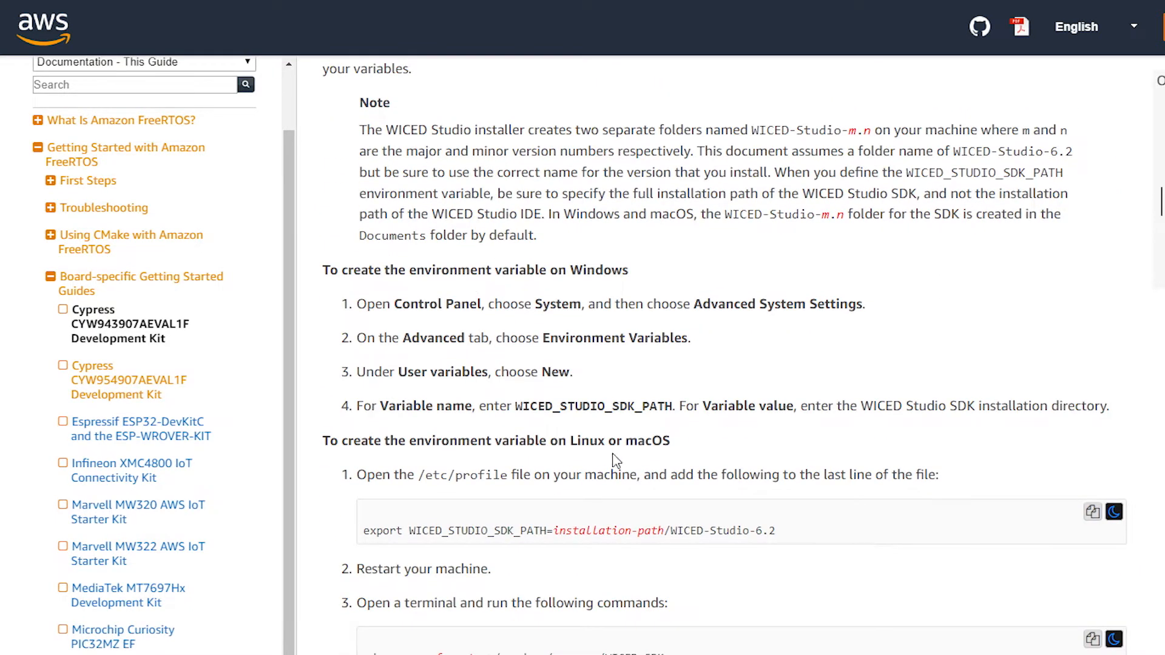
pyautogui.scroll(-3)
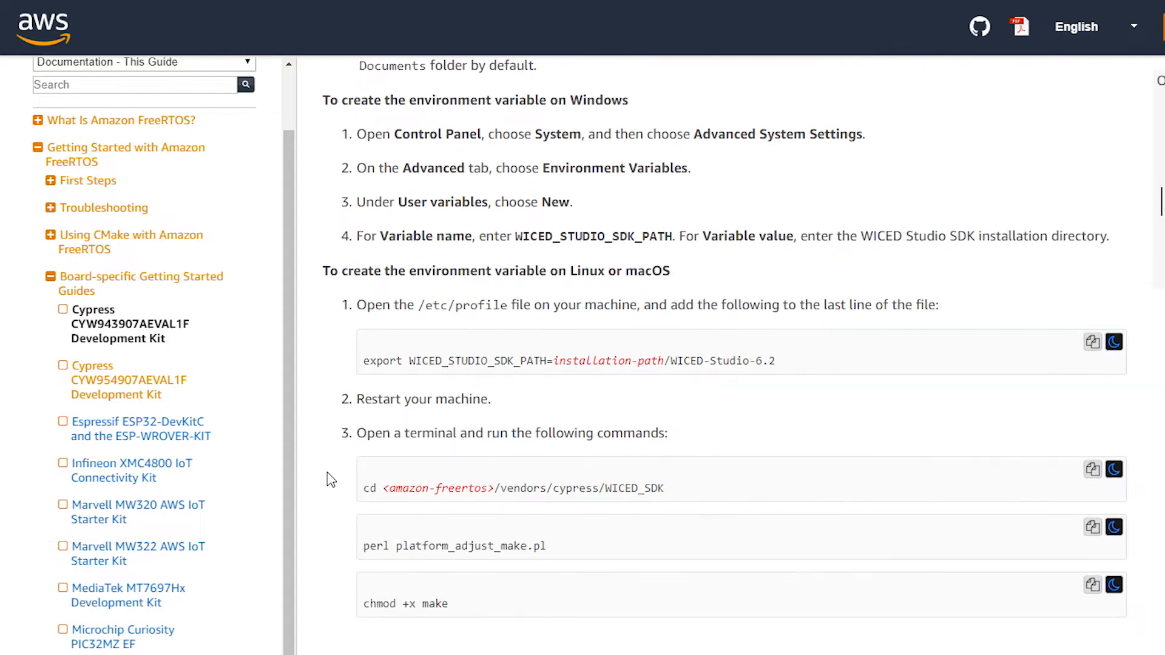
pyautogui.scroll(-3)
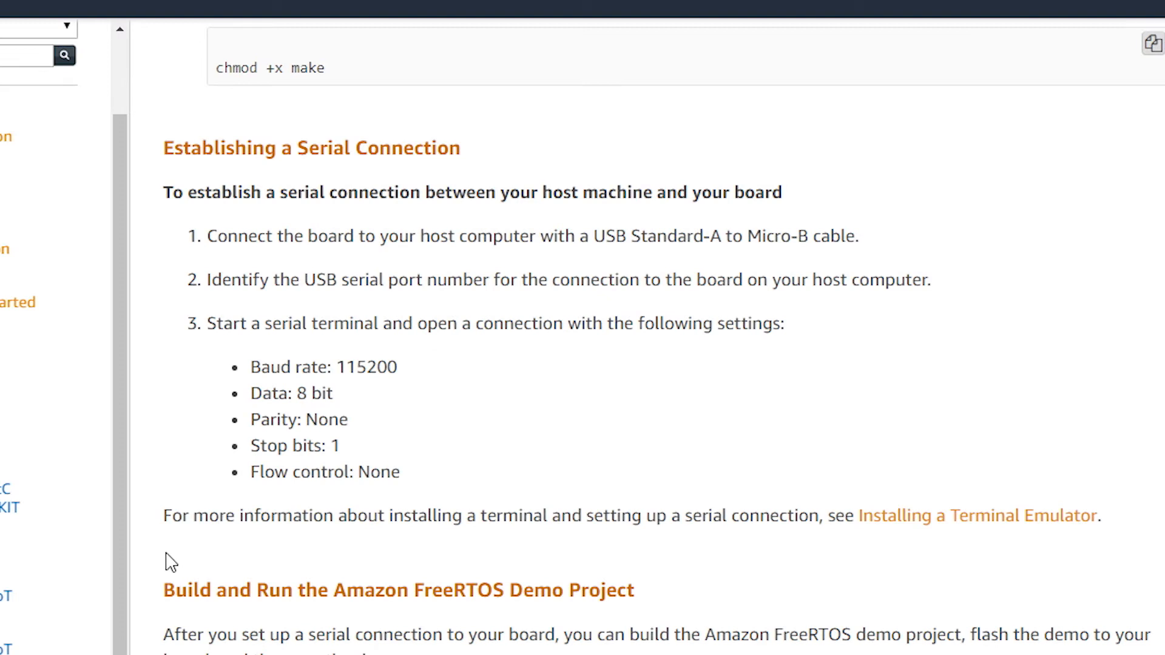
pyautogui.moveTo(153, 552)
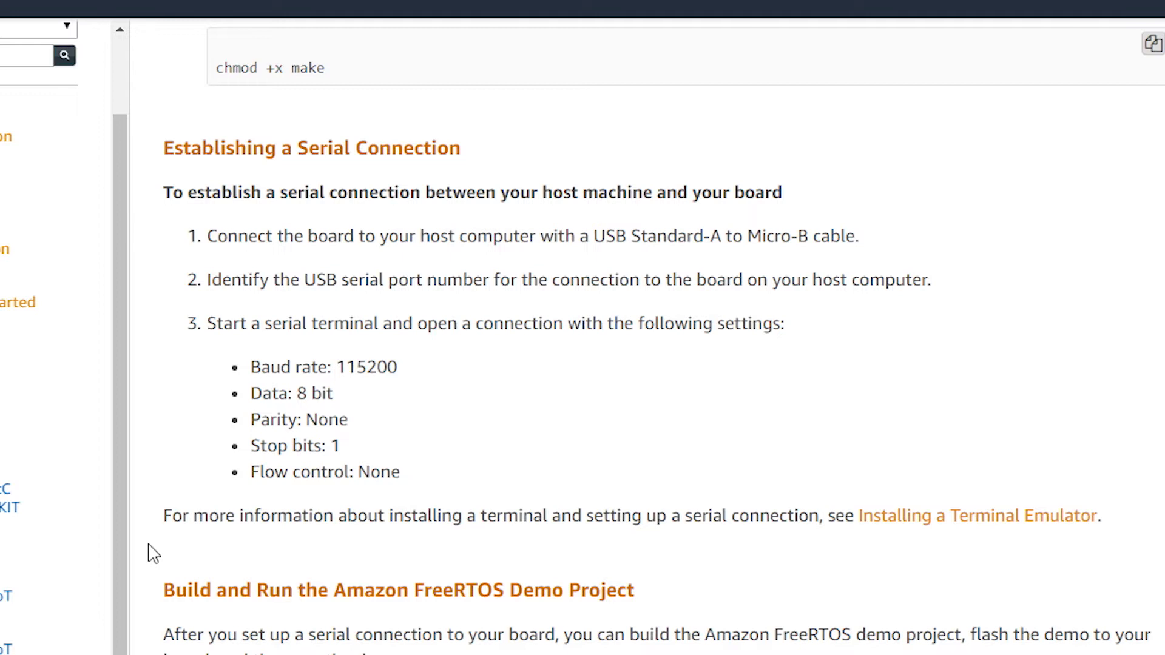
# - Read down the guide's Build and Run, Monitoring MQTT Messages and Troubleshooting sections
pyautogui.scroll(-3)
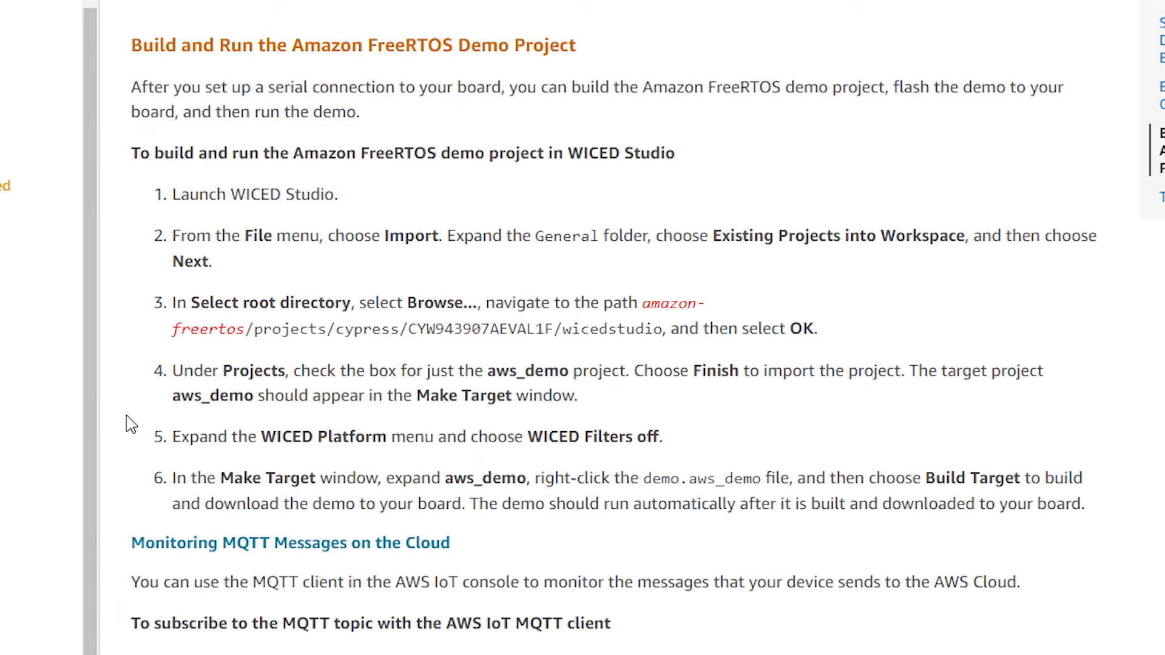
pyautogui.moveTo(115, 62)
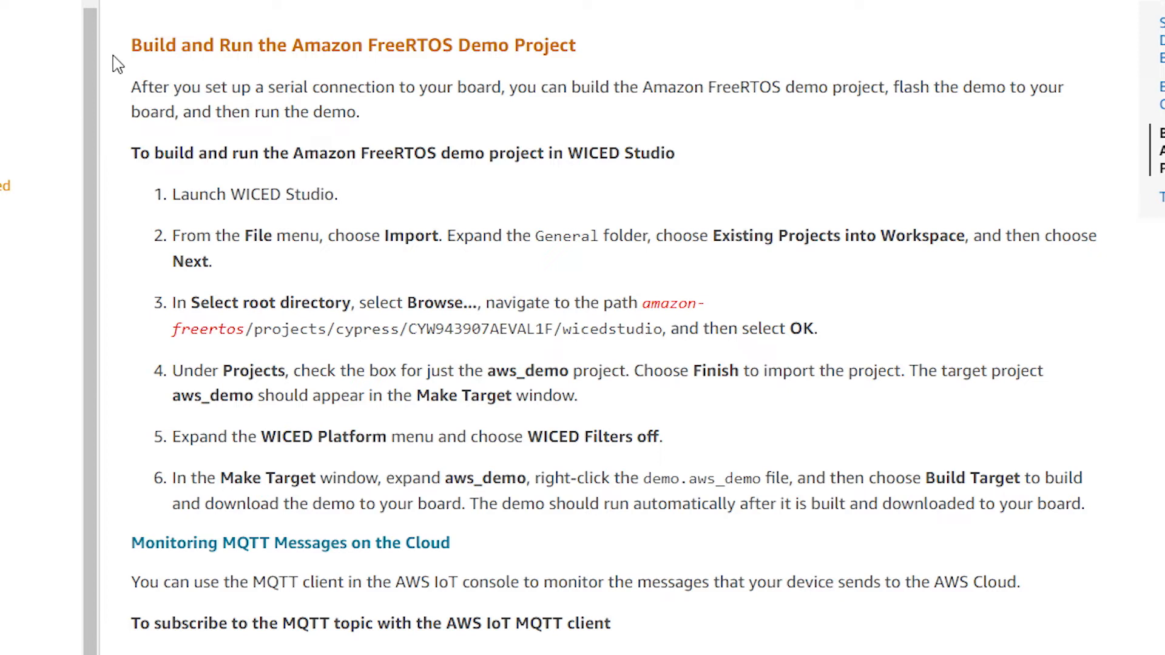
pyautogui.moveTo(124, 643)
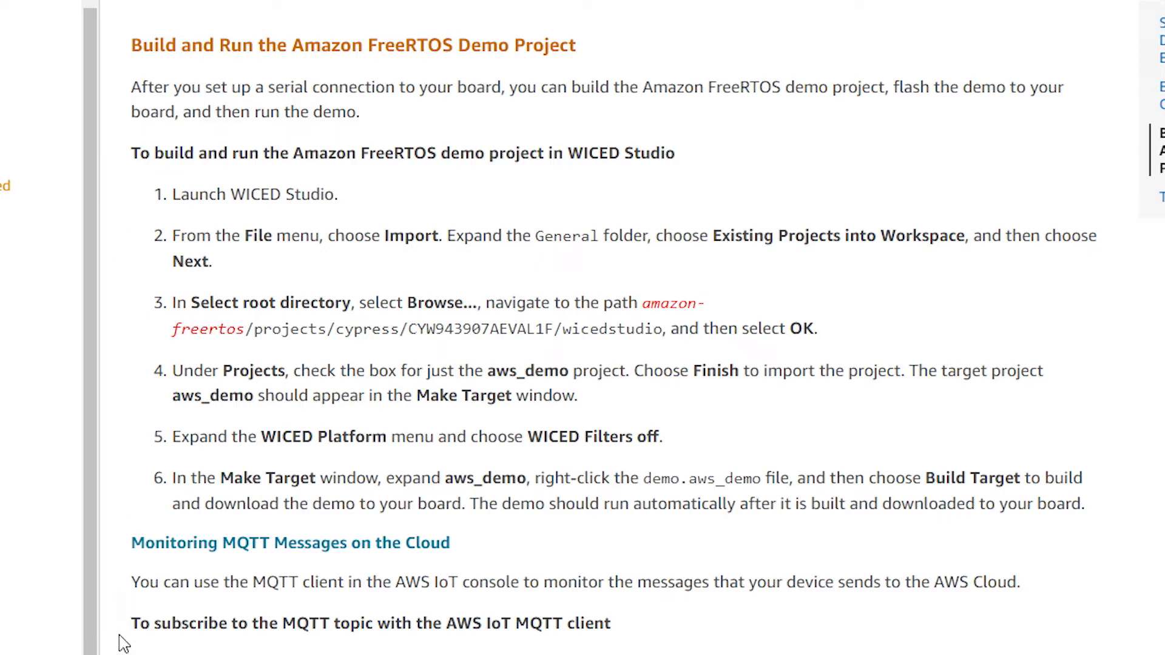
pyautogui.scroll(-3)
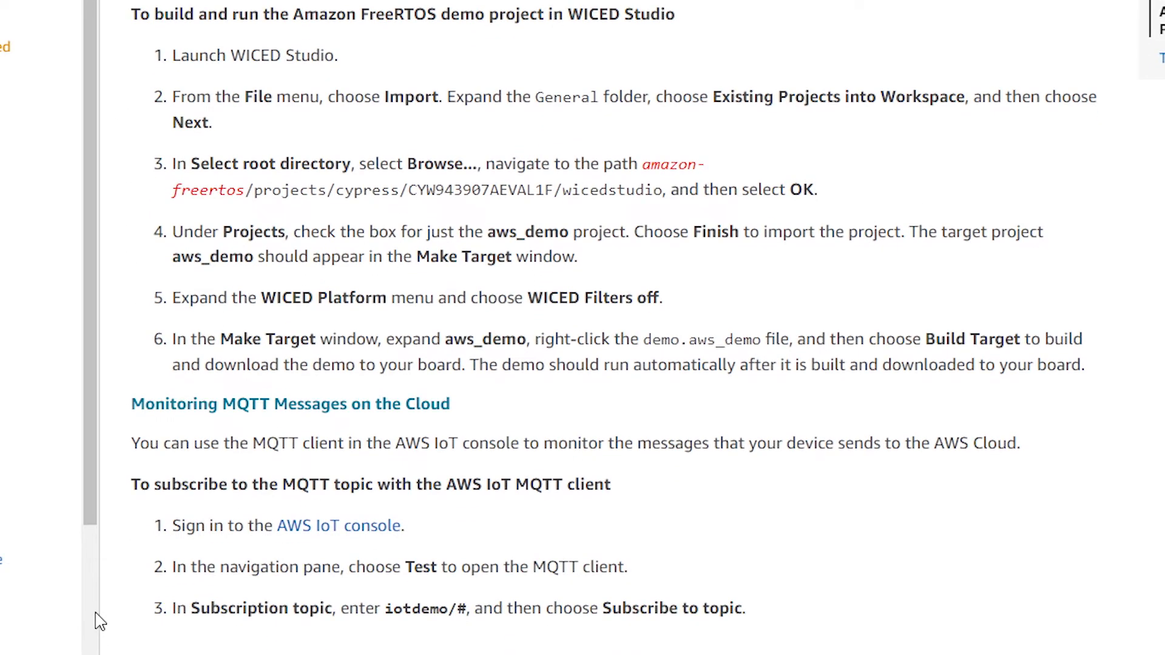
pyautogui.moveTo(115, 409)
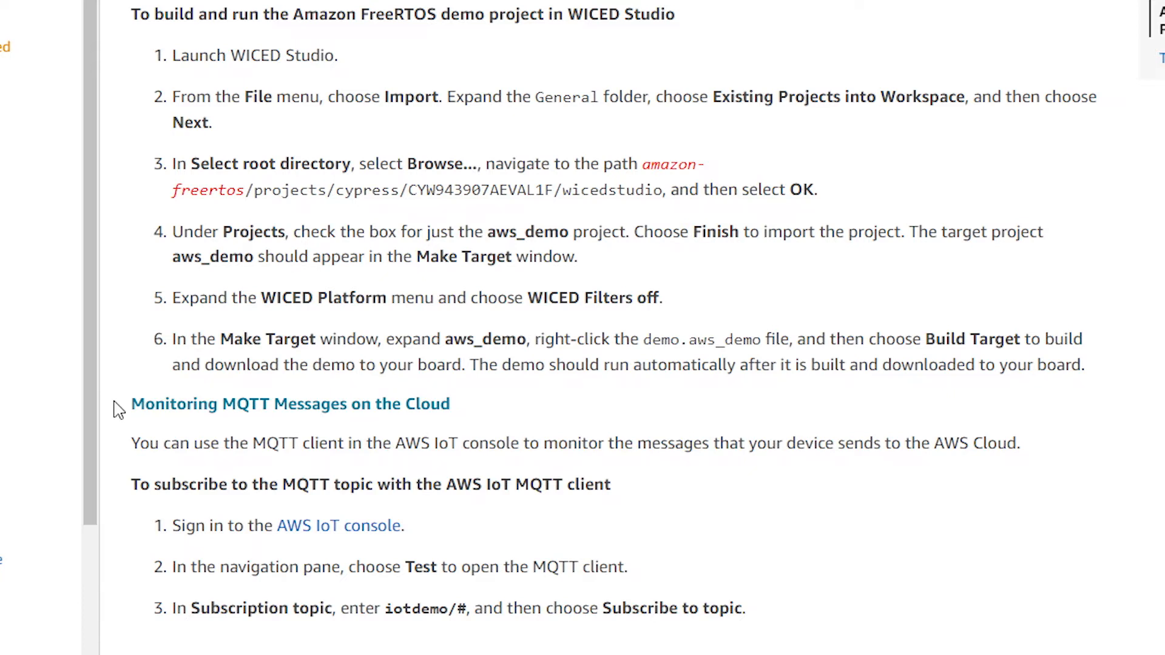
pyautogui.scroll(-3)
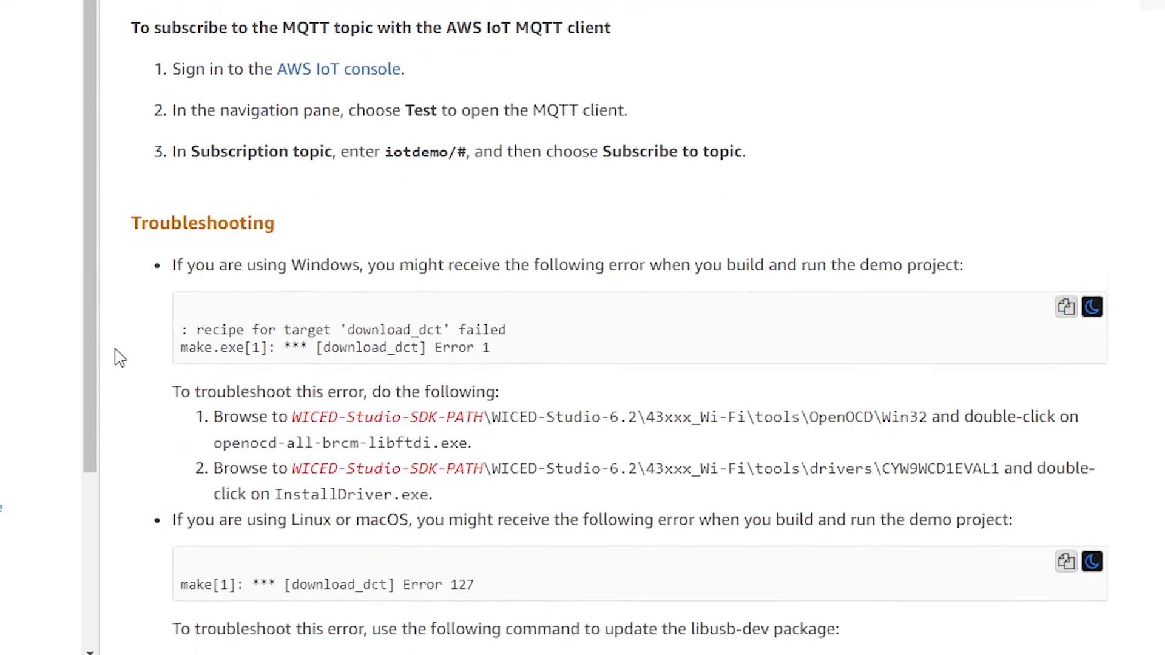
pyautogui.scroll(-3)
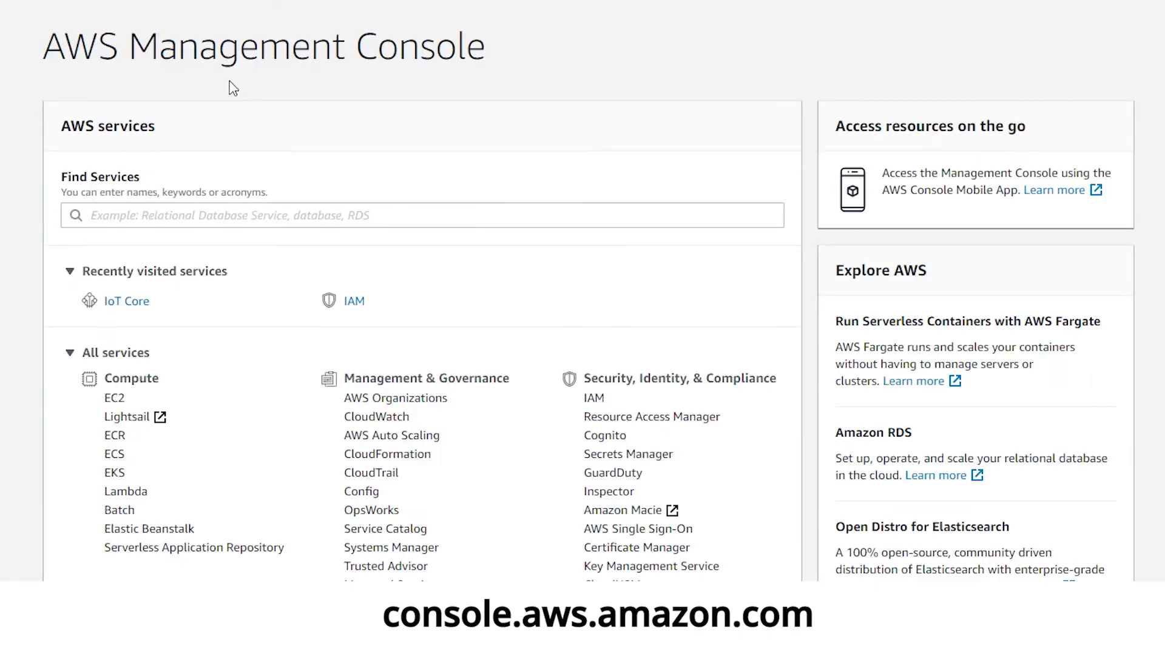
# - Go from the console's Internet of Things group into IoT Core and its Secure > Policies page
pyautogui.scroll(-3)
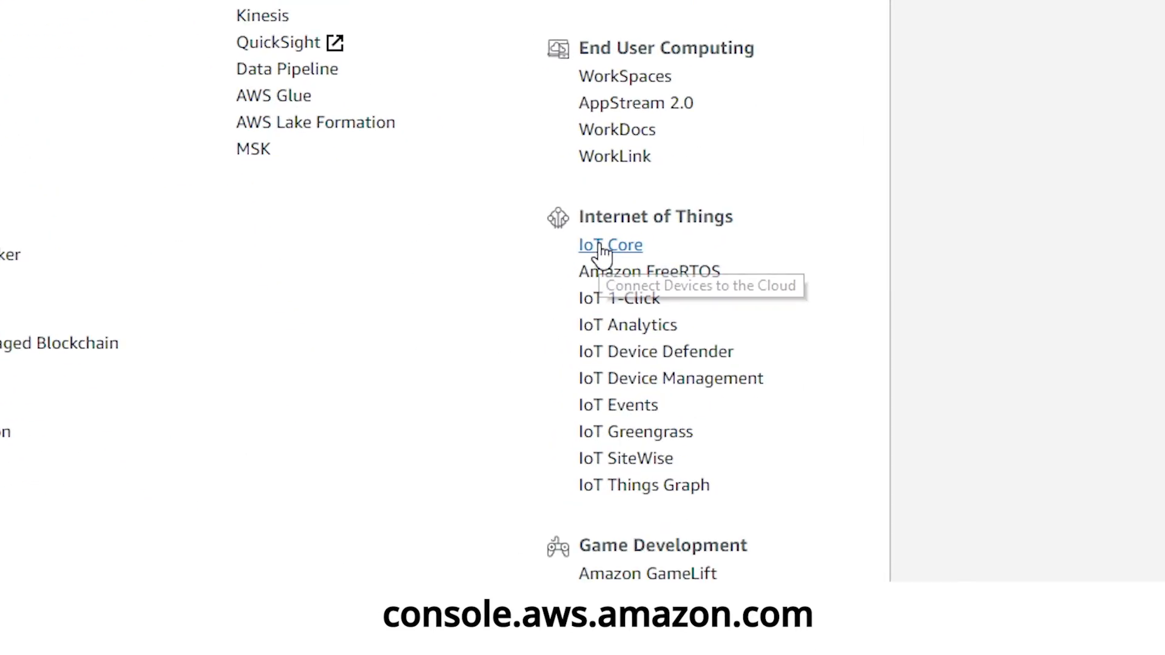
pyautogui.click(610, 245)
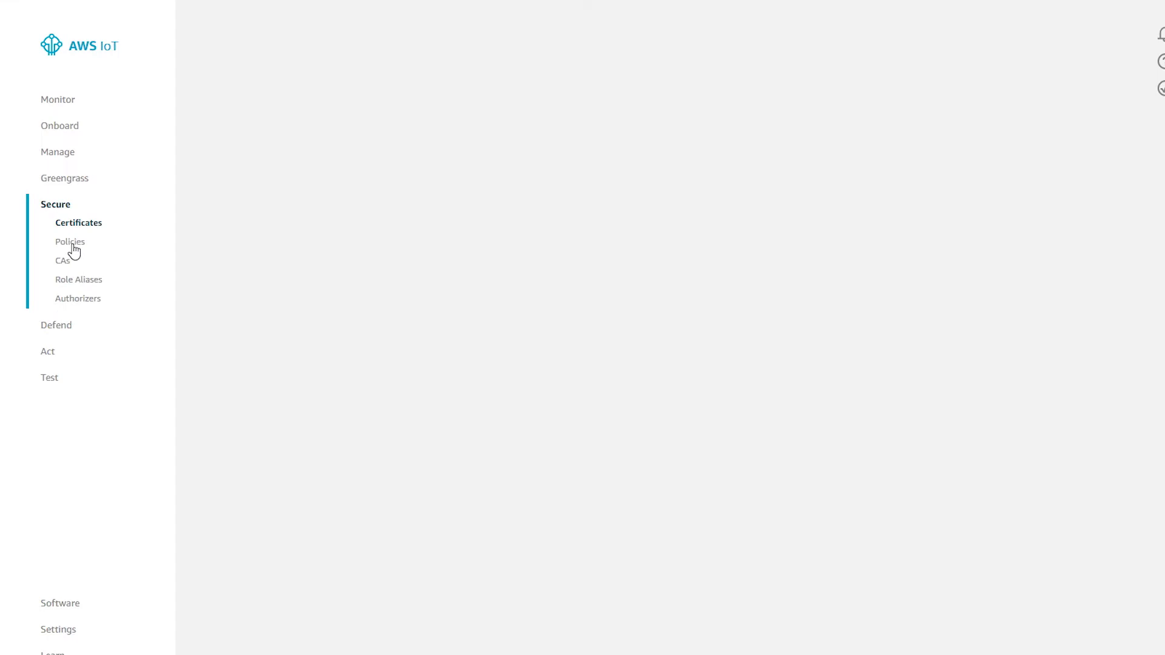
pyautogui.click(70, 242)
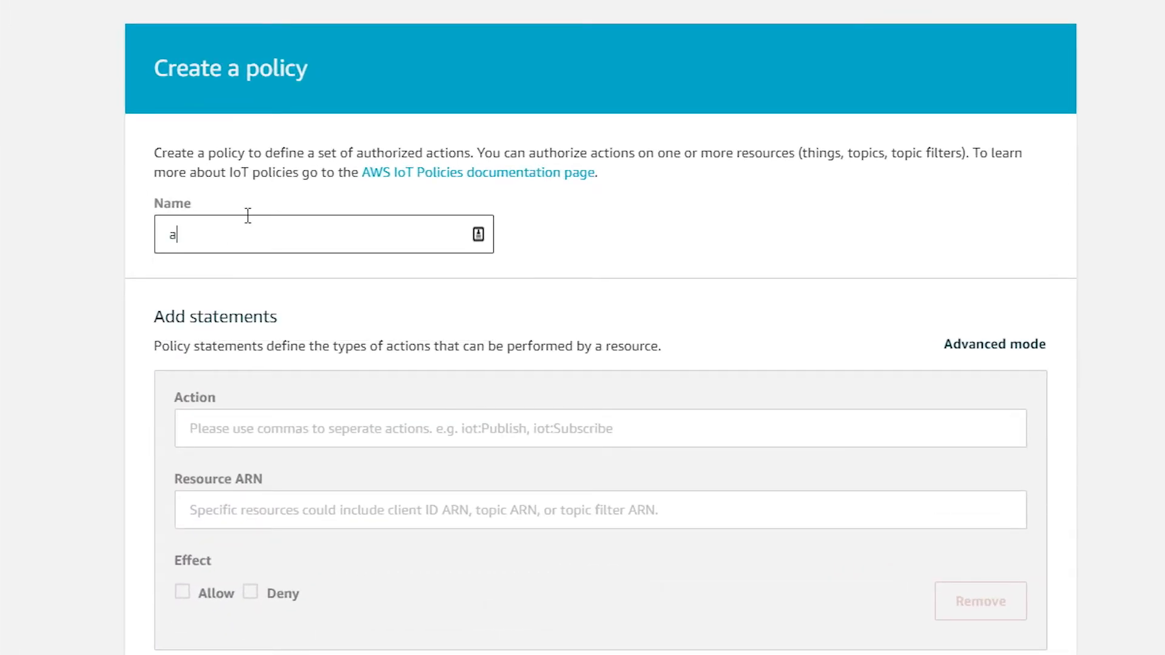
# - Name the policy all and add Allow statements for iot:Connect, iot:Publish, iot:Subscribe and iot:Receive on resource *
pyautogui.write('ll')
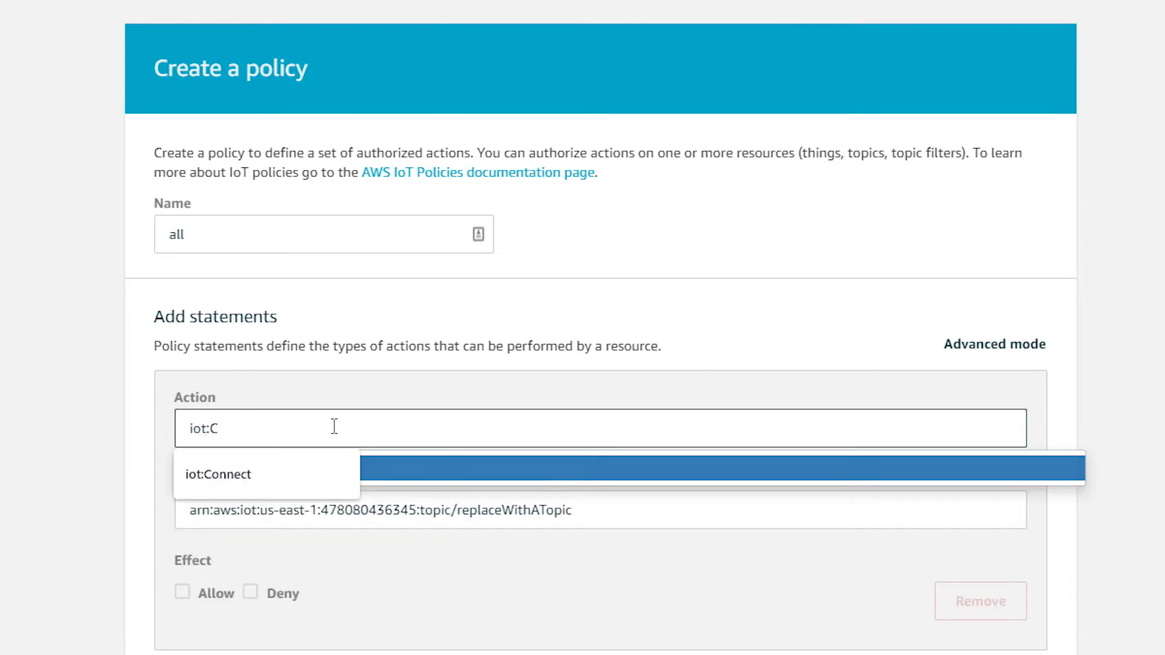
pyautogui.click(218, 474)
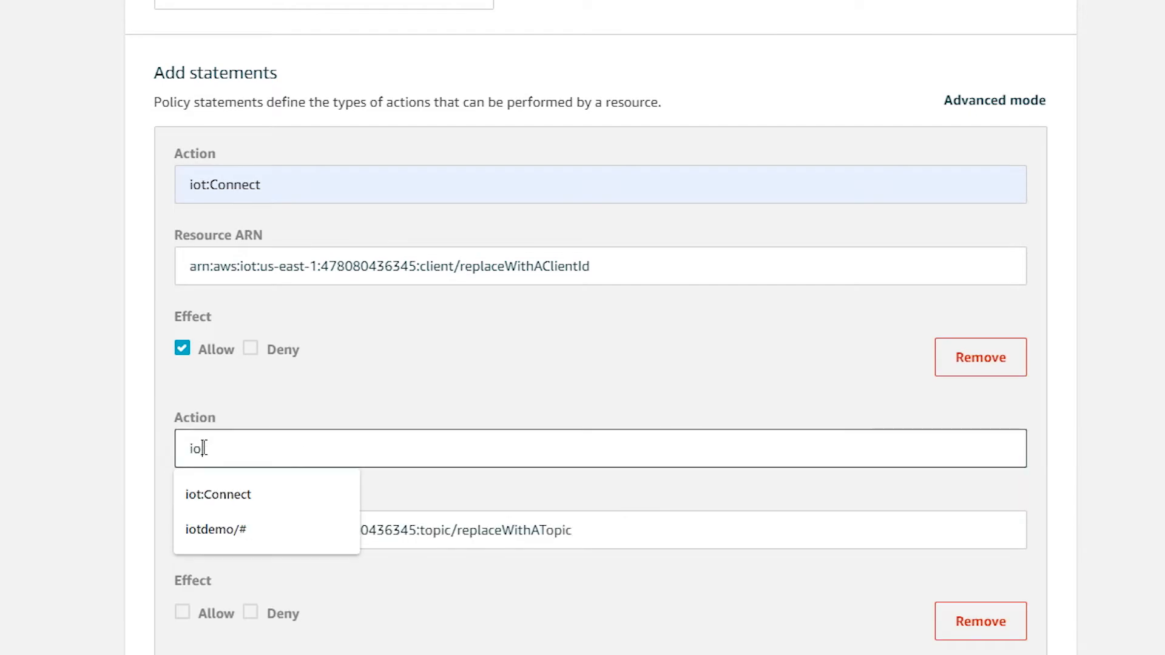
pyautogui.write('t:')
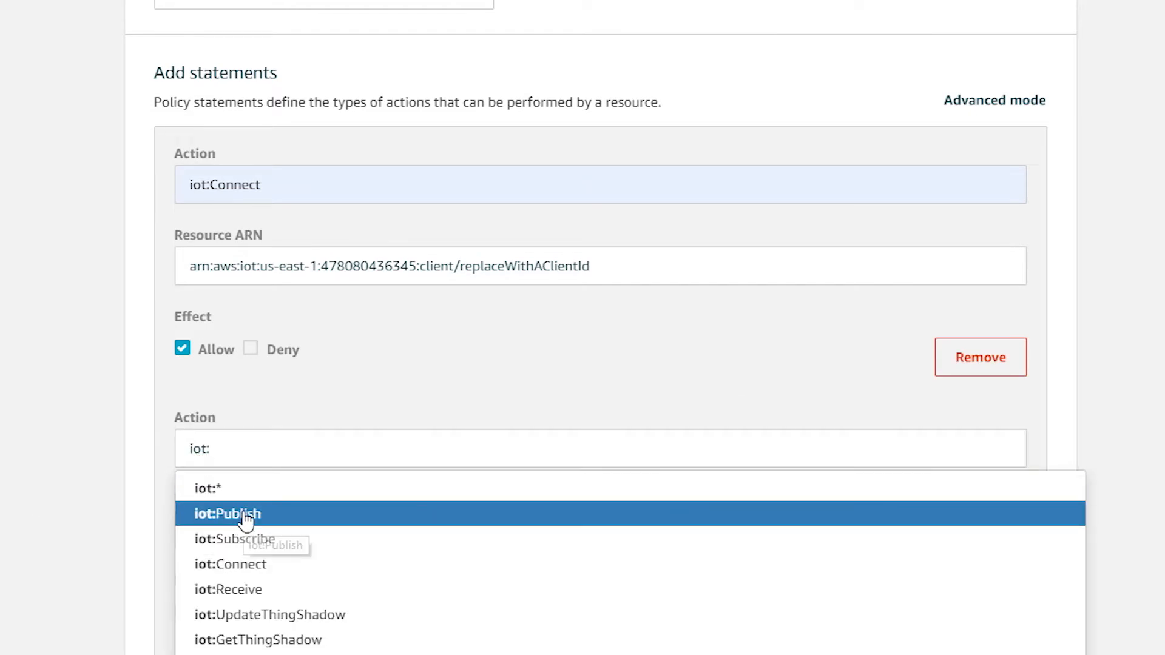
pyautogui.click(228, 514)
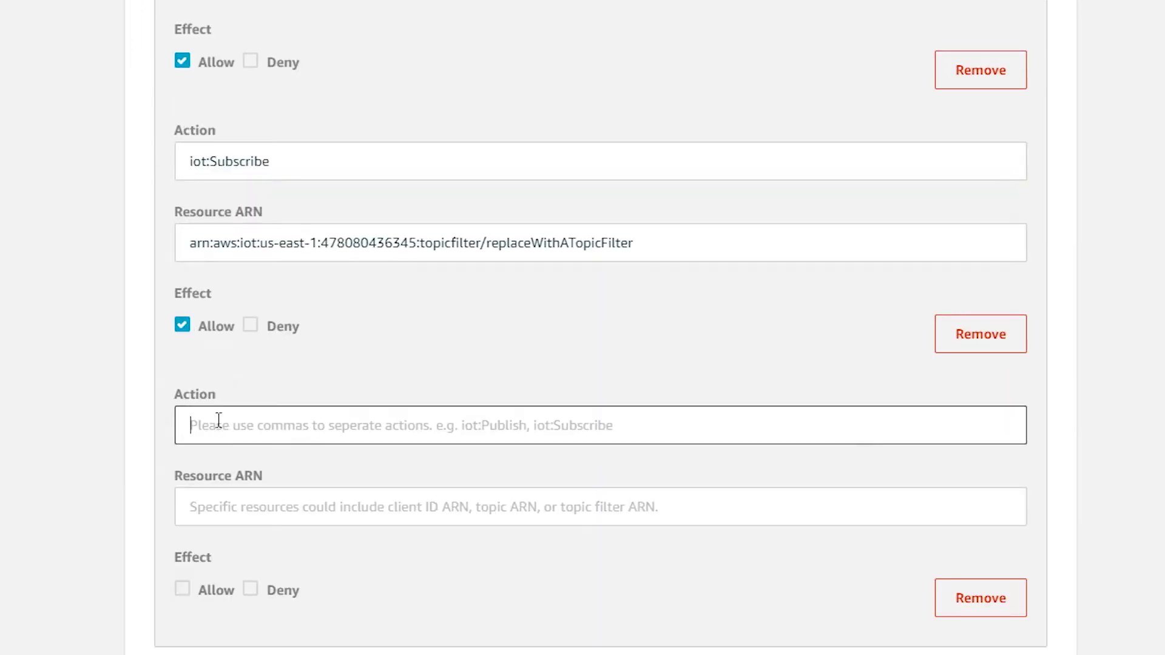
pyautogui.click(182, 590)
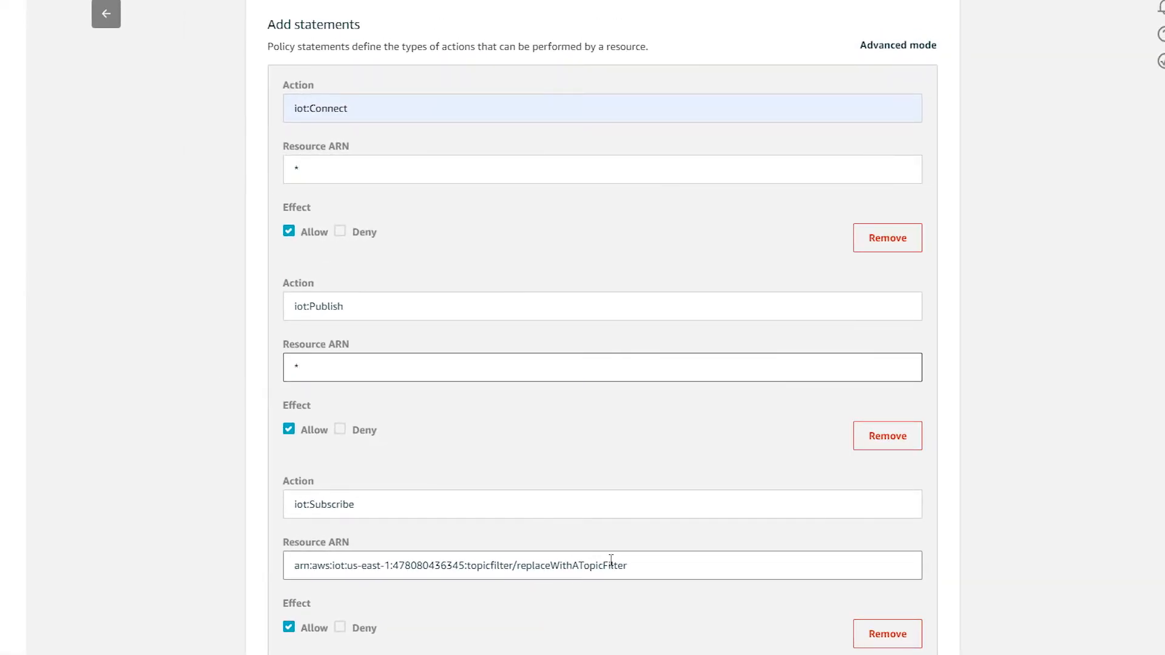
pyautogui.scroll(-3)
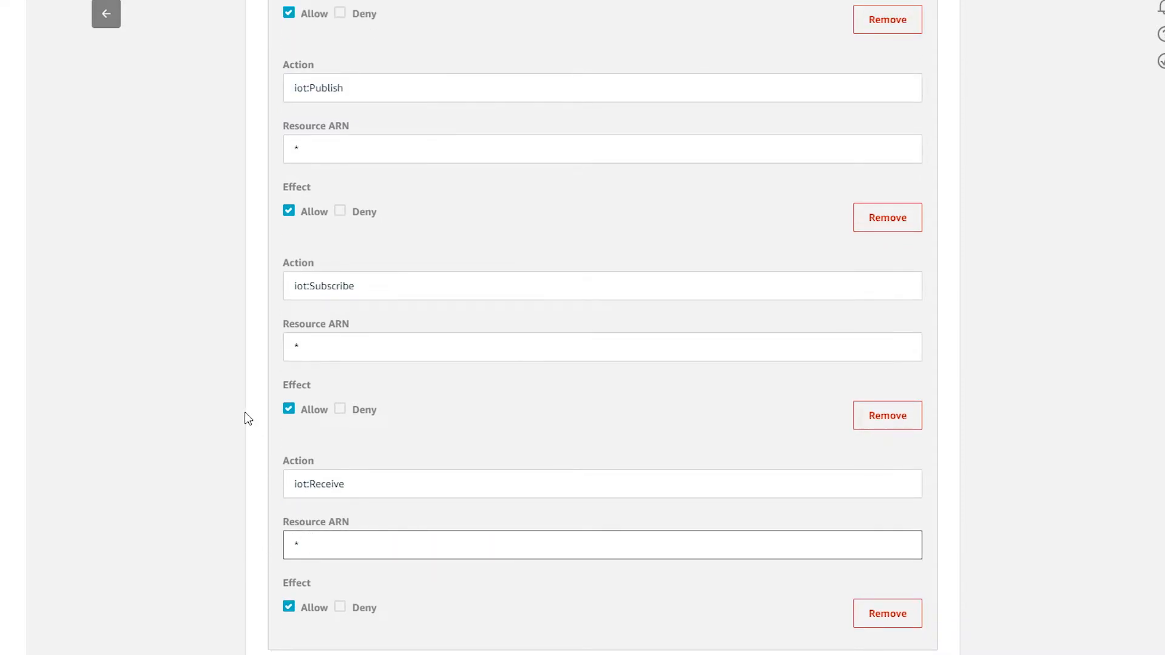
pyautogui.scroll(3)
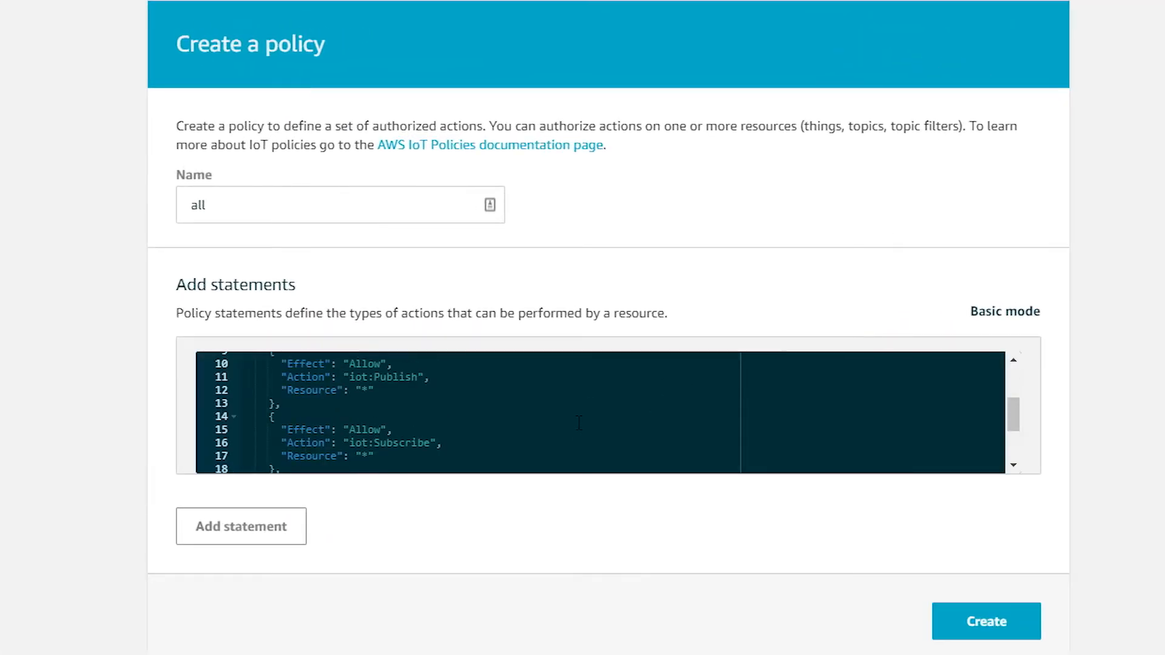
# - Check the all policy's JSON in Advanced mode, return to Basic mode and create the policy
pyautogui.scroll(-3)
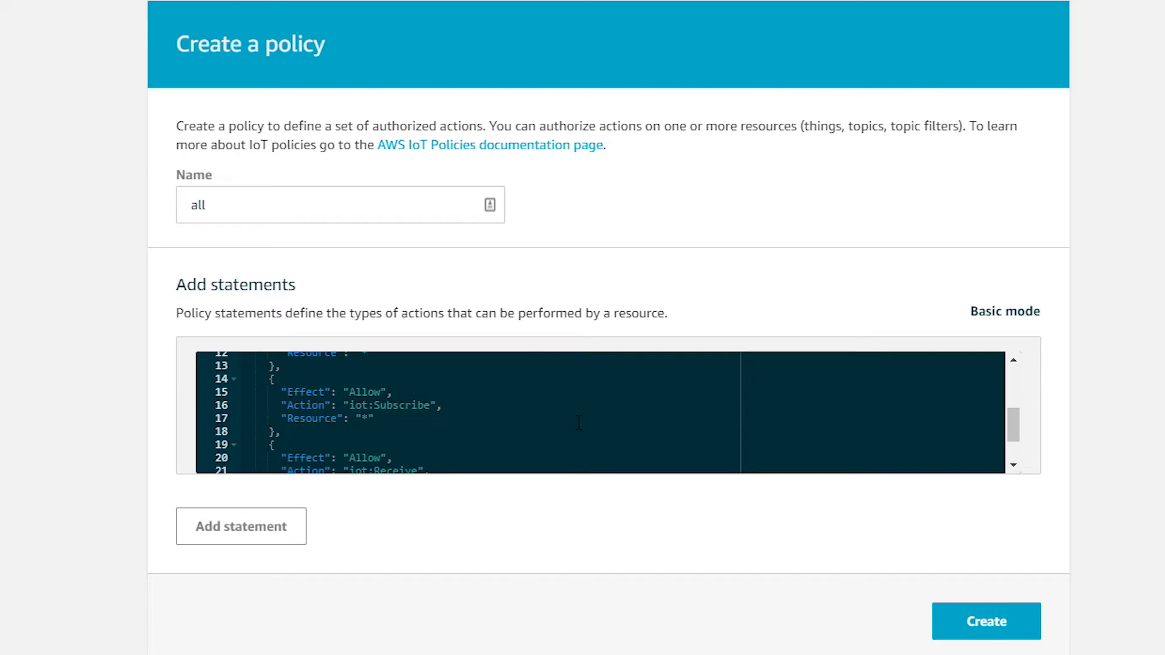
pyautogui.scroll(3)
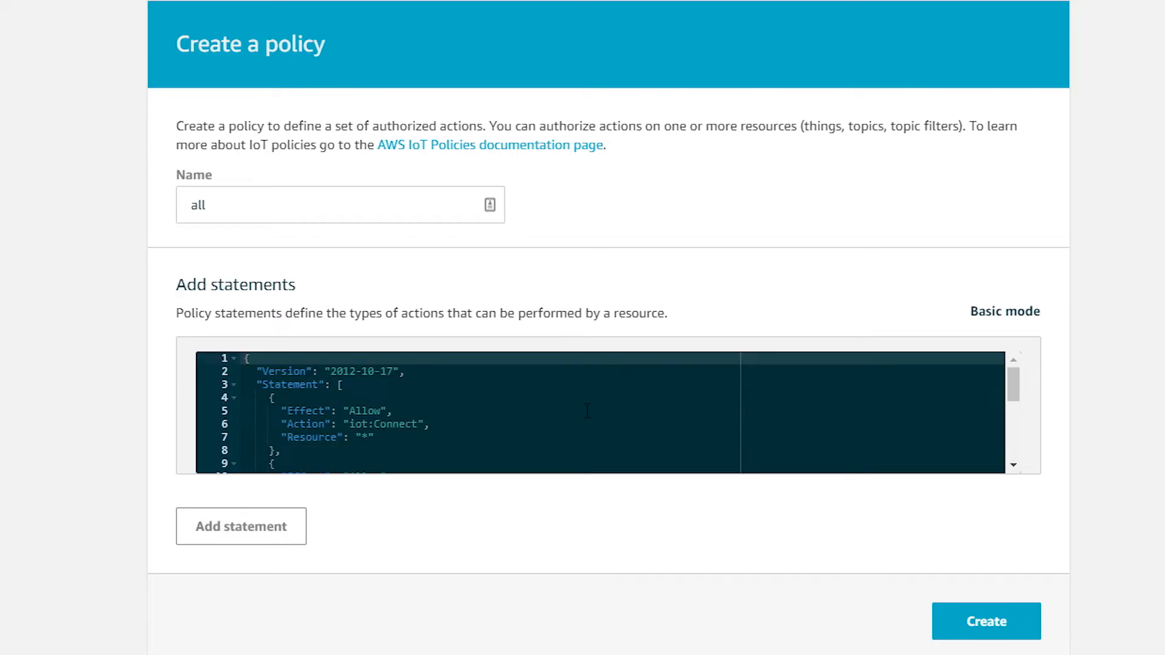
pyautogui.click(1005, 311)
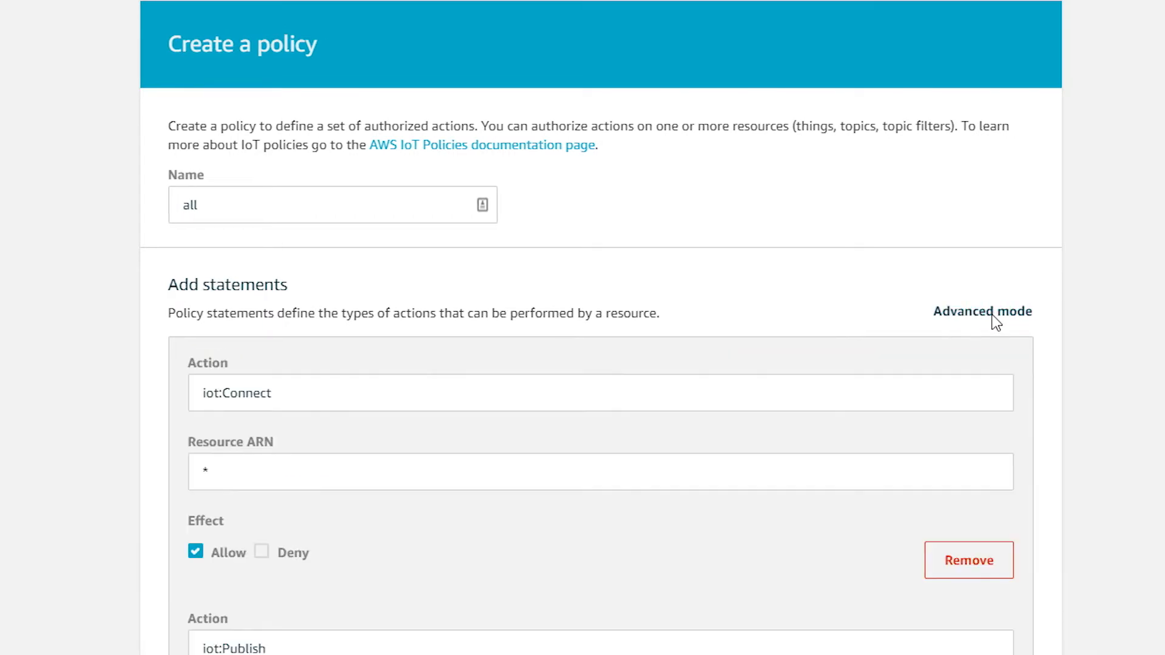
pyautogui.scroll(-3)
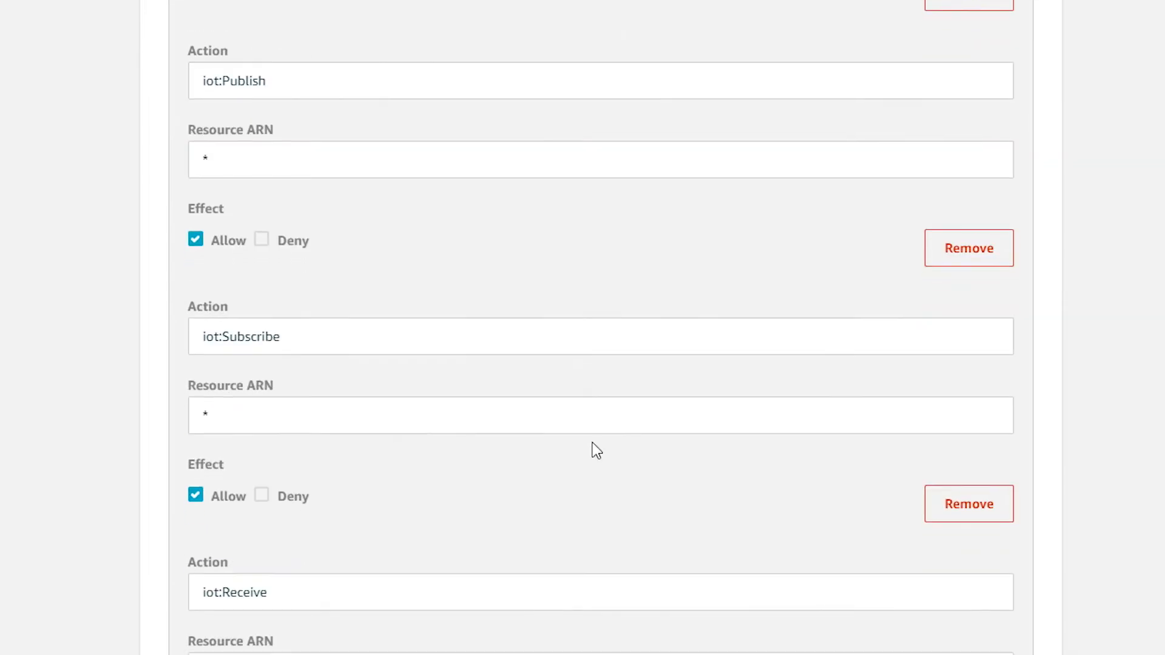
pyautogui.scroll(-3)
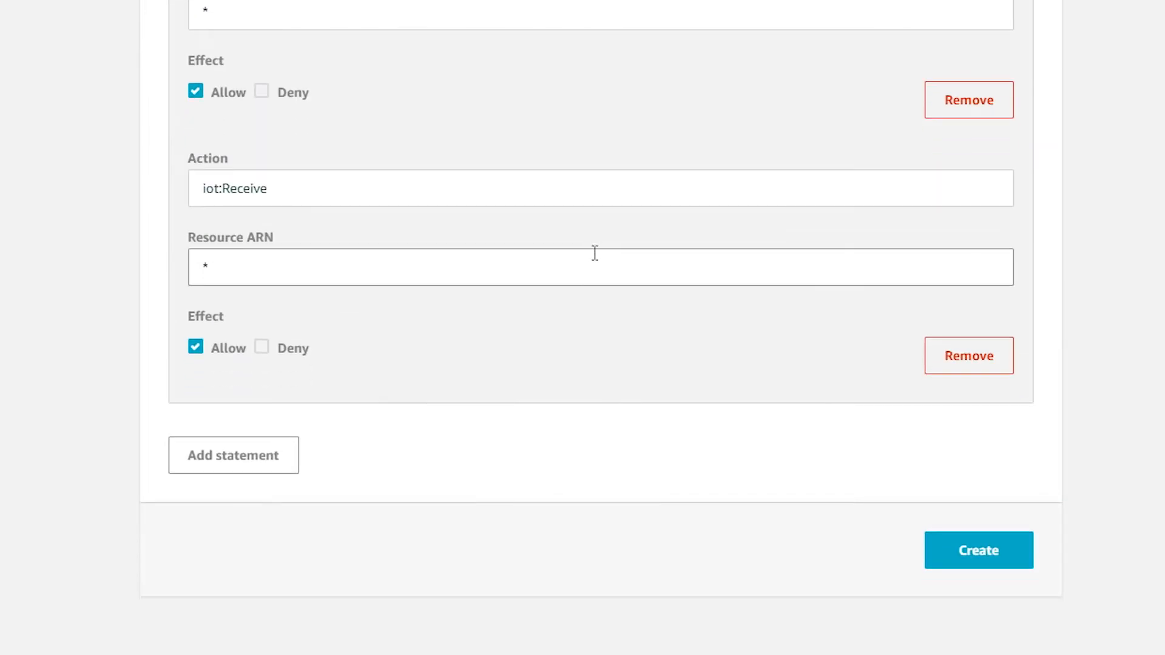
pyautogui.click(978, 550)
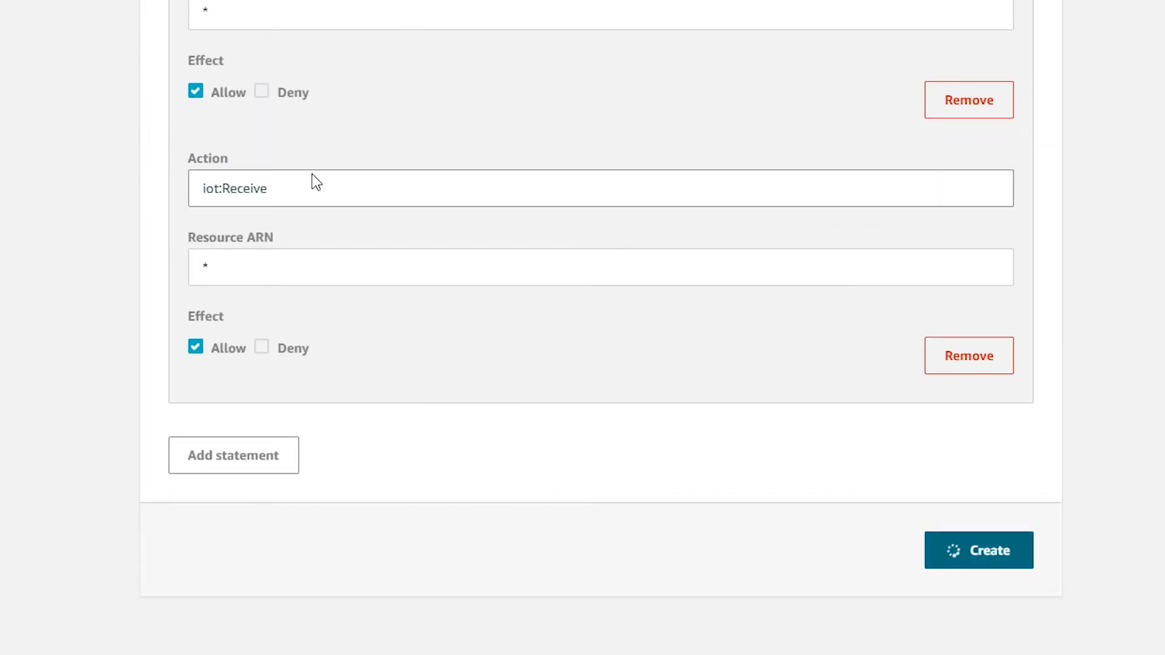
# - Confirm the new all policy appears at the bottom of the Policies list
pyautogui.click(979, 550)
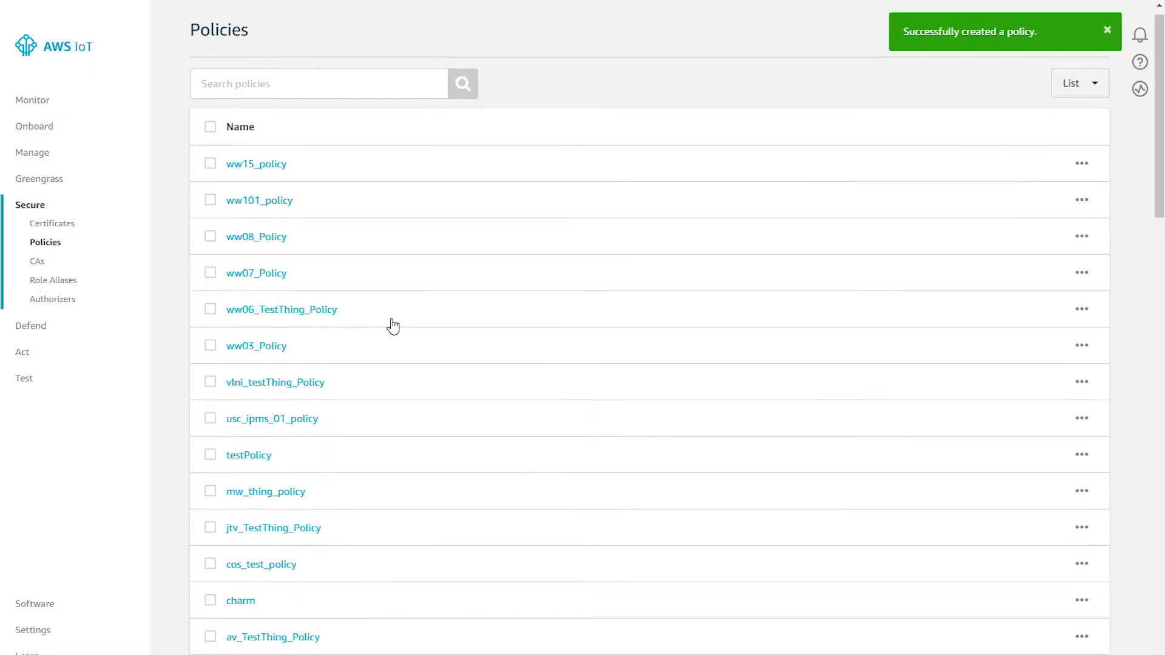
pyautogui.scroll(-3)
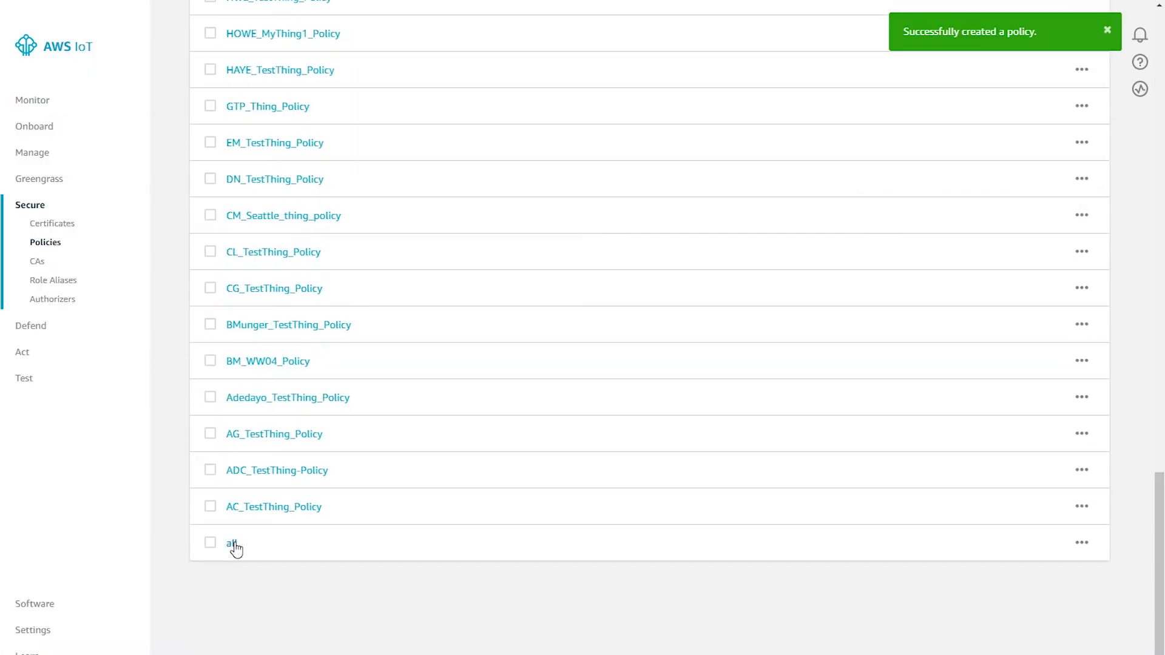
pyautogui.click(1109, 31)
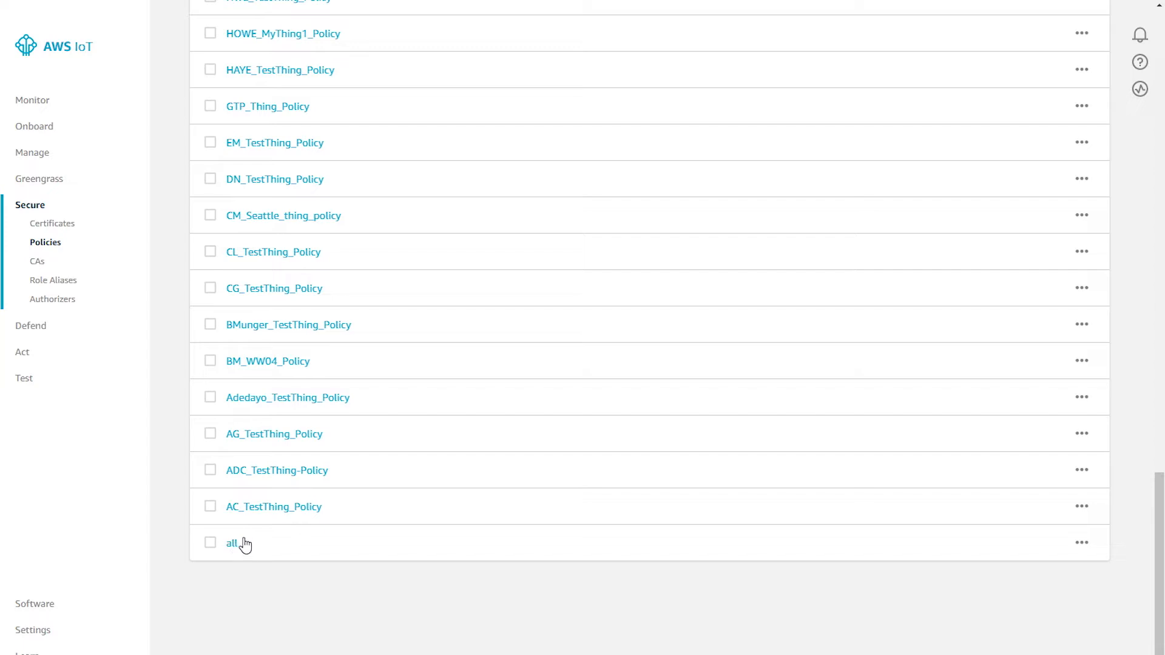
pyautogui.moveTo(32, 153)
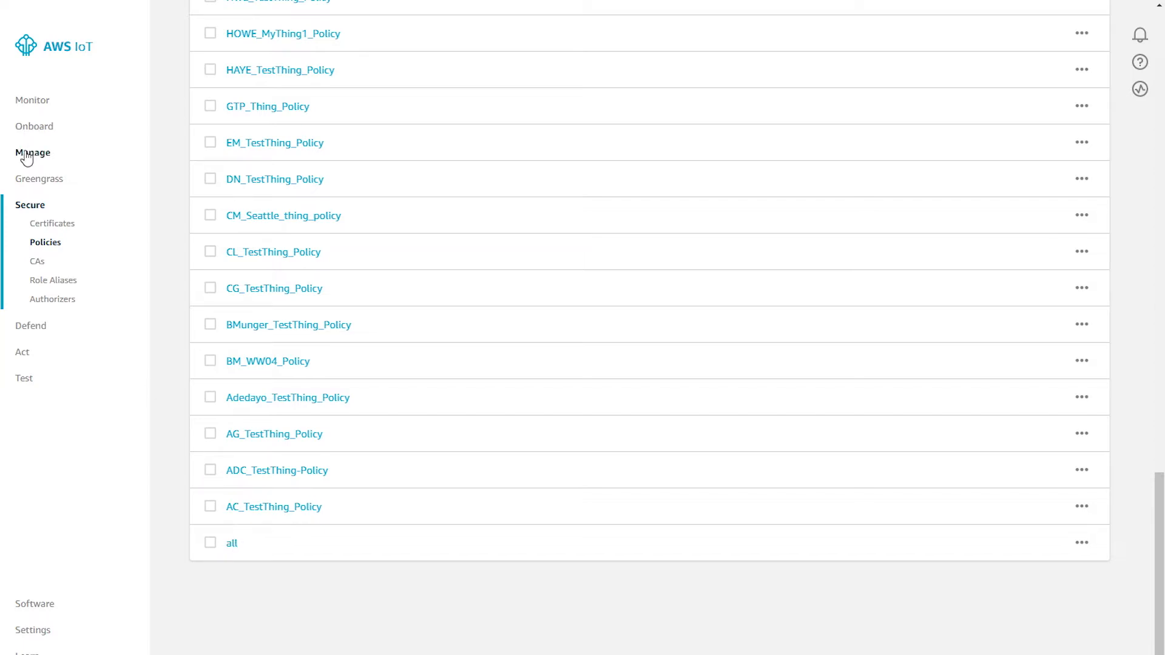
# - Start creating a single thing from Manage > Things and name it afr_43907
pyautogui.click(43, 171)
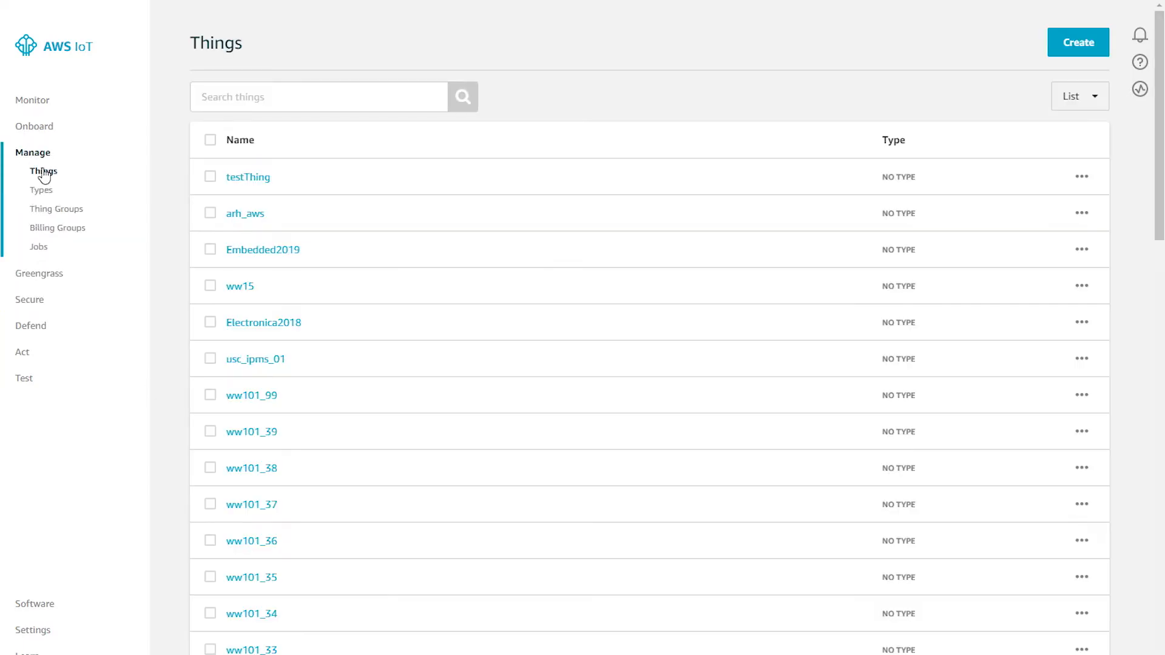
pyautogui.click(1078, 43)
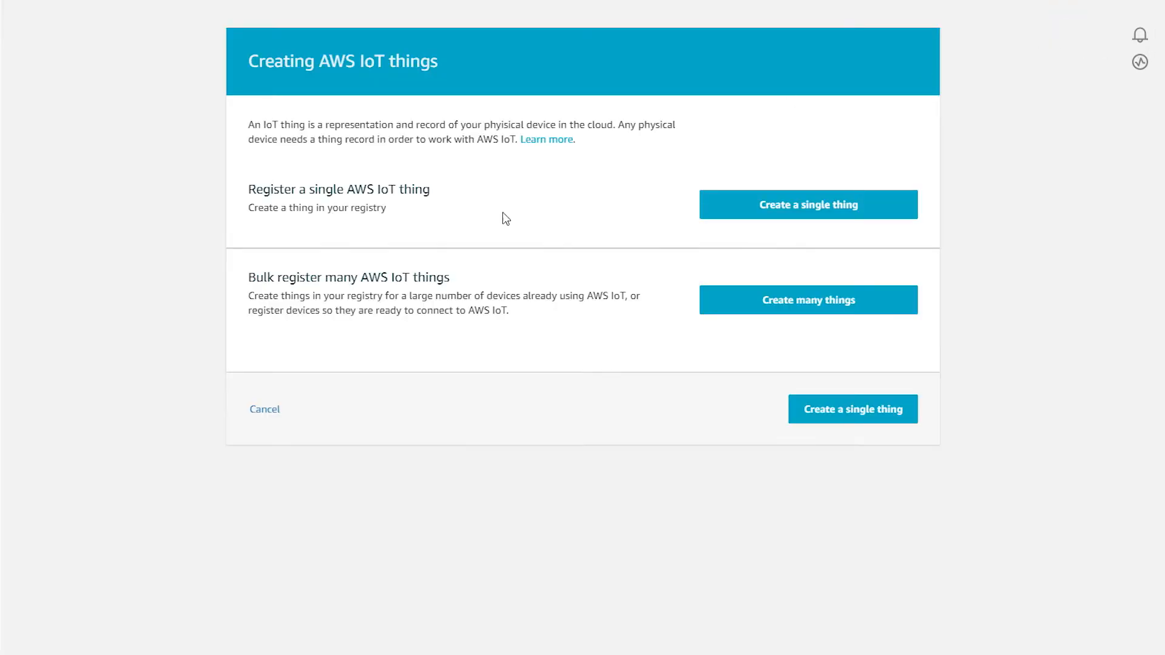
pyautogui.click(808, 203)
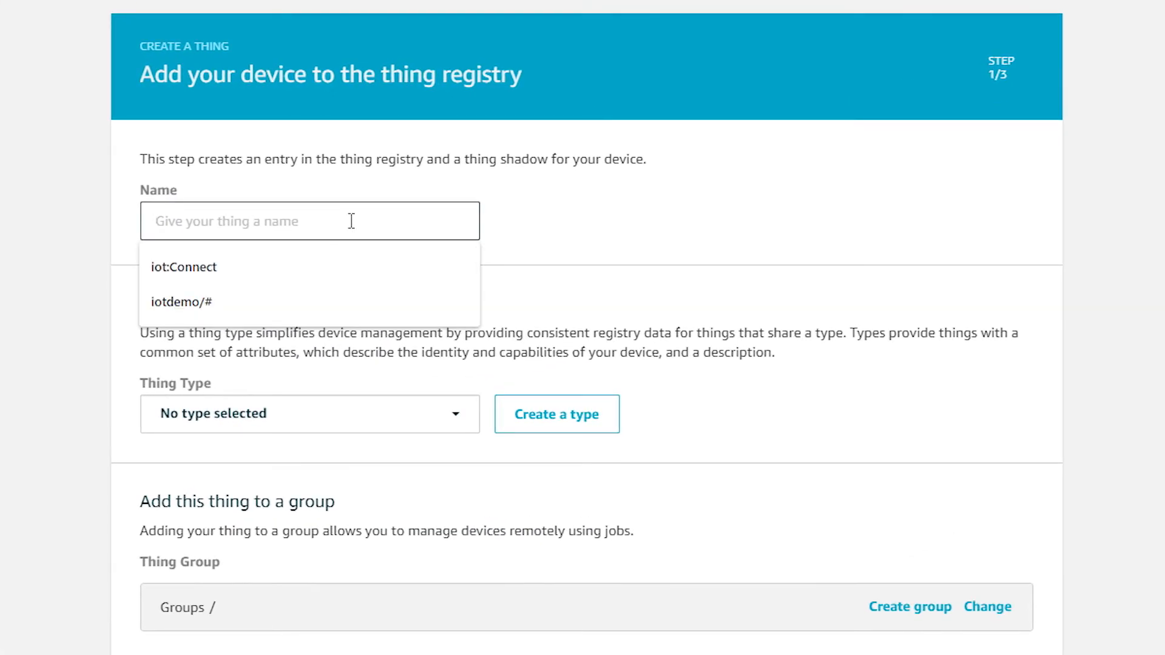
pyautogui.write('afr_439')
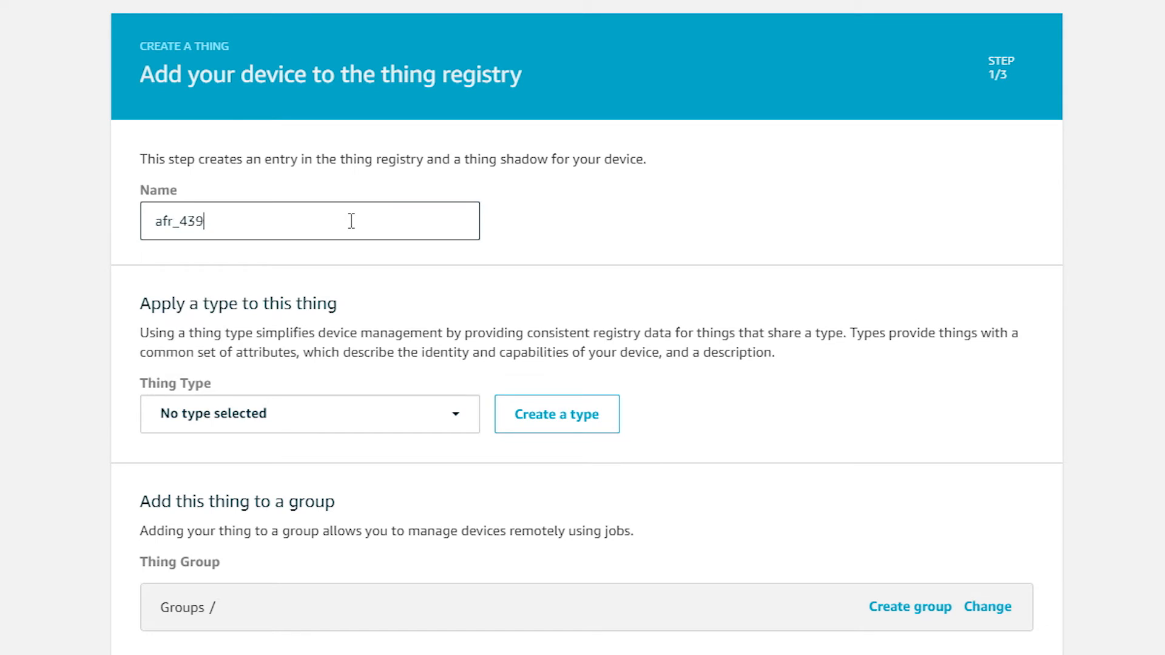
pyautogui.write('07')
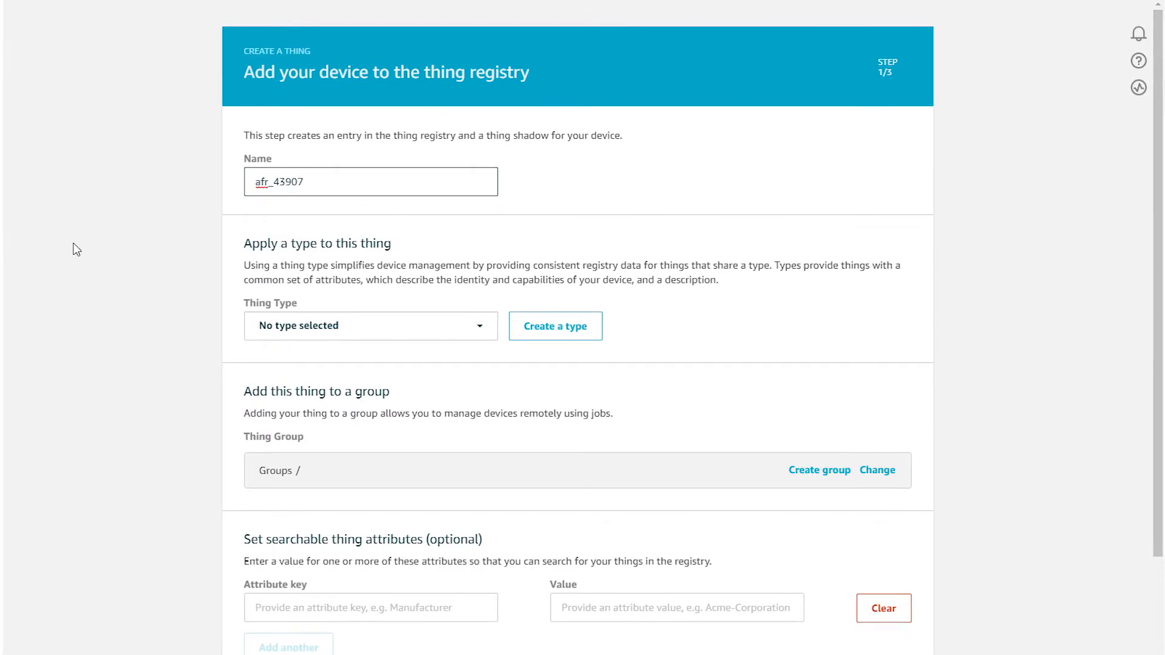
pyautogui.scroll(-3)
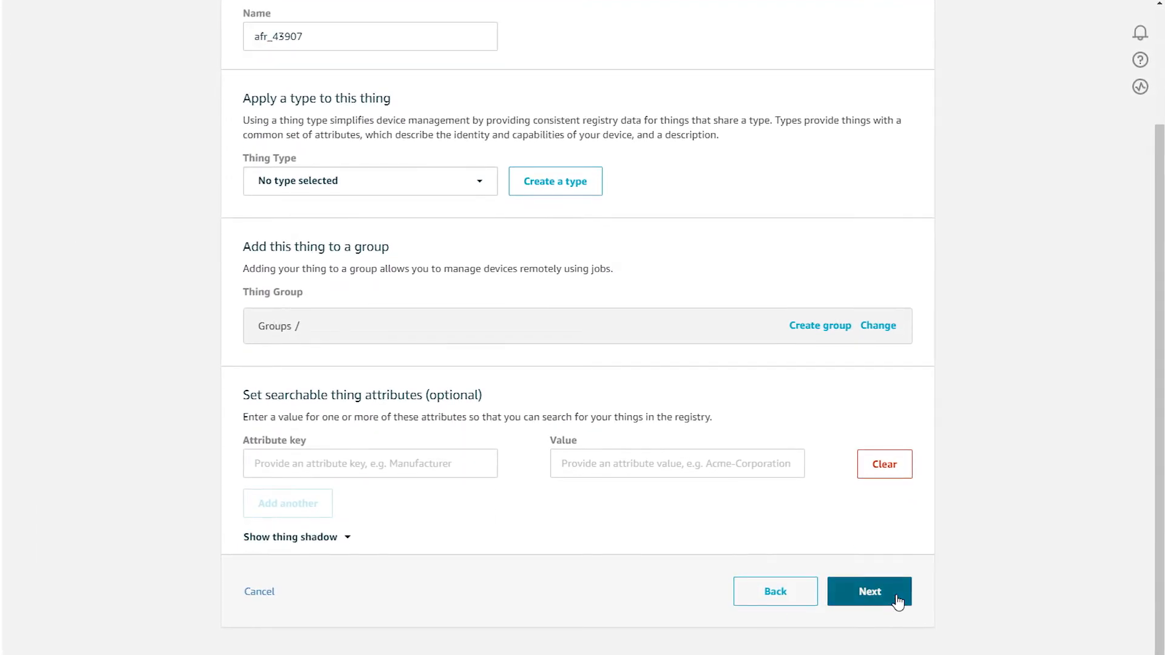
# - Create a one-click certificate with its keys for thing afr_43907 and activate it
pyautogui.click(869, 591)
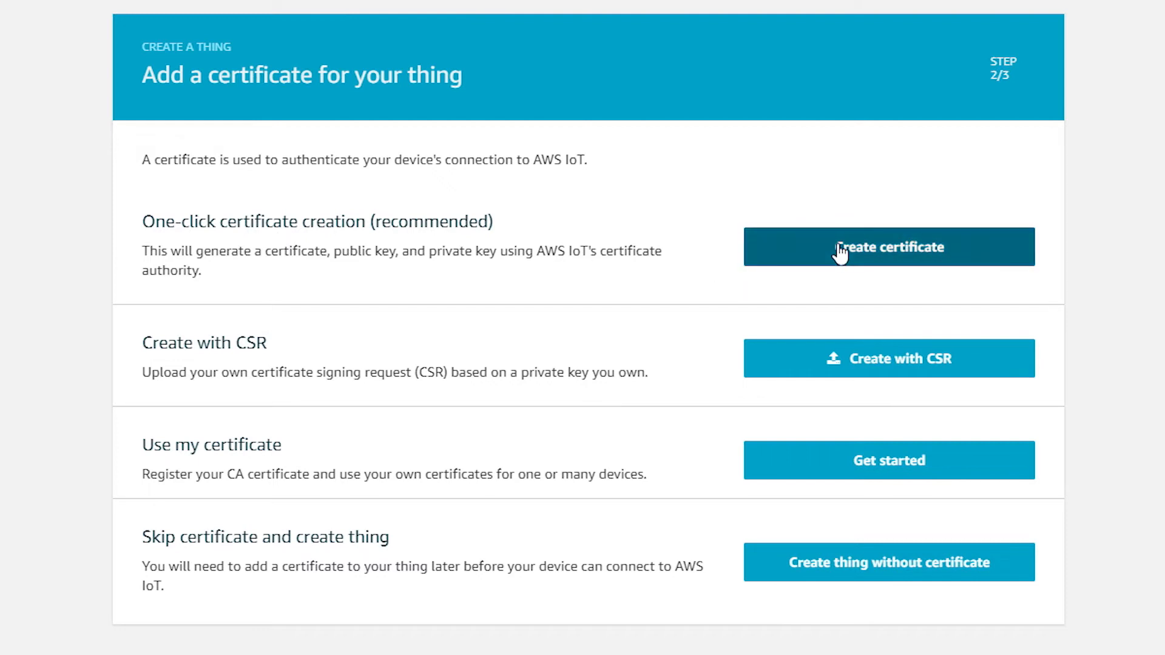
pyautogui.click(888, 246)
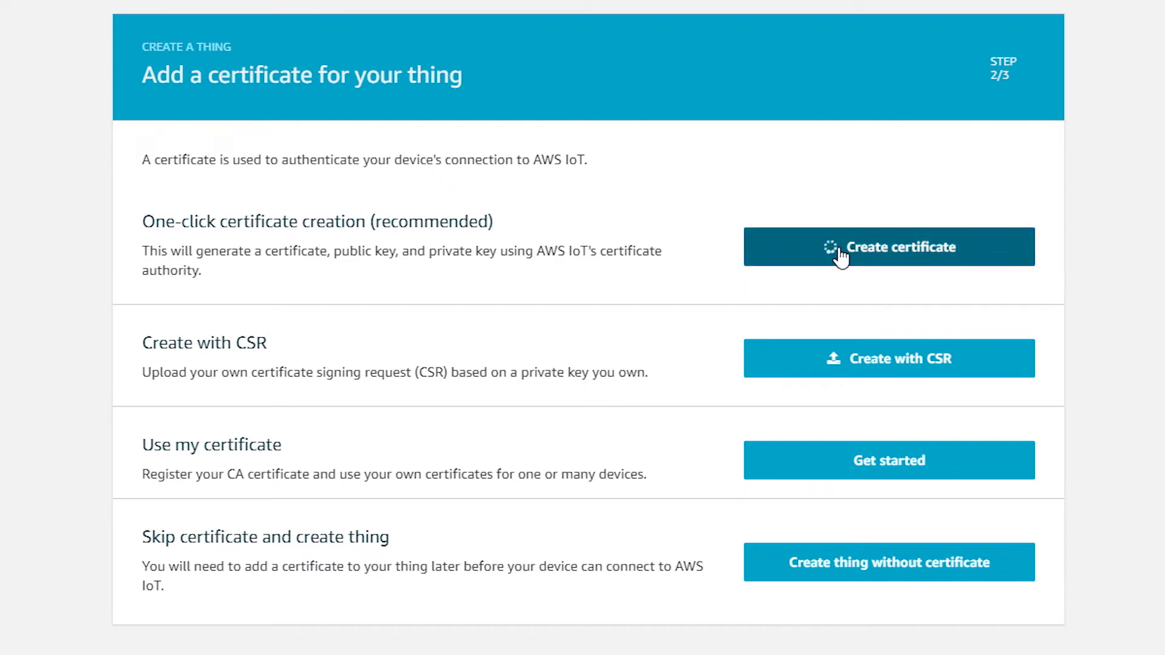
pyautogui.click(889, 246)
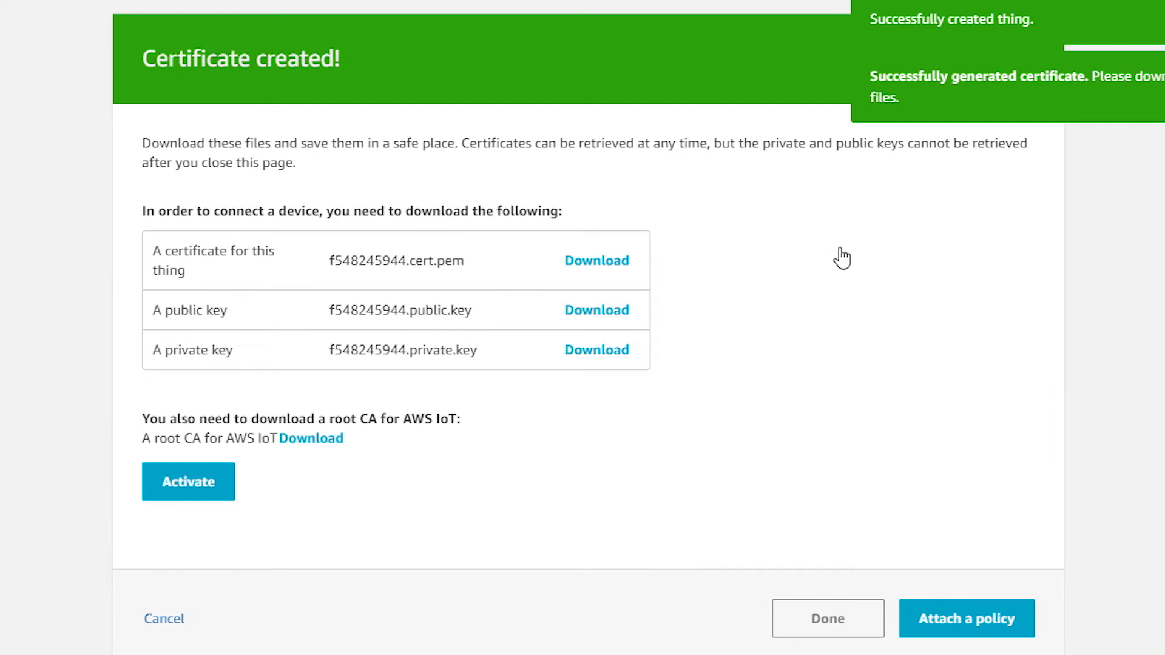
pyautogui.moveTo(273, 394)
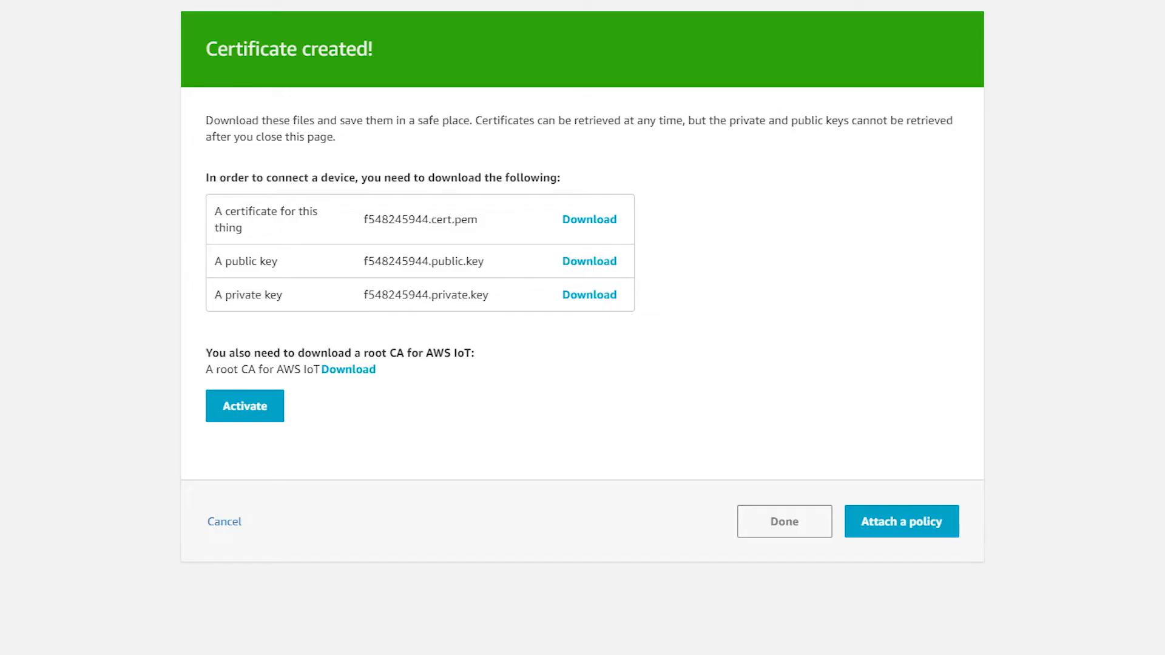
pyautogui.moveTo(244, 406)
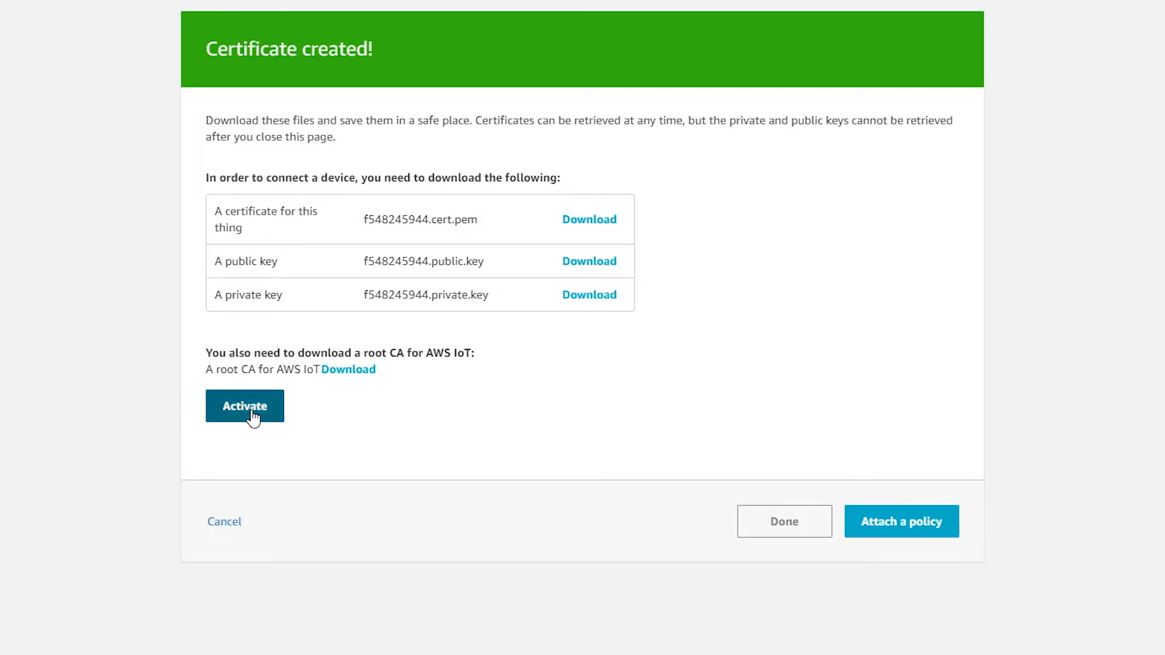
pyautogui.click(244, 406)
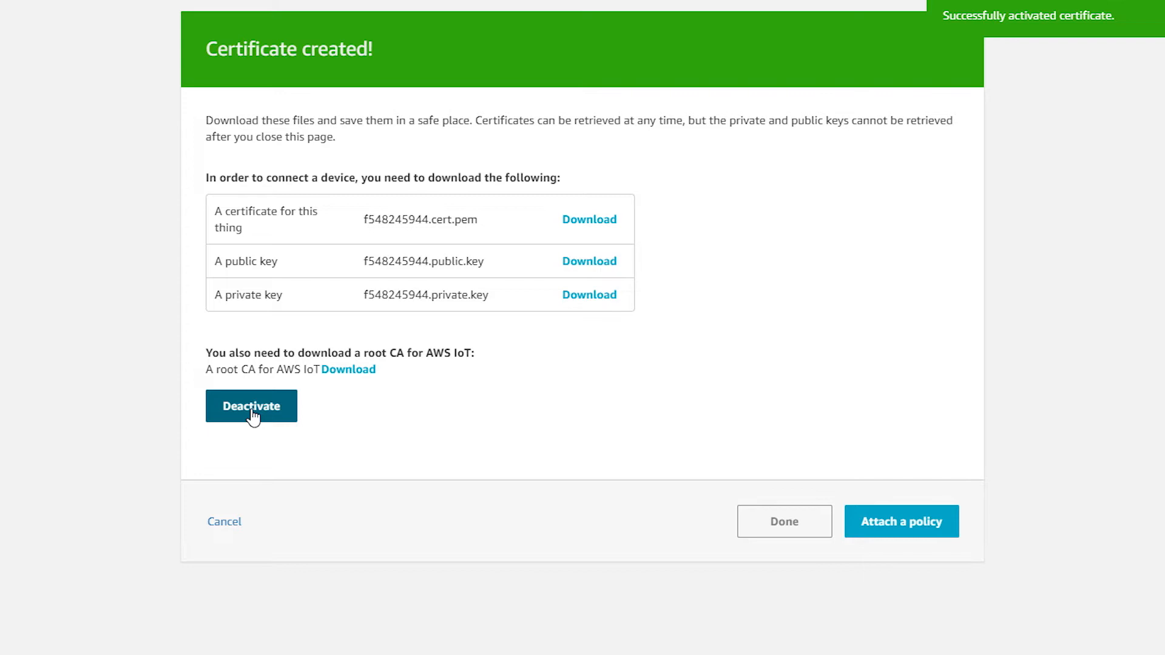
pyautogui.moveTo(902, 520)
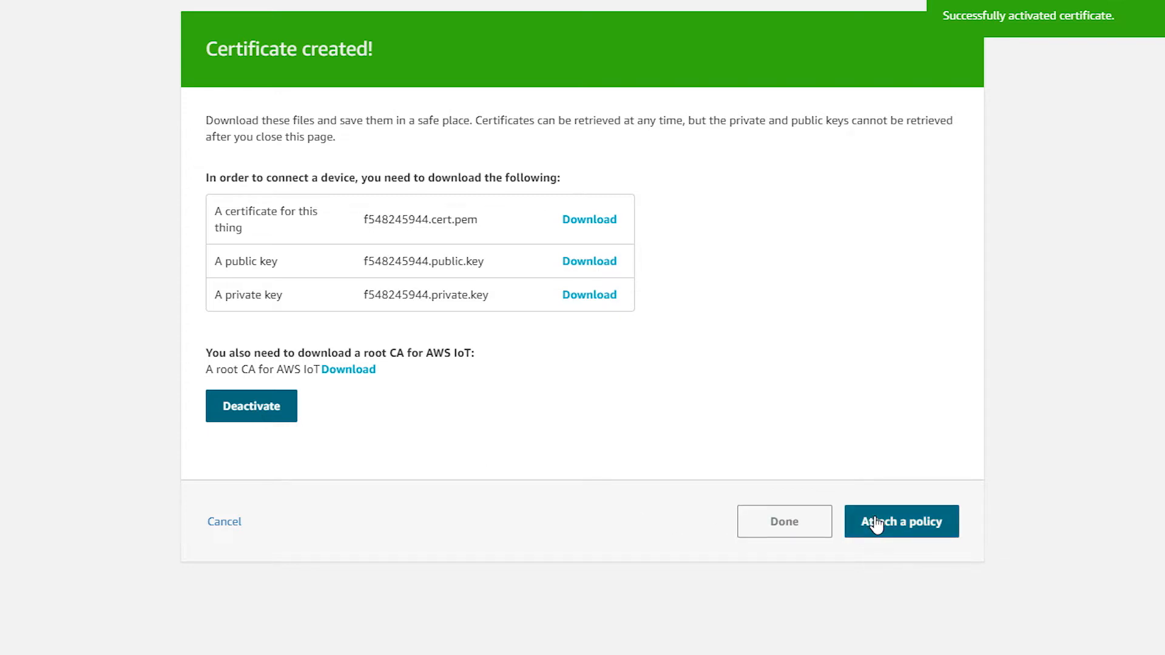
# - Attach the 'all' policy to the certificate and register the thing
pyautogui.click(901, 521)
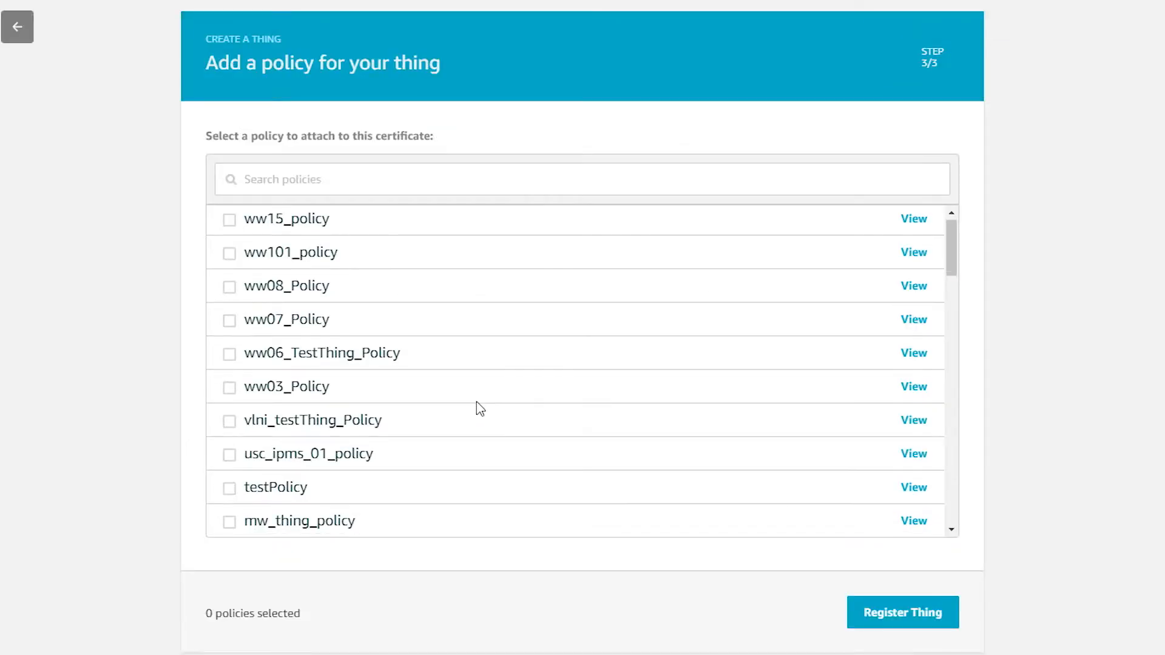
pyautogui.scroll(-3)
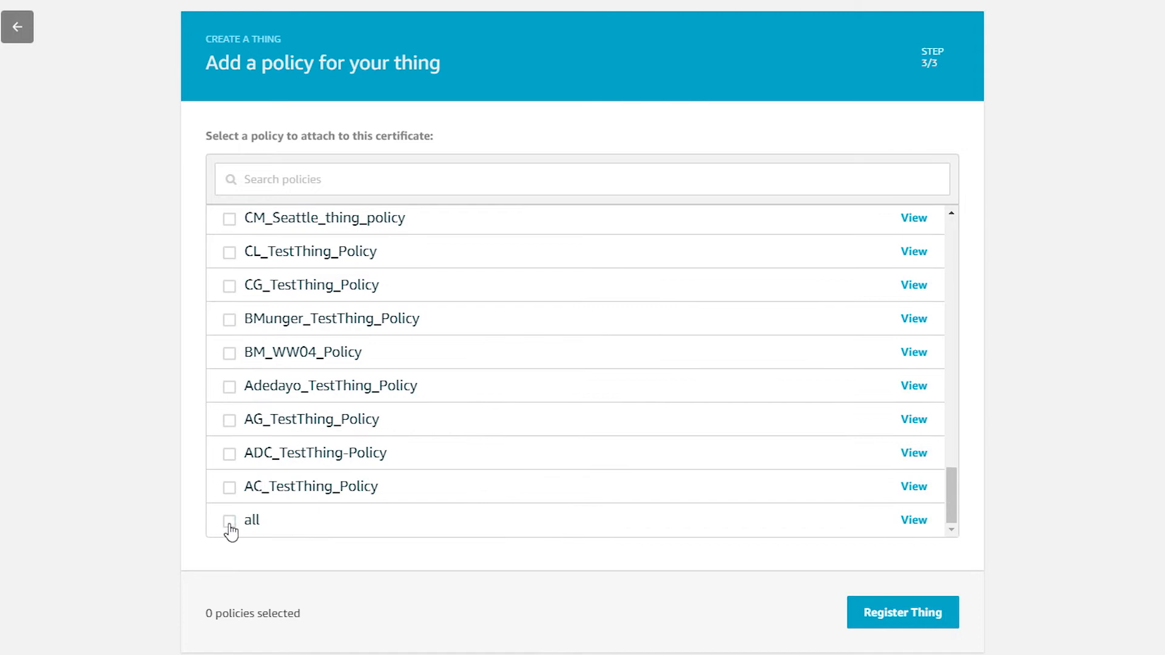
pyautogui.click(229, 520)
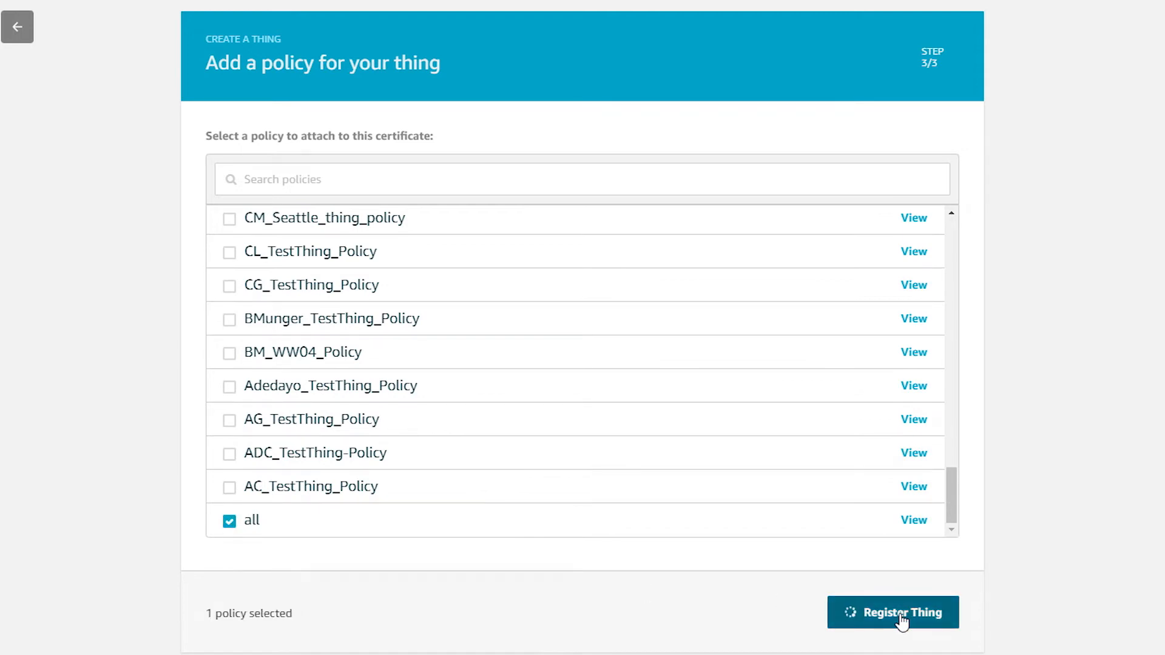
pyautogui.click(892, 612)
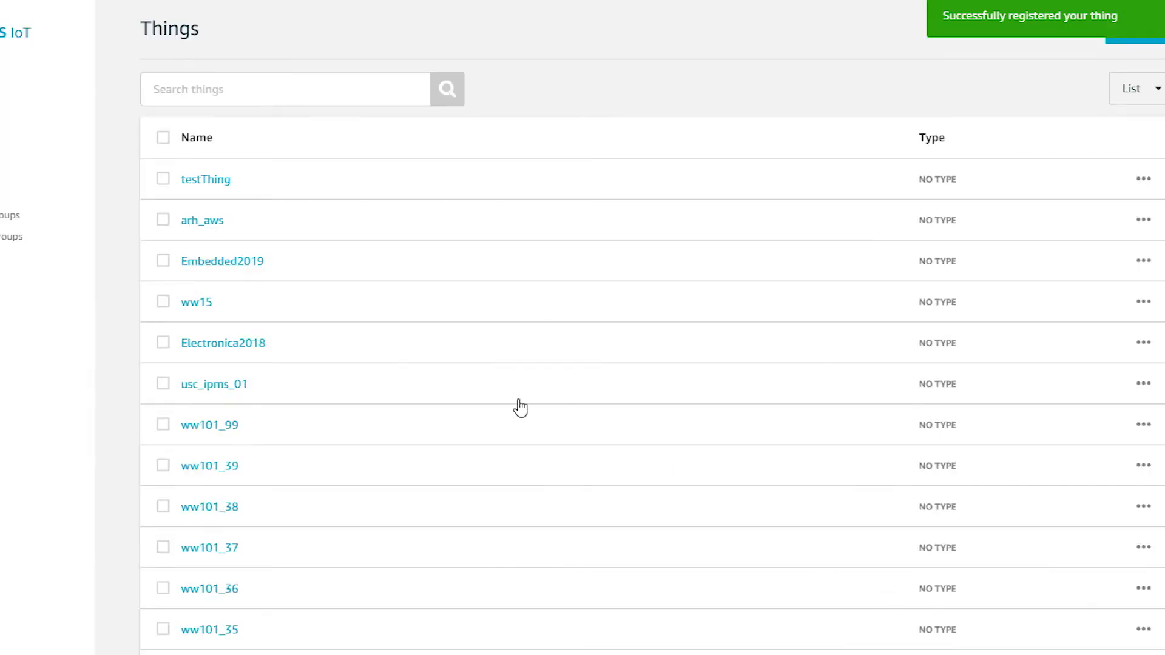
pyautogui.scroll(-3)
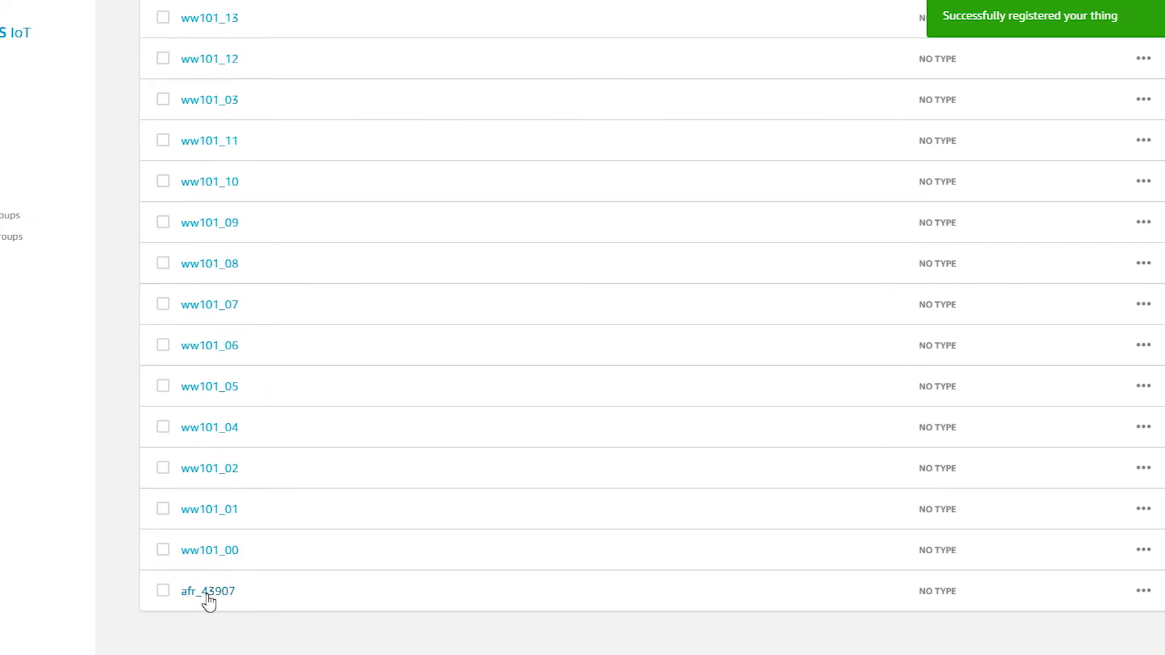
pyautogui.moveTo(236, 599)
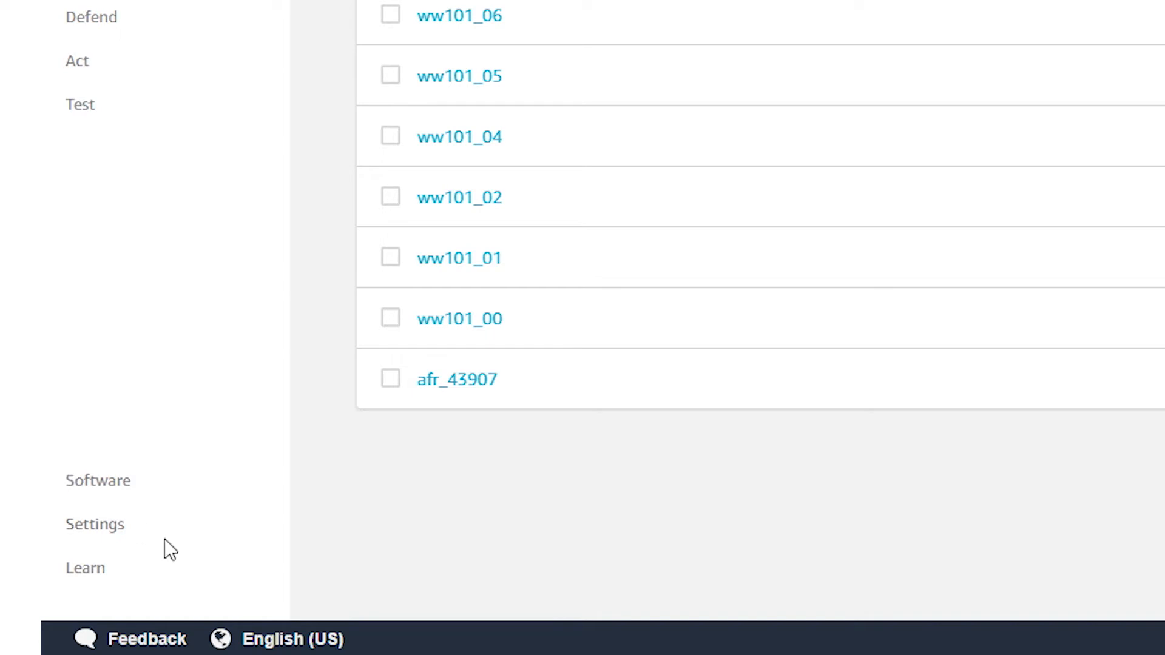
# - Show the IoT Settings page and select the full custom endpoint address
pyautogui.click(95, 525)
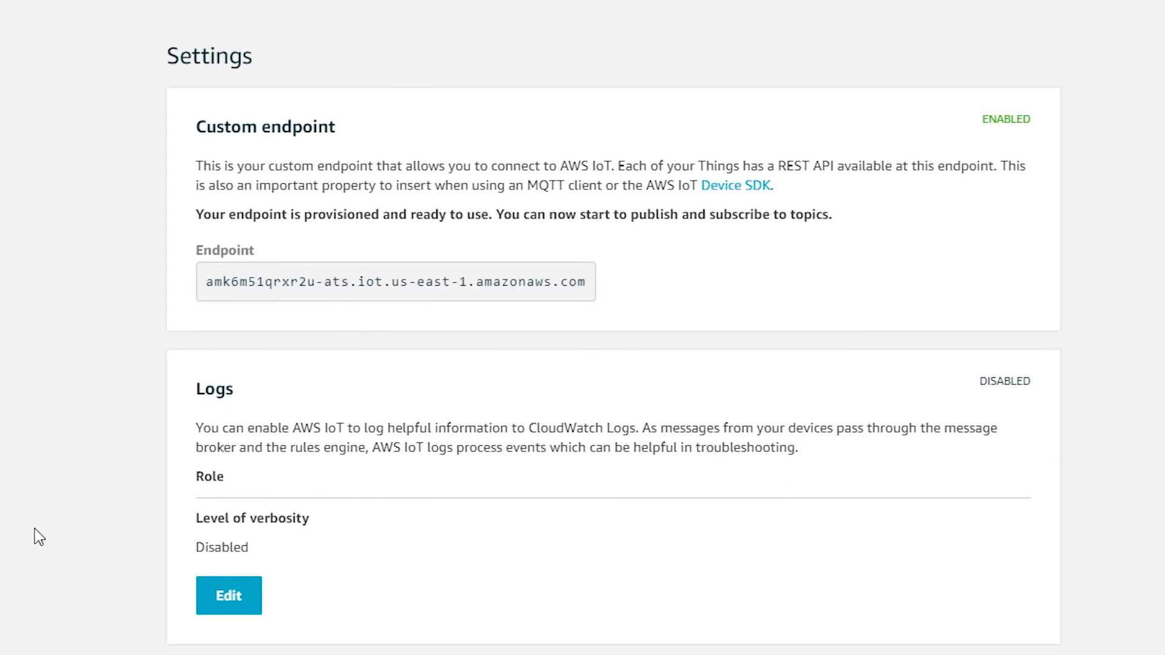
pyautogui.tripleClick(394, 281)
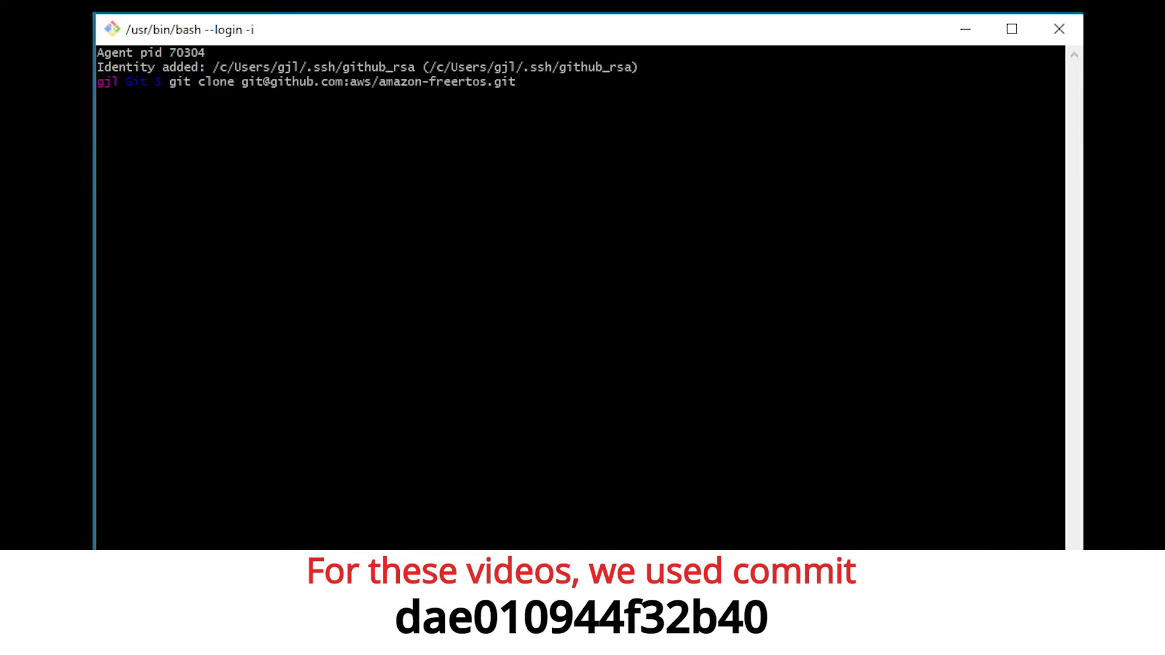
# - Clone amazon-freertos, cd into it and check out commit dae010944f32b40
pyautogui.press('Return')
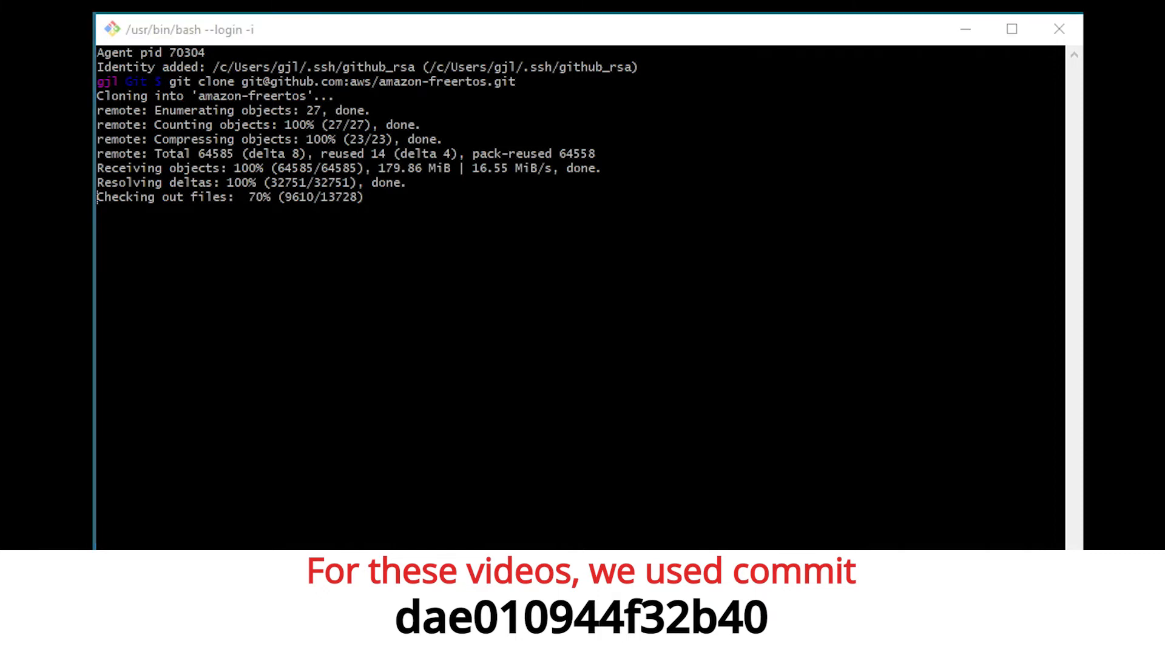
pyautogui.write('cd amazon-freertos/')
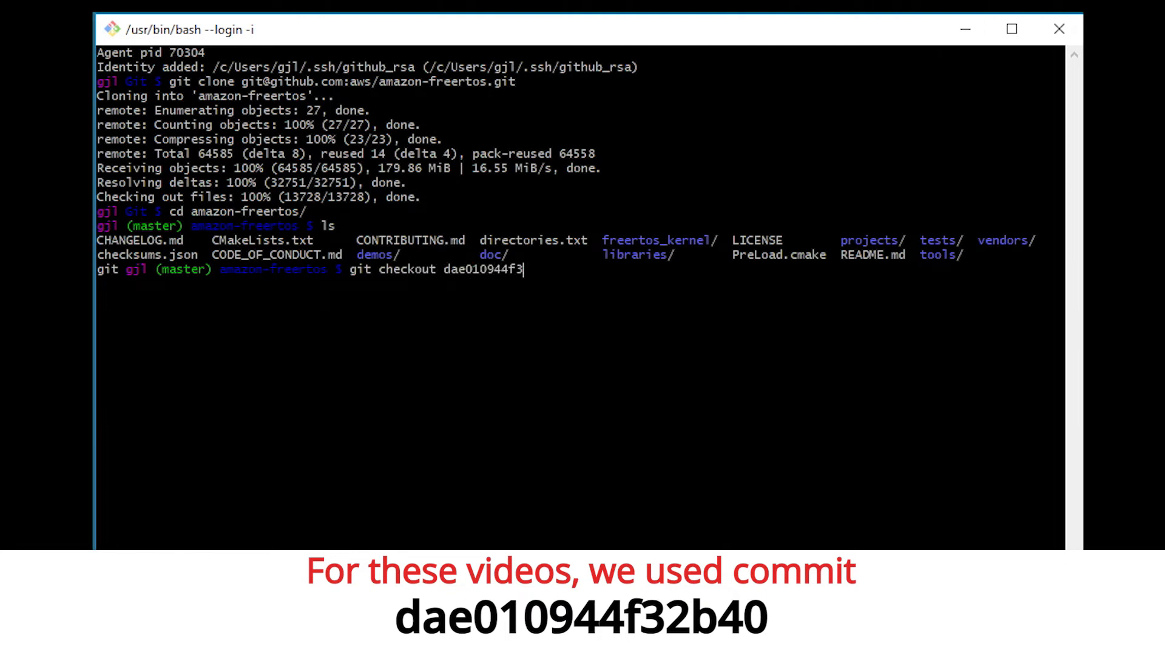
pyautogui.write('2b40')
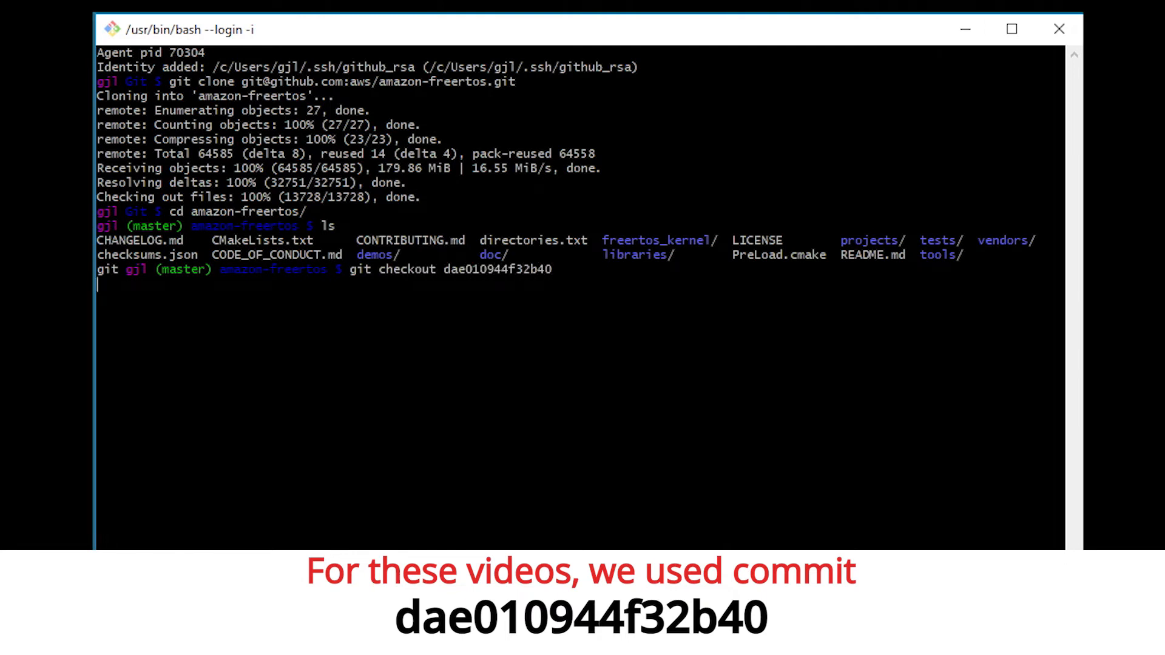
pyautogui.press('Return')
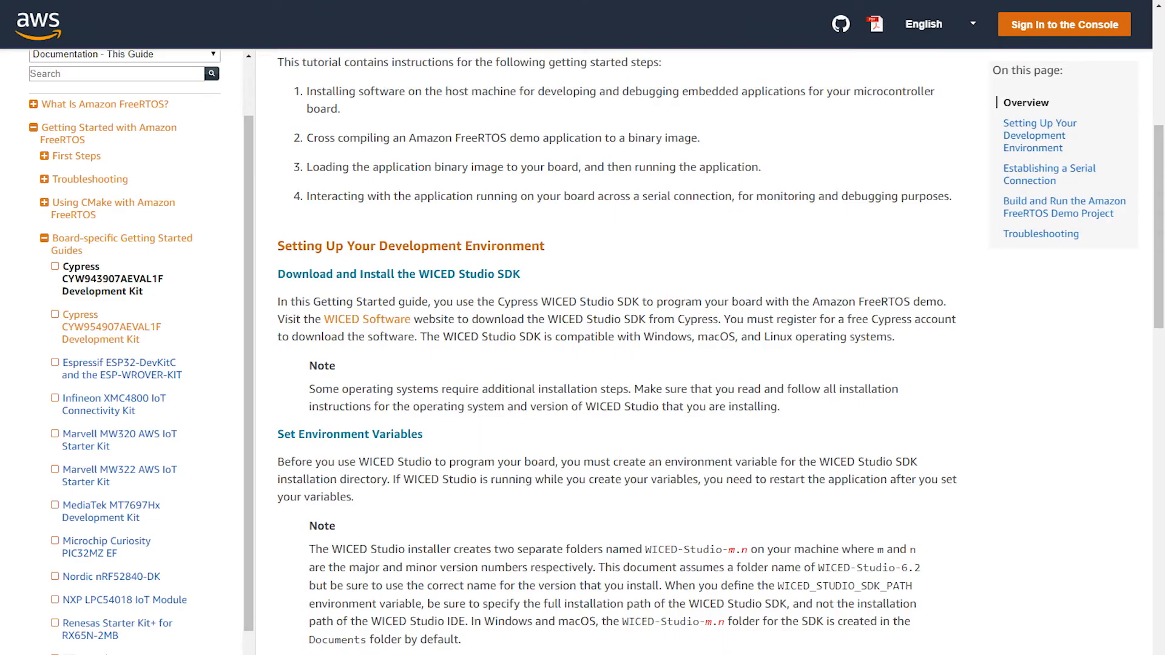
# - Zoom in on the Cypress getting-started guide and follow the WICED Software download link
pyautogui.press('ctrl+plus')
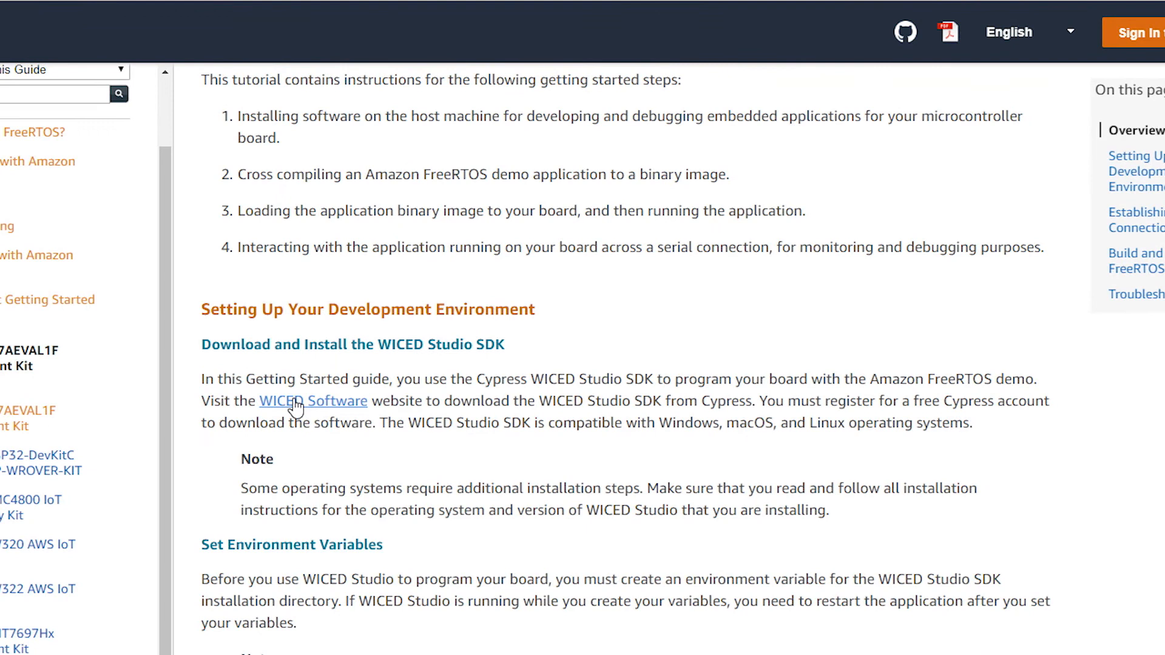
pyautogui.click(313, 402)
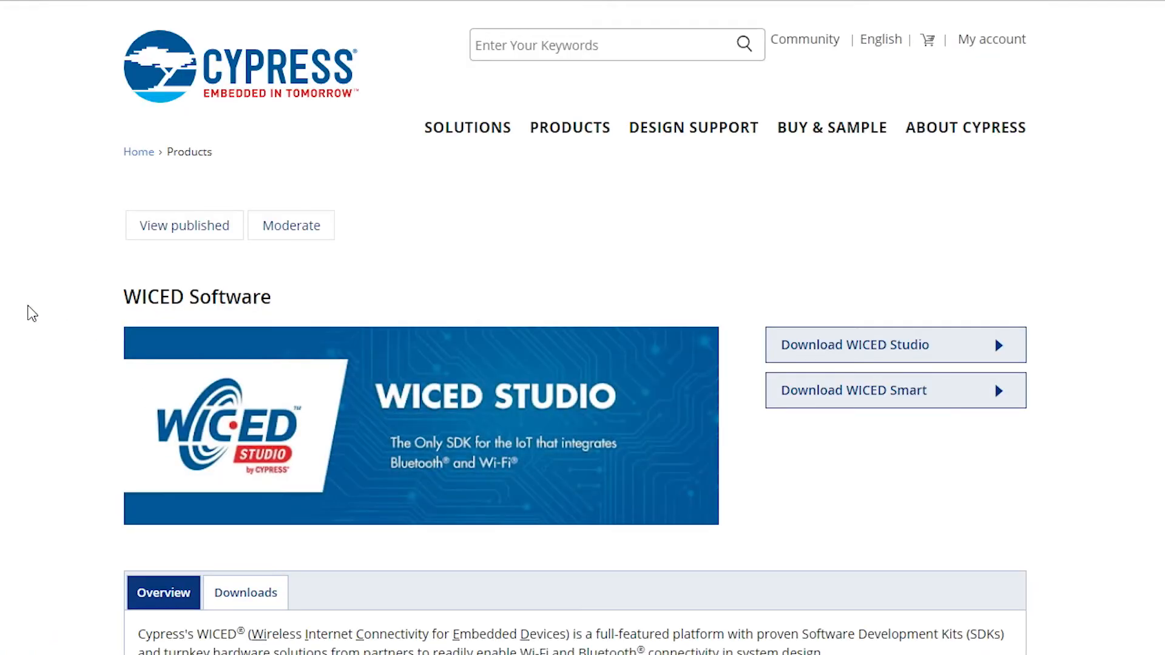
pyautogui.moveTo(779, 399)
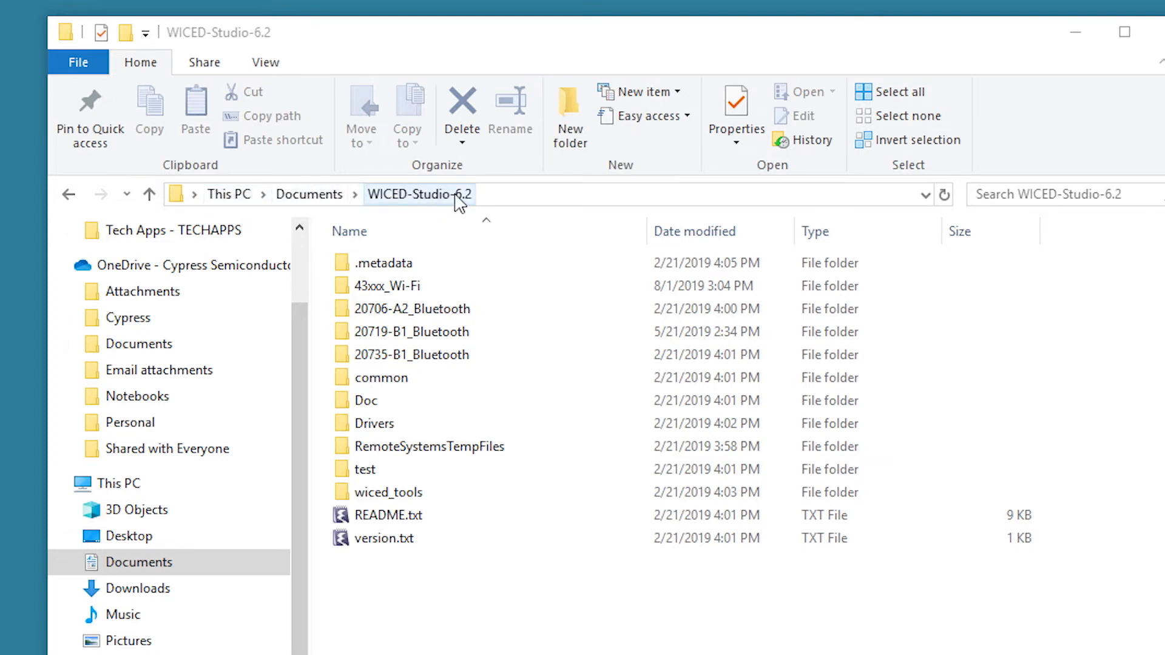
pyautogui.moveTo(434, 204)
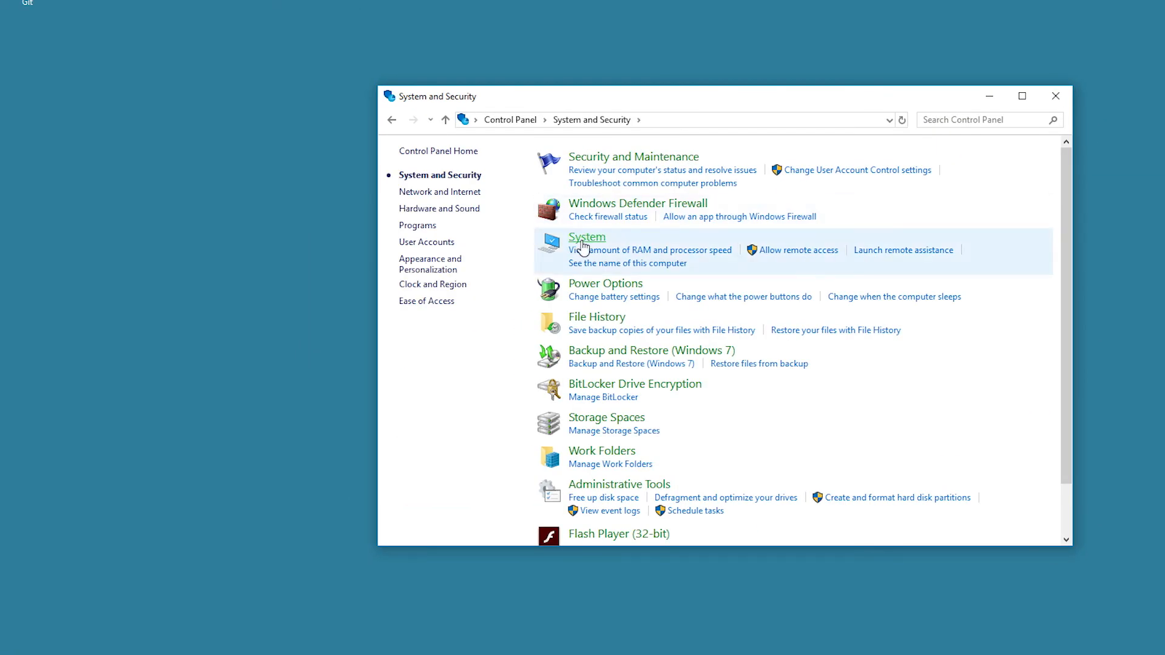
# - Add a user environment variable whose value is the WICED-Studio-6.2 folder, then close System
pyautogui.click(586, 236)
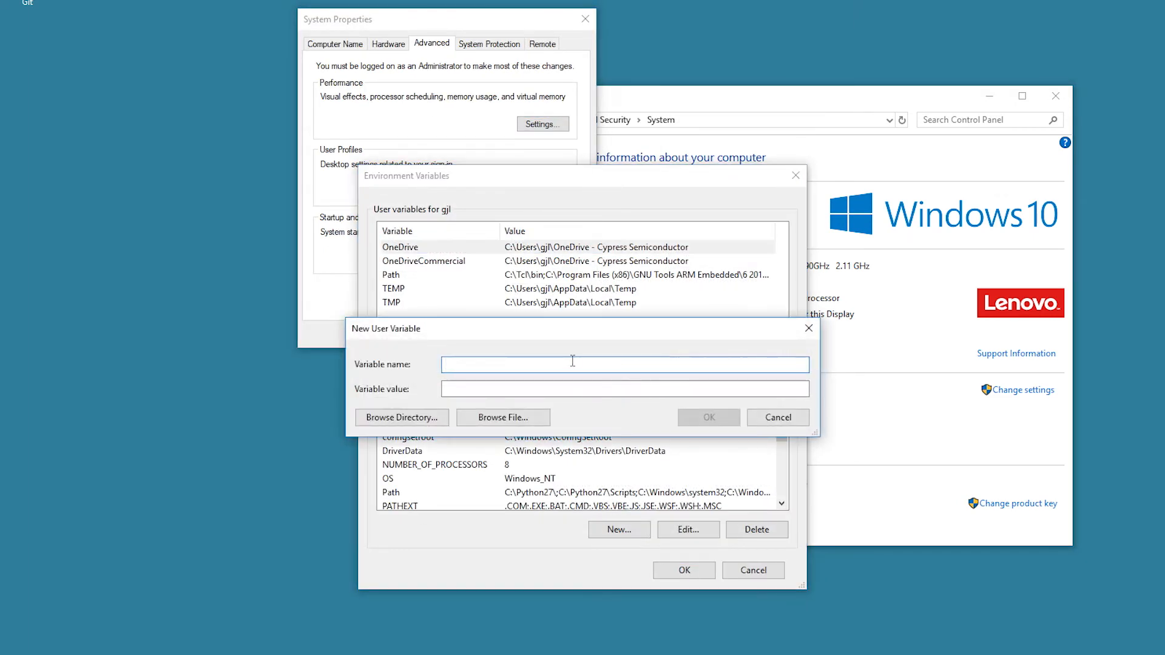
pyautogui.click(401, 416)
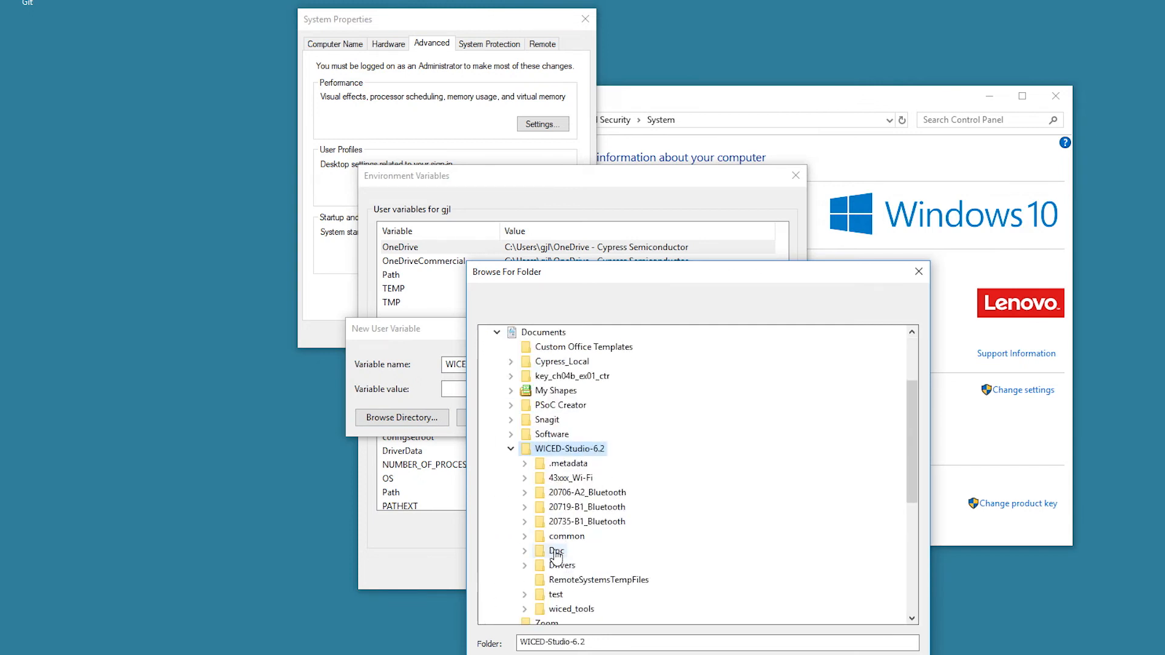
pyautogui.click(684, 570)
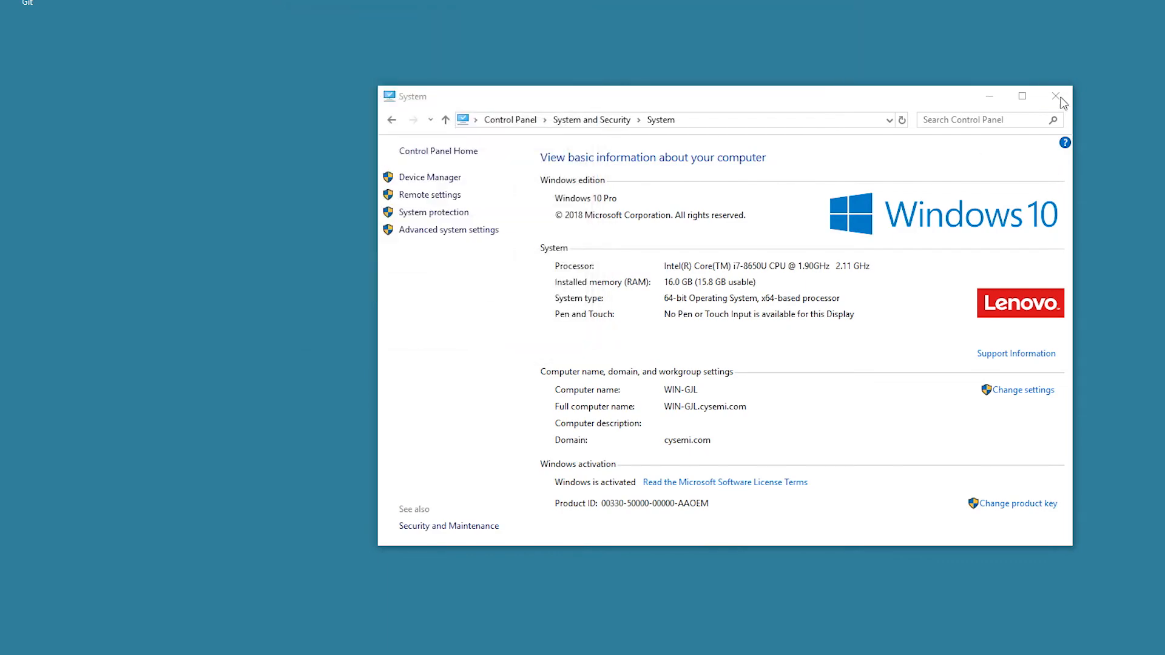
pyautogui.click(1058, 97)
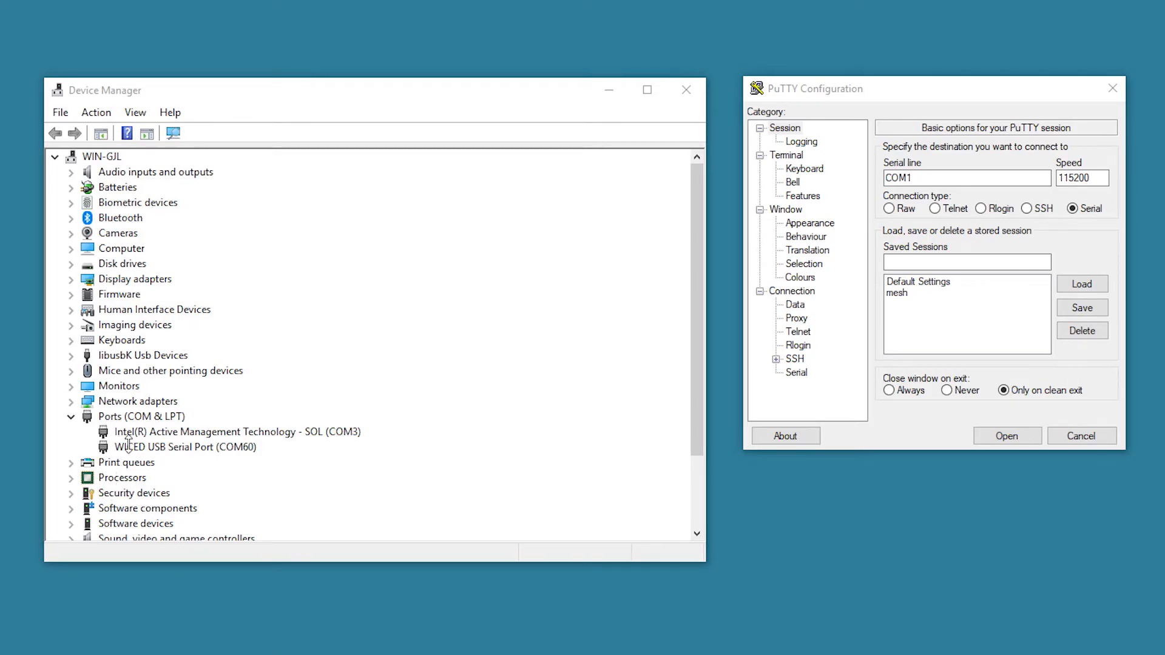
# - Connect a PuTTY serial session to COM60 at 115200 baud
pyautogui.click(186, 447)
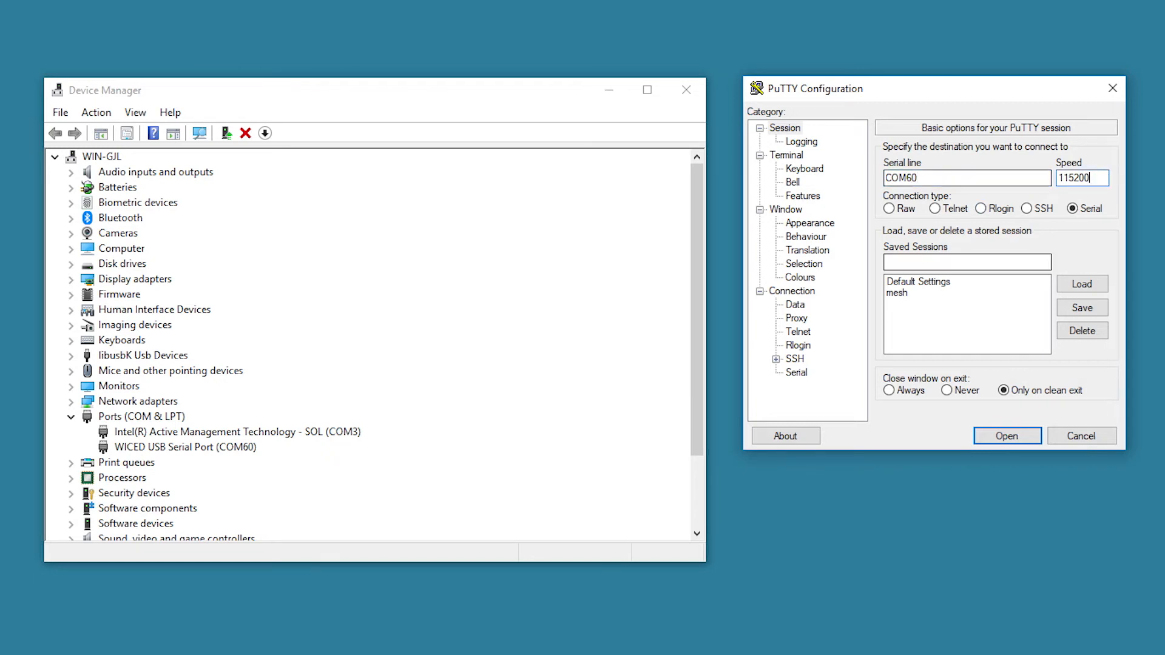
pyautogui.click(1006, 436)
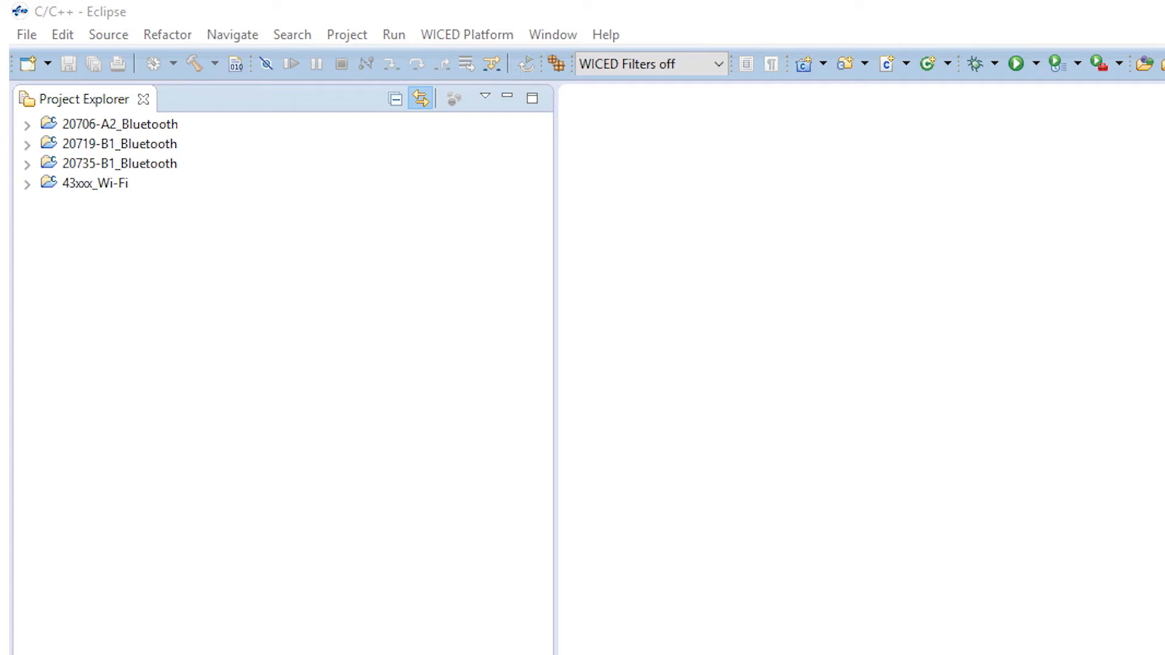
pyautogui.moveTo(555, 44)
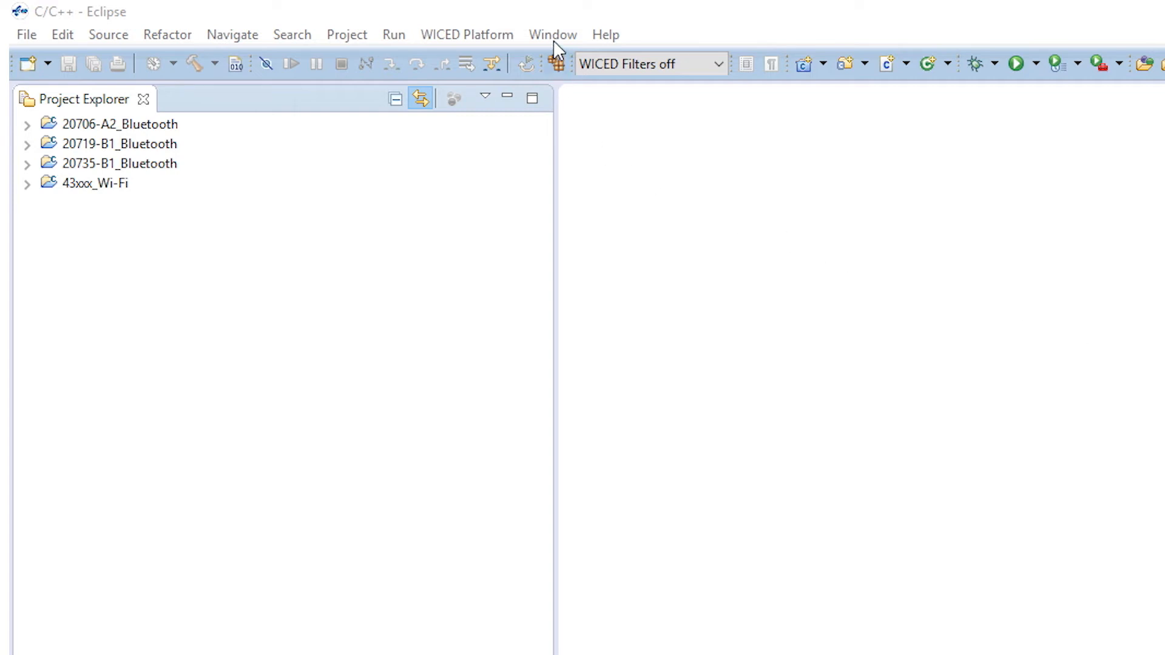
# - Check the WICED Platform choices unchanged, then start File > Import for the workspace
pyautogui.click(466, 34)
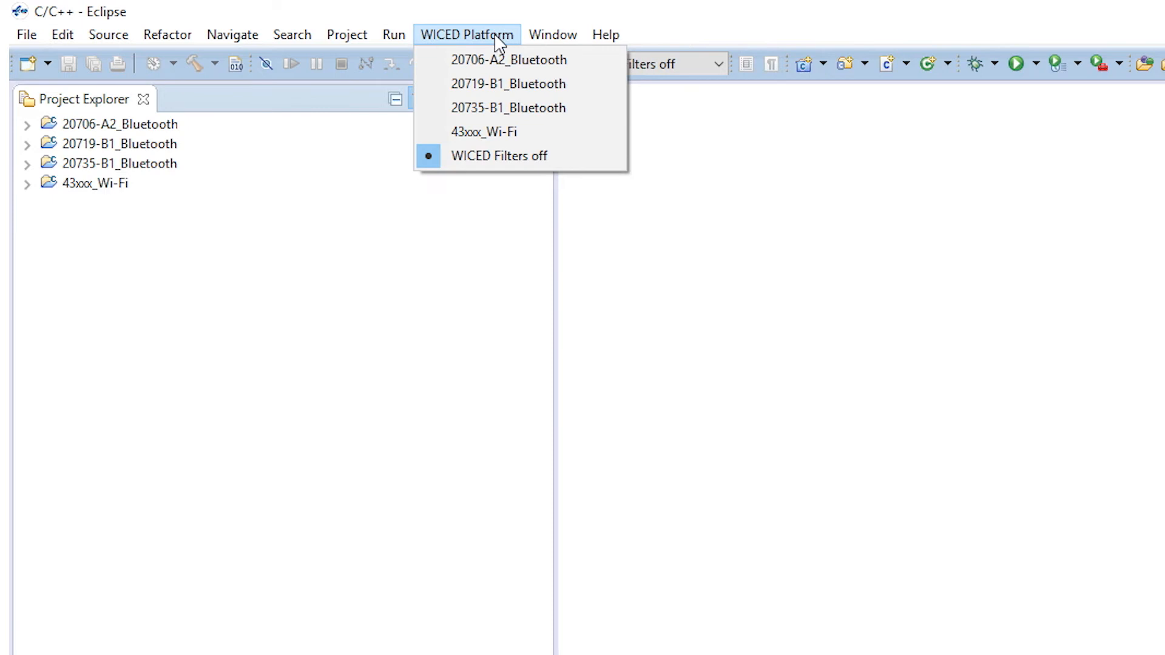
pyautogui.click(499, 155)
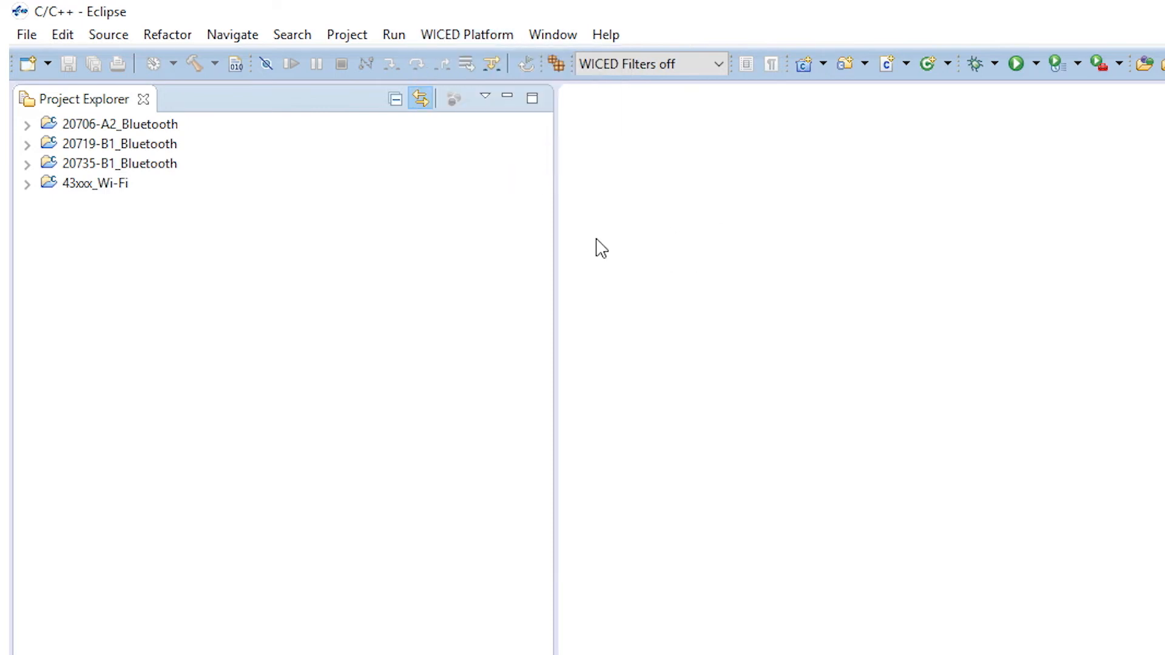
pyautogui.click(25, 34)
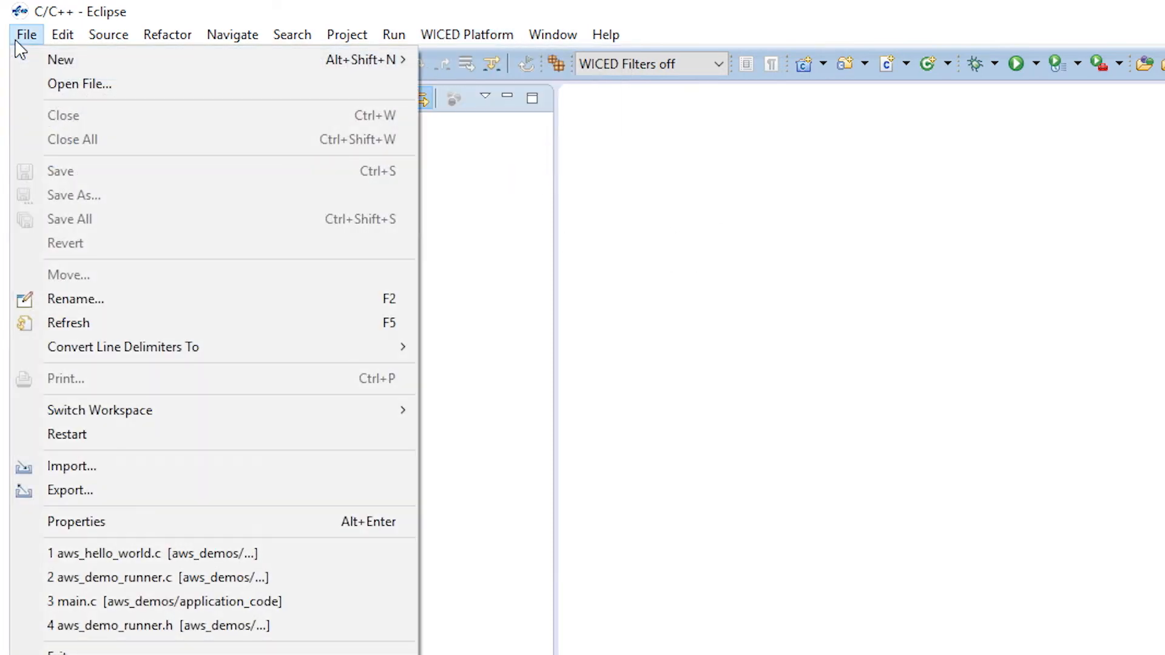
pyautogui.click(71, 466)
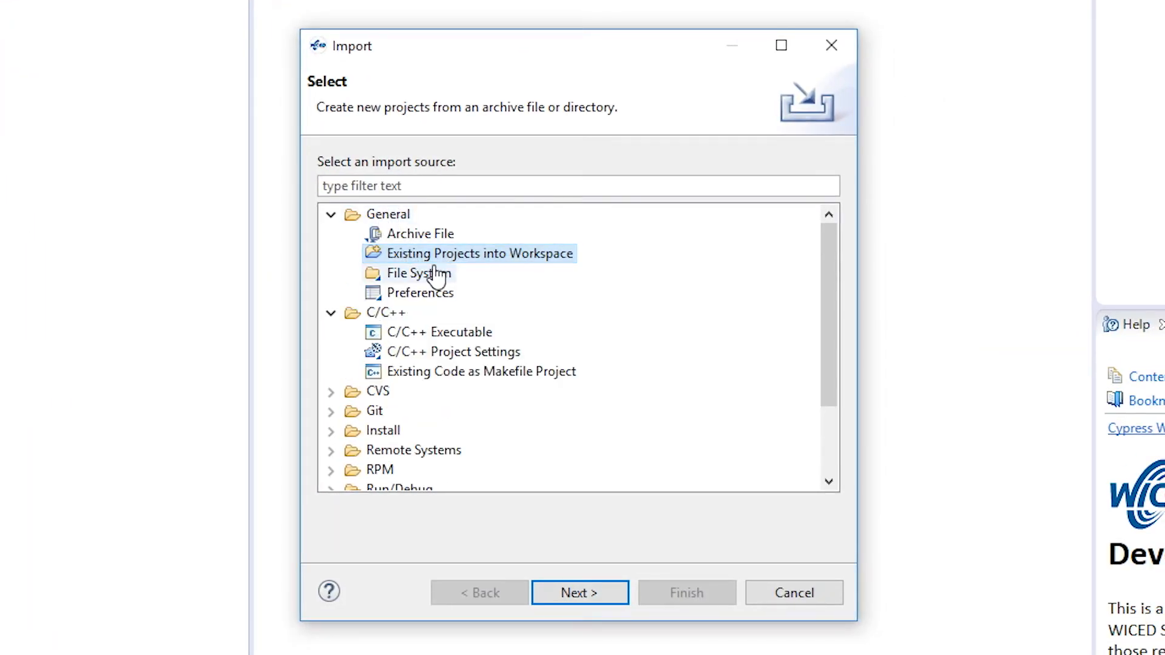
pyautogui.moveTo(498, 438)
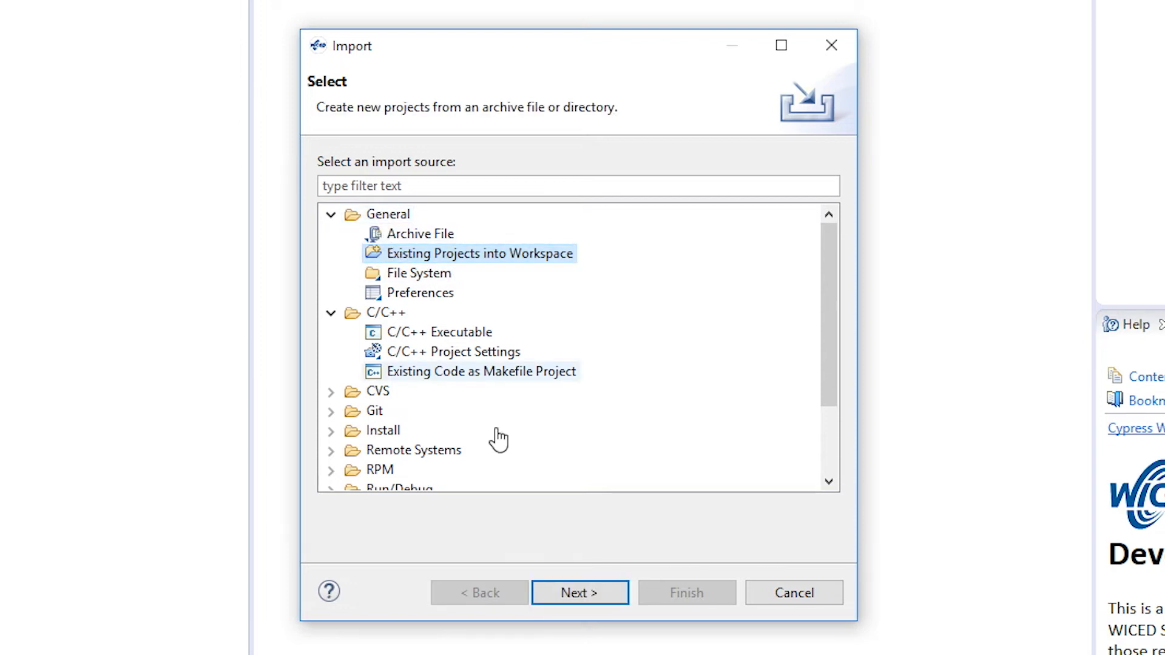
# - Set the import root to Desktop/Git/amazon-freertos/projects/cypress/CYW943907AEVAL1F/wicedstudio
pyautogui.click(579, 592)
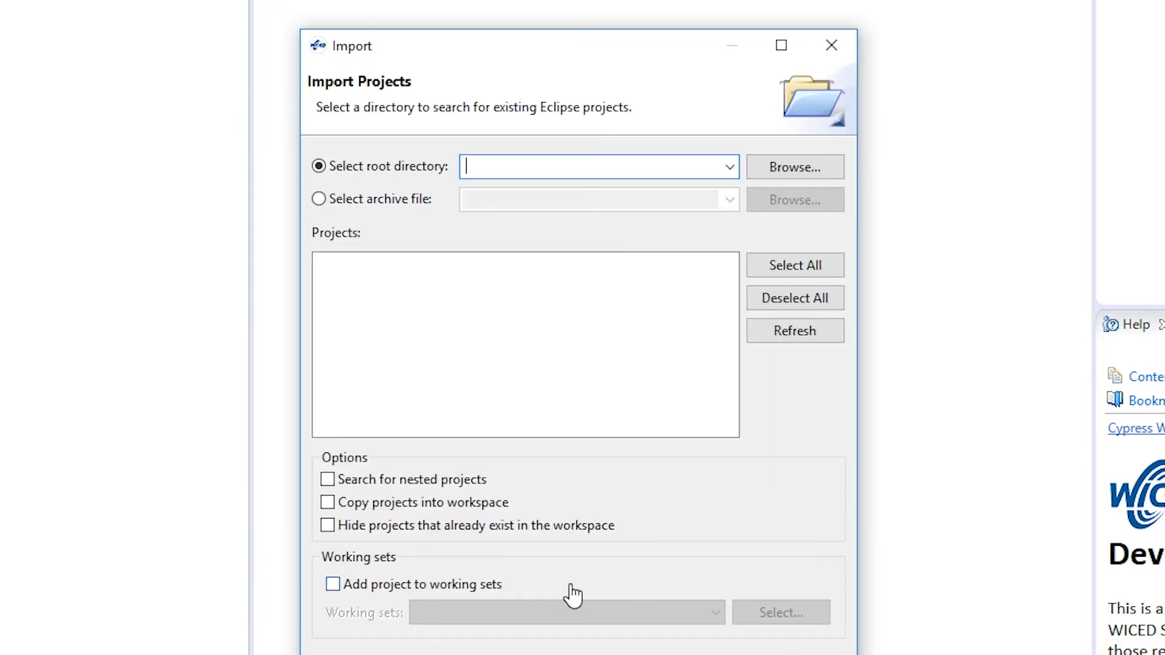
pyautogui.click(793, 166)
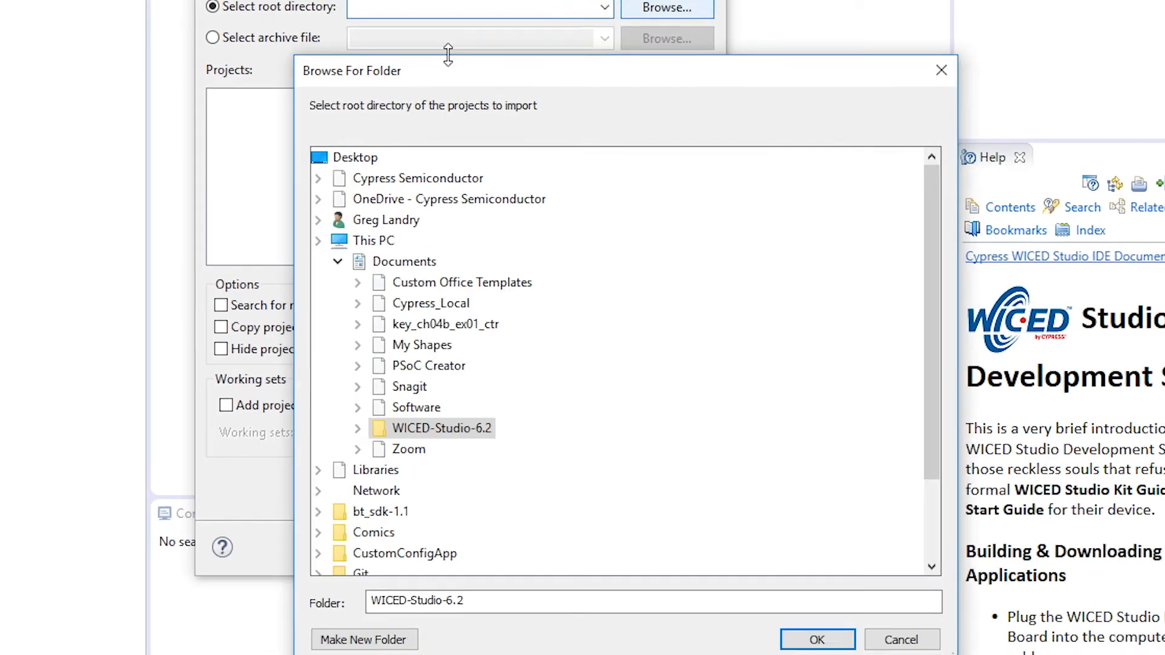
pyautogui.click(374, 240)
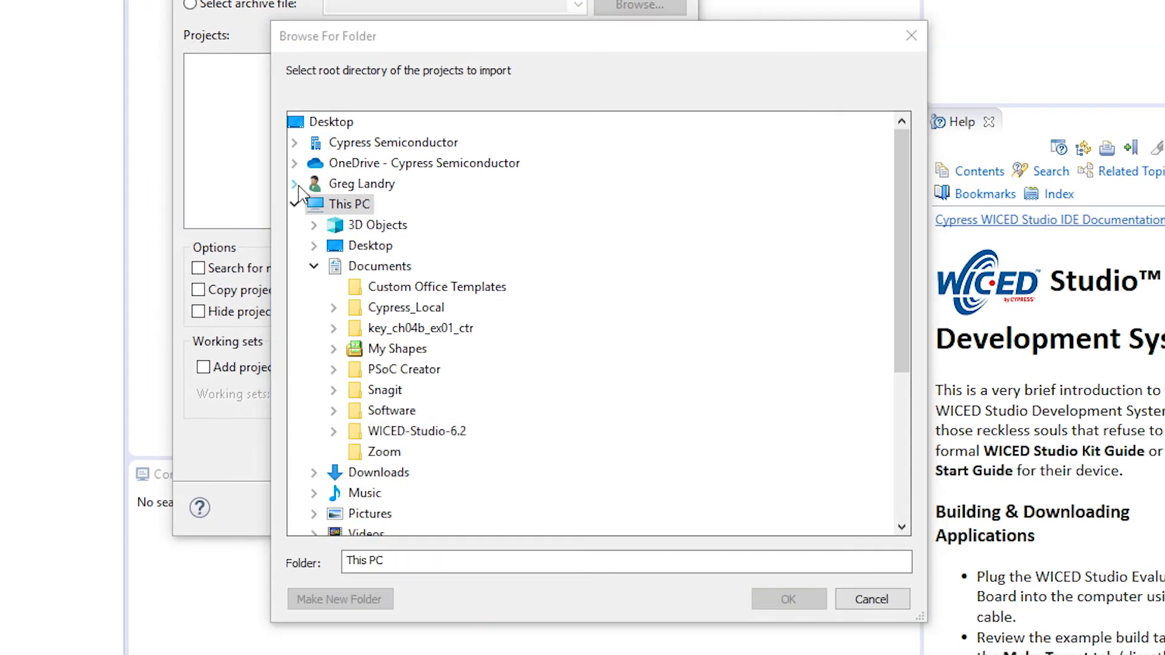
pyautogui.click(296, 183)
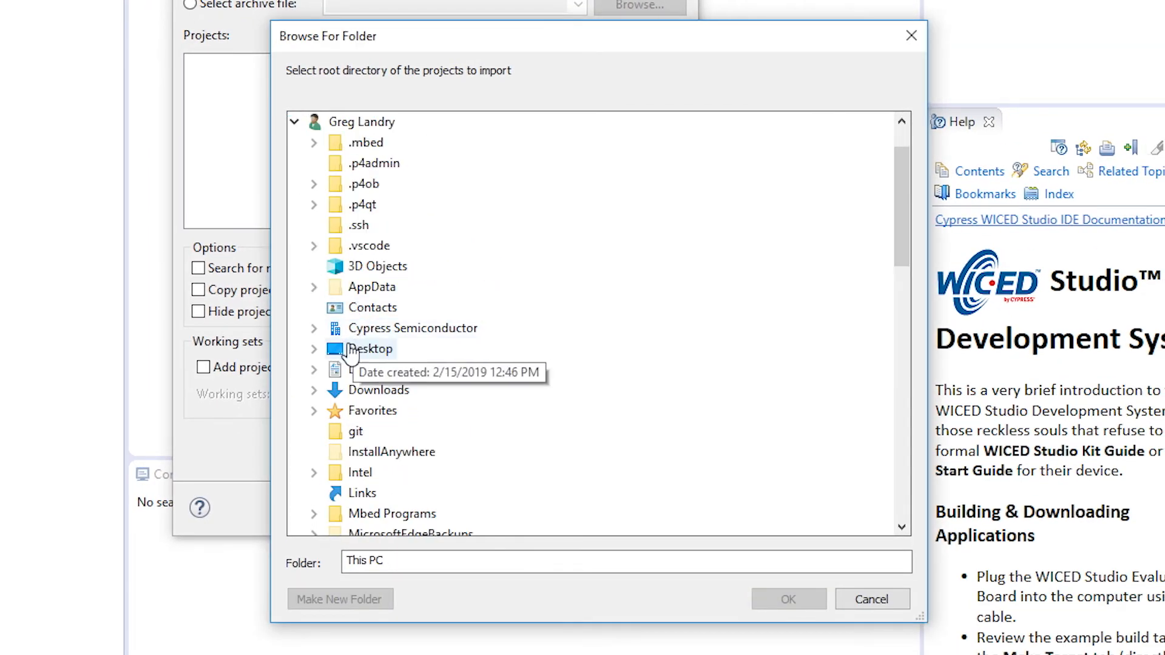
pyautogui.click(313, 349)
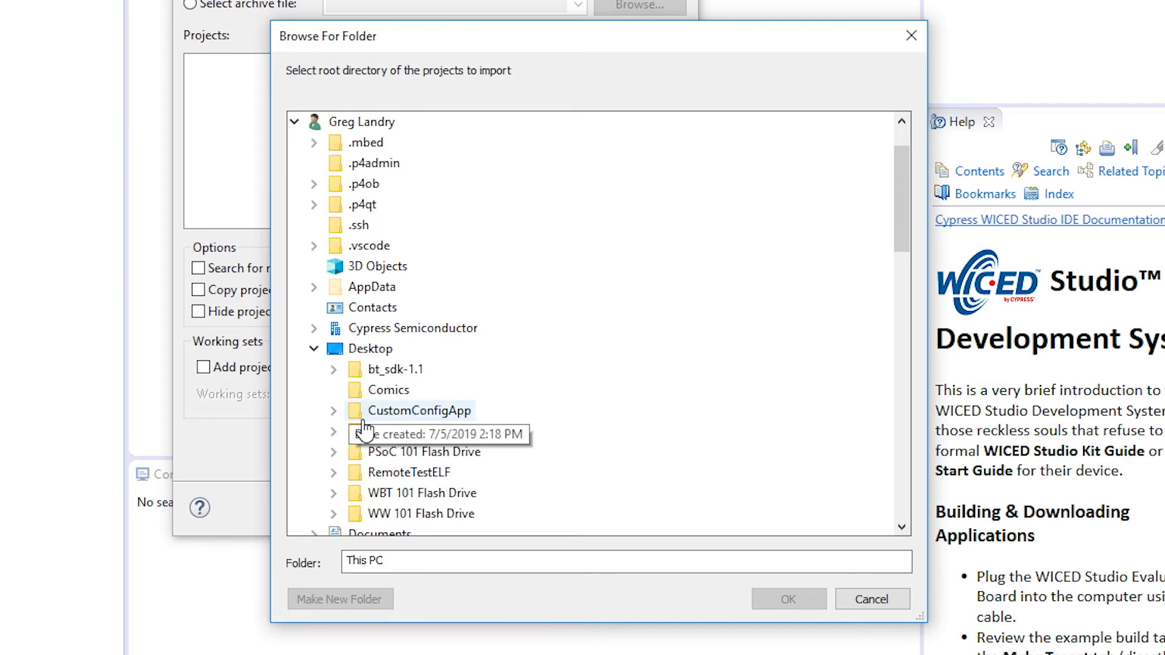
pyautogui.click(333, 225)
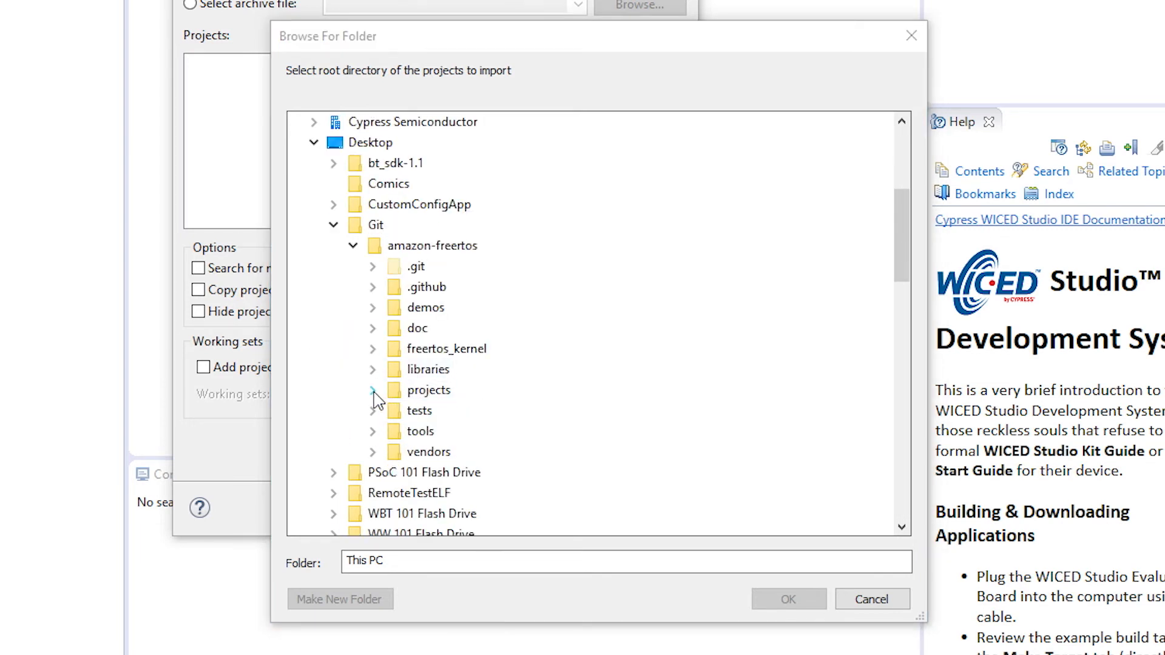
pyautogui.click(373, 389)
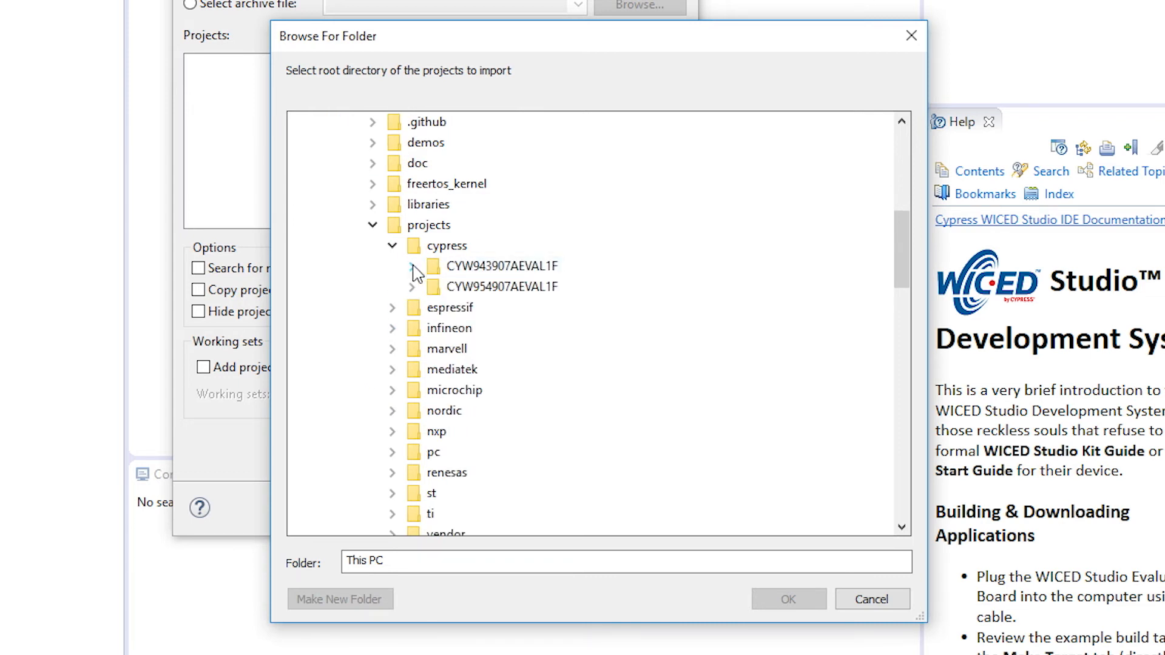
pyautogui.click(412, 266)
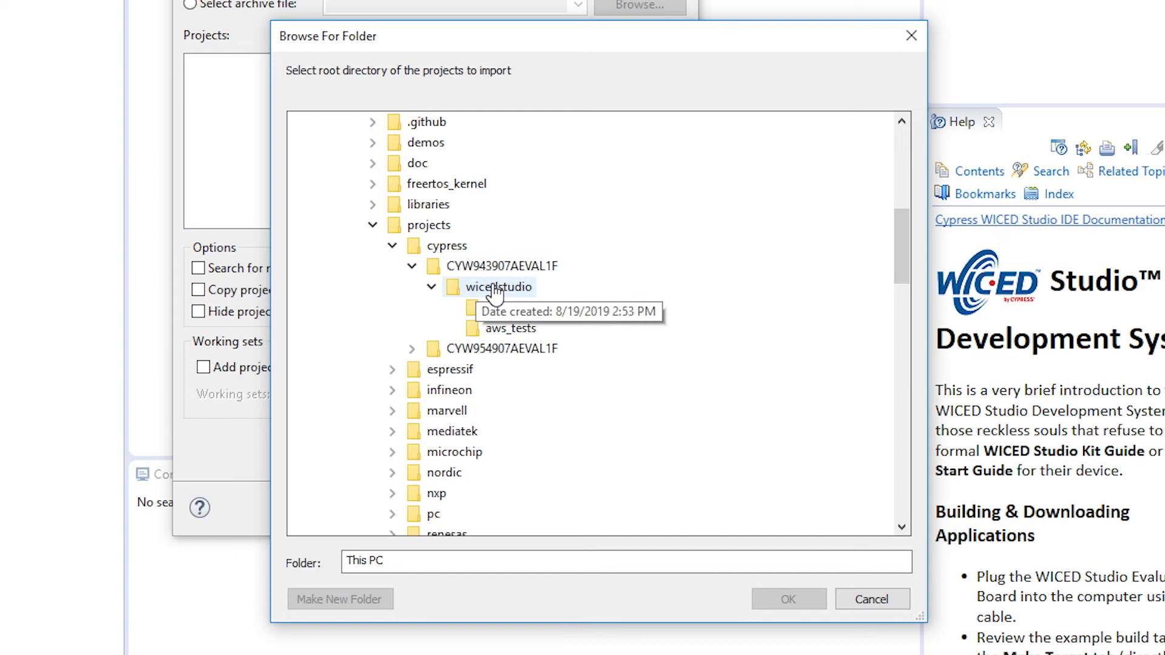
pyautogui.click(502, 286)
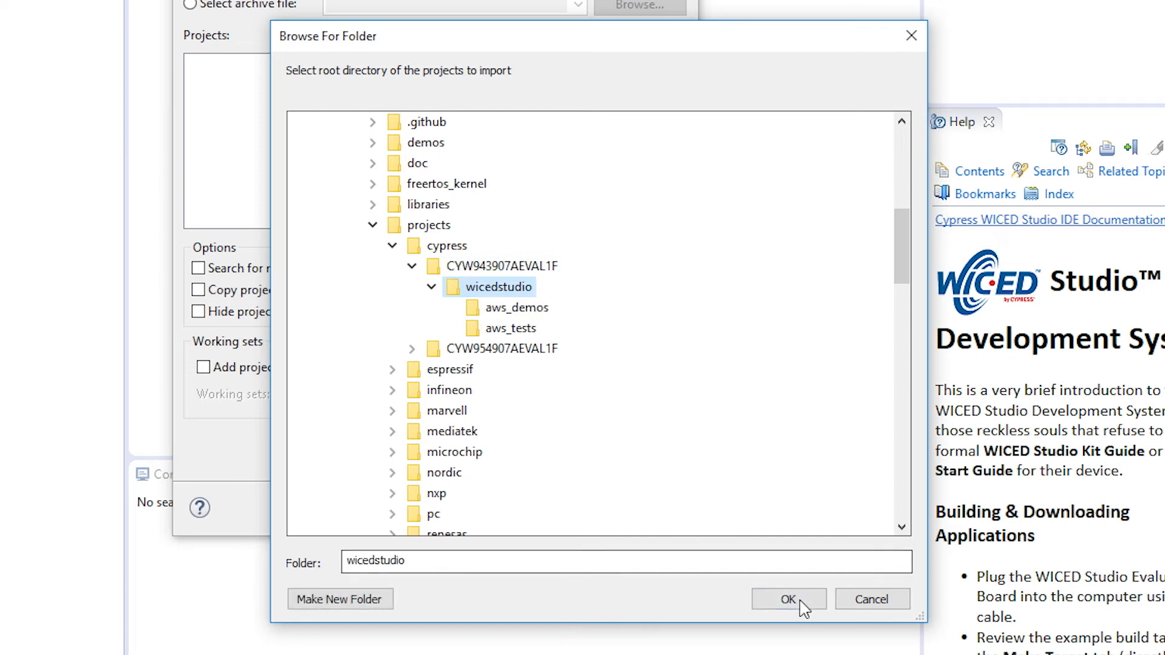
pyautogui.click(788, 599)
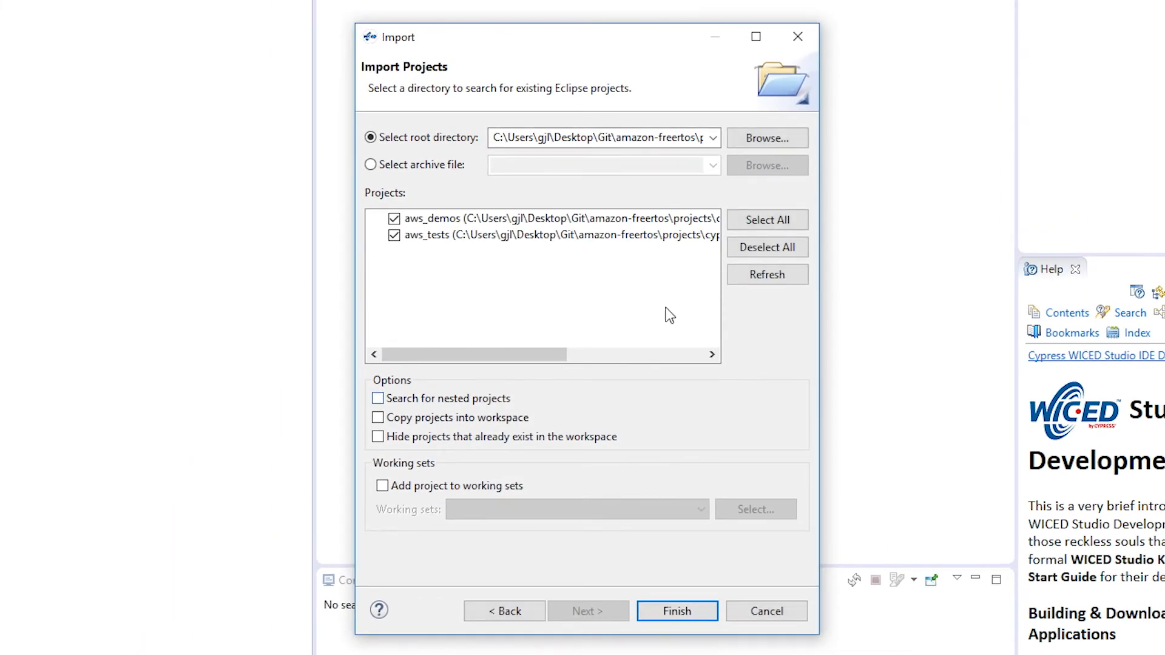
pyautogui.moveTo(434, 218)
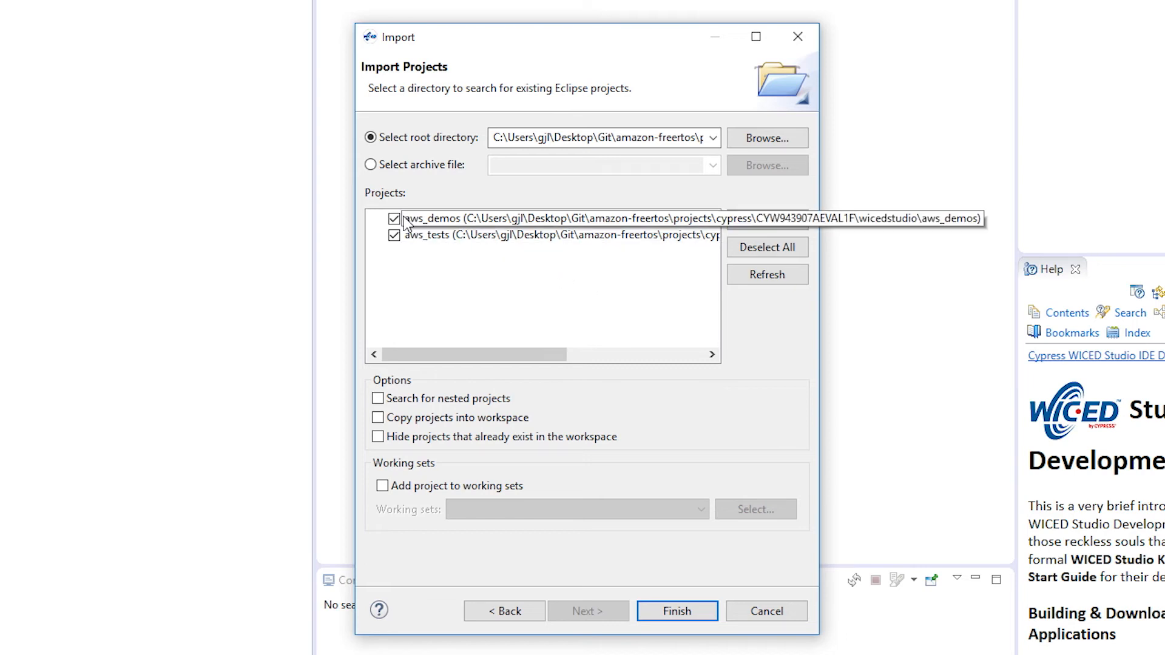
pyautogui.moveTo(395, 235)
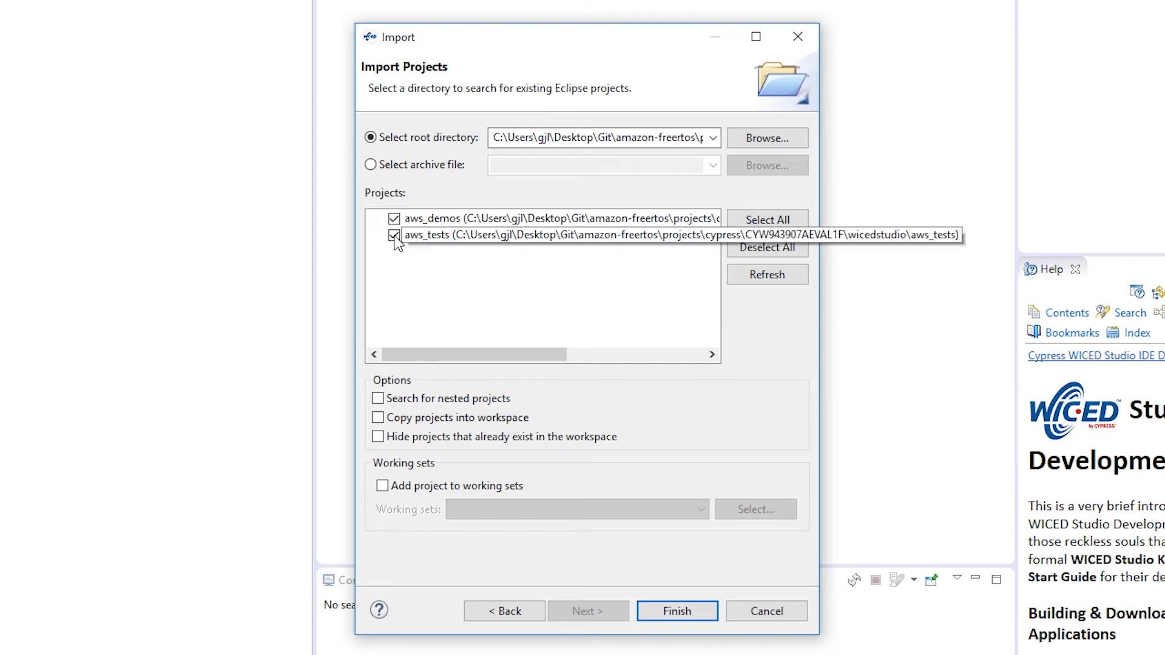
# - Import only aws_demos, leaving aws_tests unchecked, and select it in Project Explorer
pyautogui.click(395, 234)
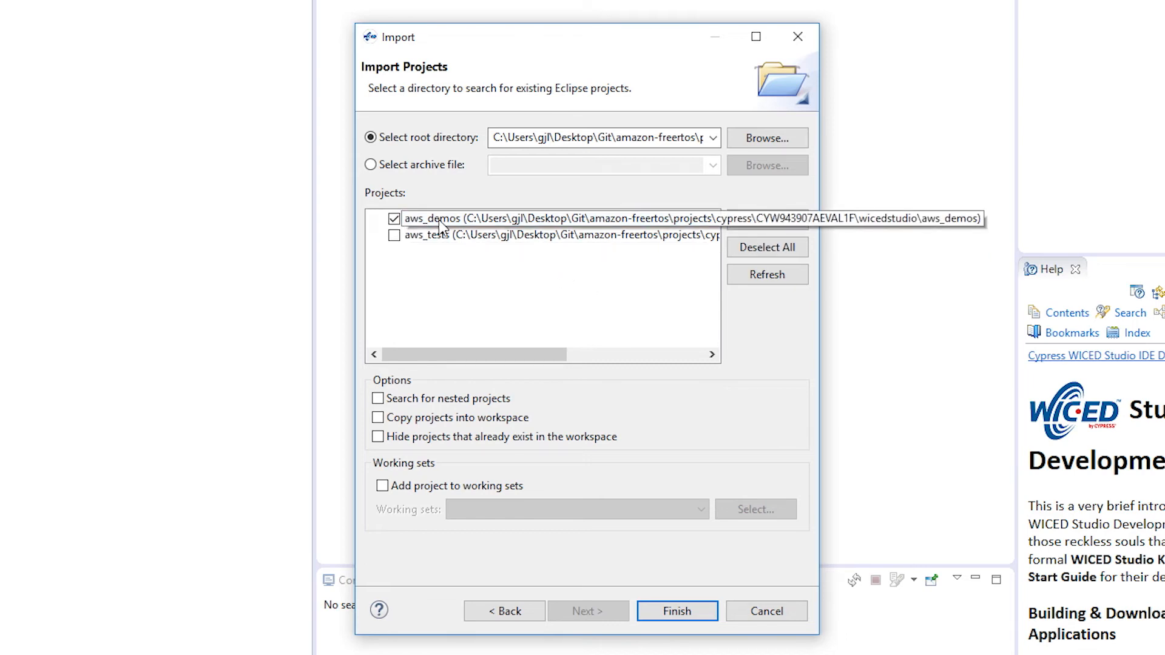
pyautogui.click(676, 611)
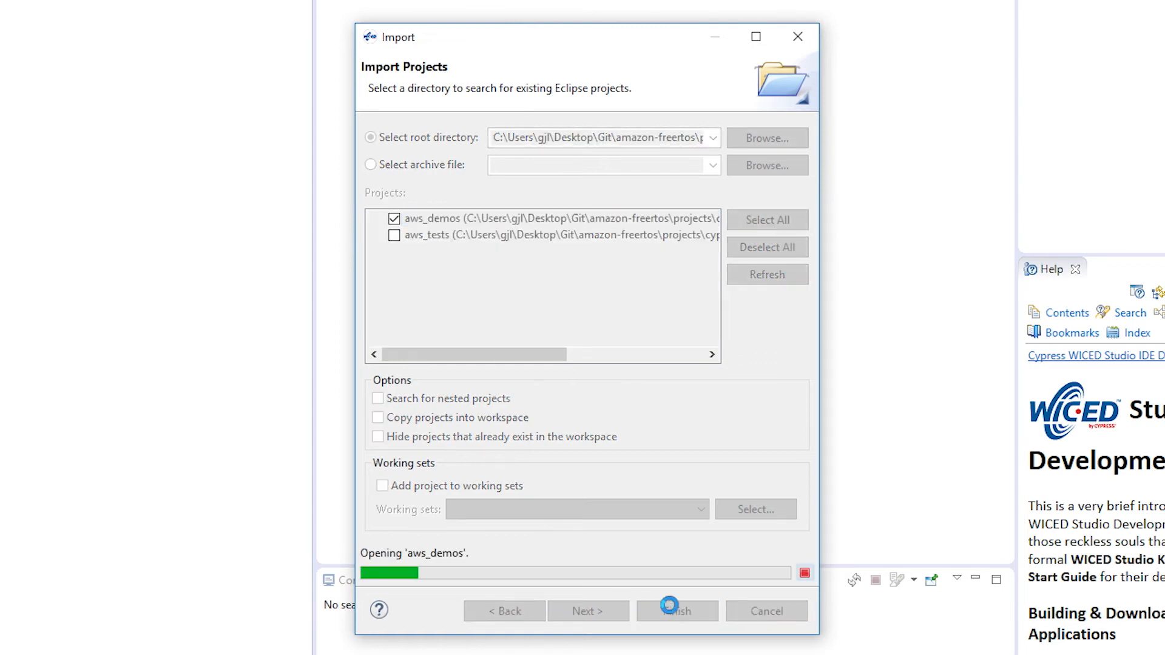
pyautogui.click(677, 611)
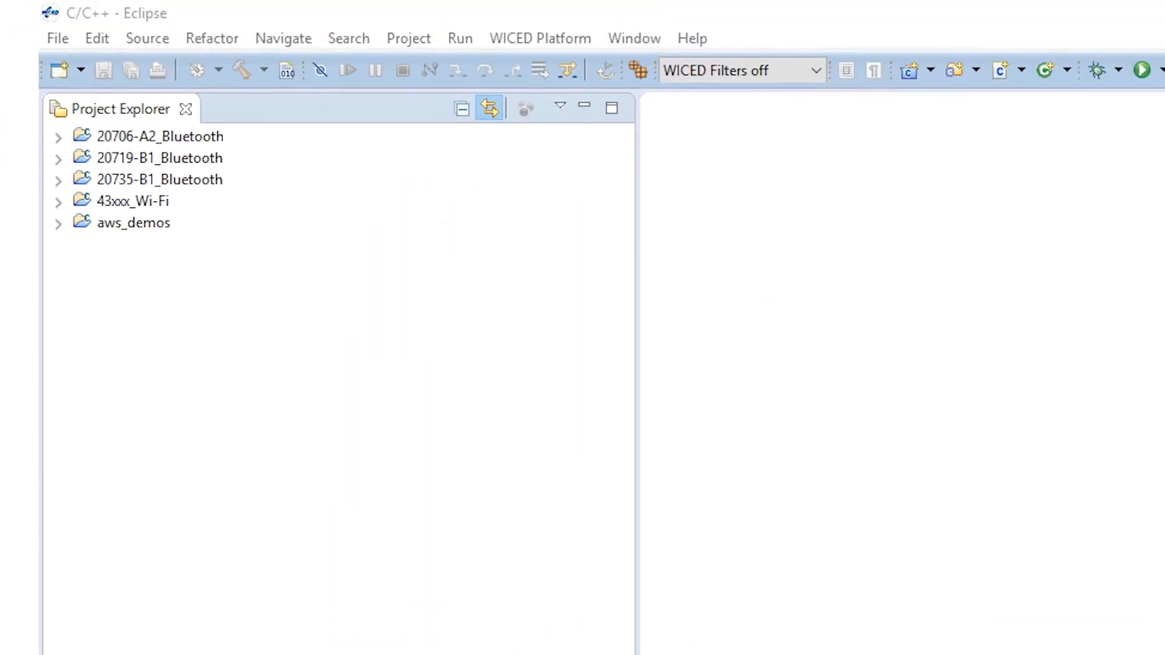
pyautogui.click(134, 238)
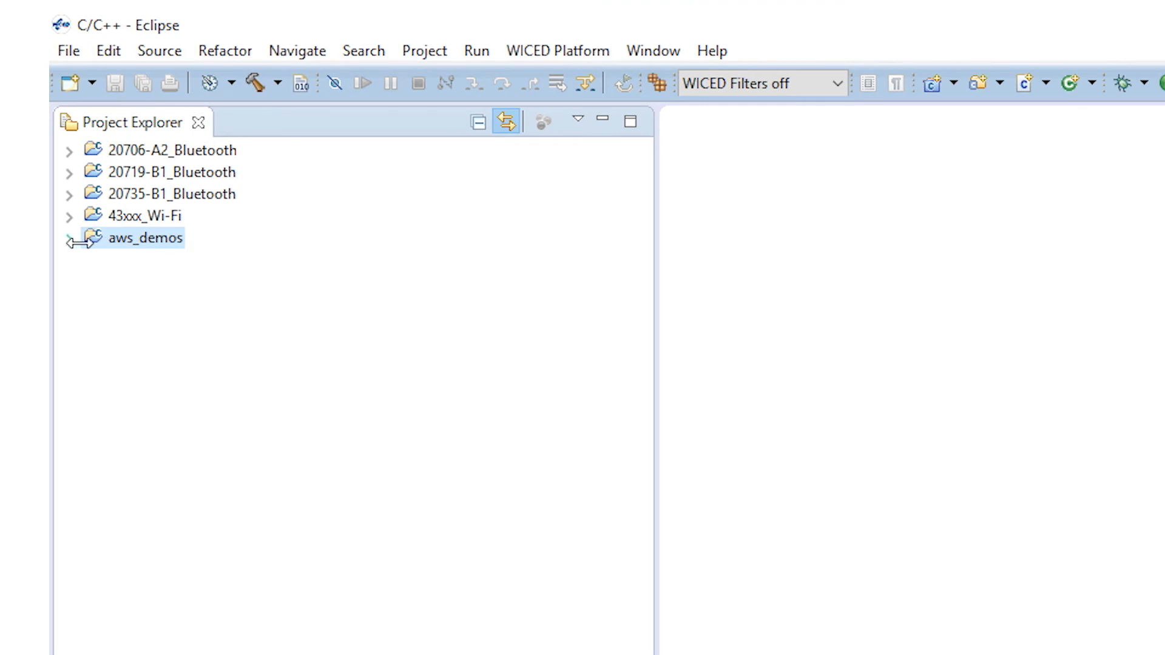
# - Expand the aws_demos project tree in Project Explorer
pyautogui.click(68, 238)
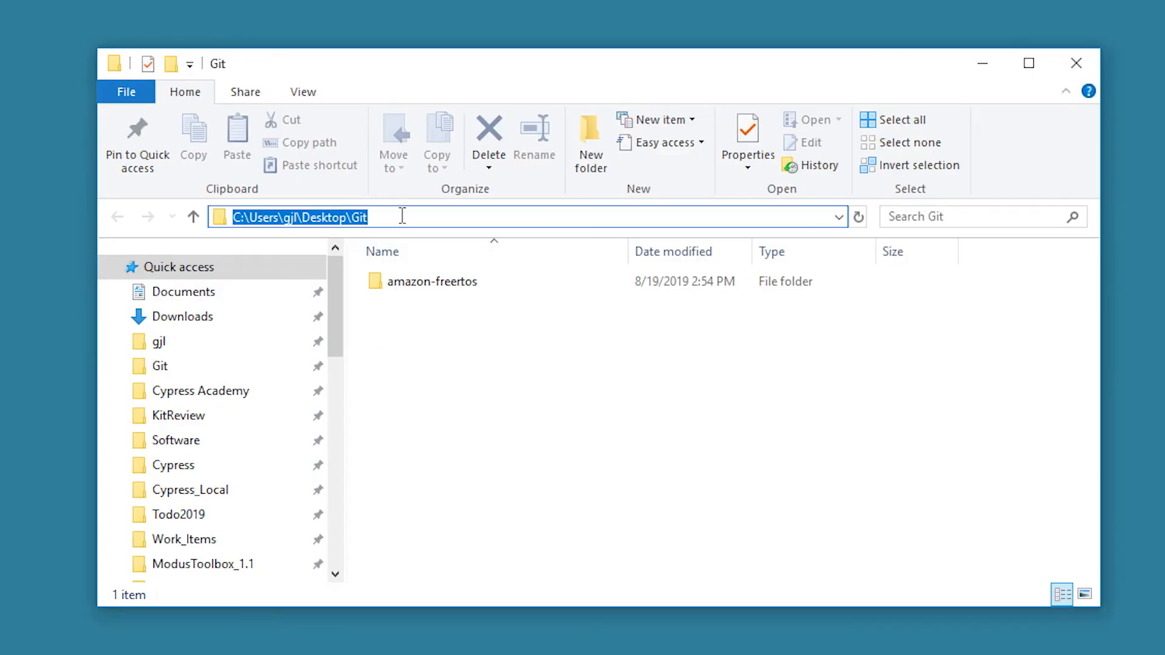
# - Browse amazon-freertos > tools > certificate_configuration and launch CertificateConfigurator.html in Chrome
pyautogui.click(431, 280)
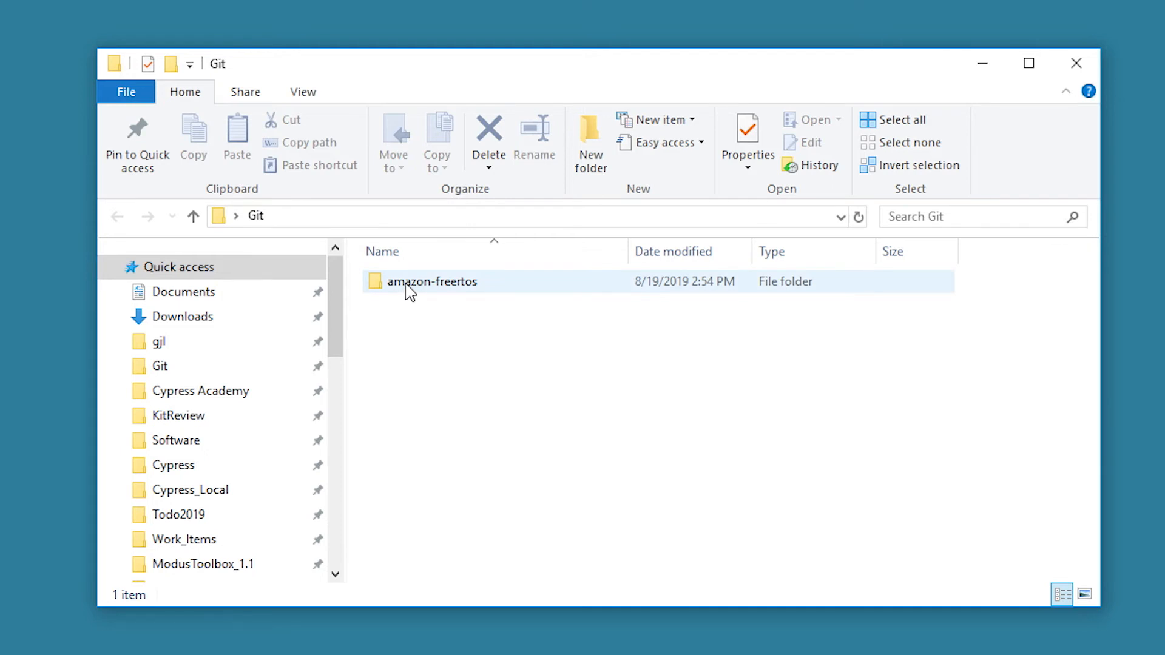
pyautogui.doubleClick(433, 281)
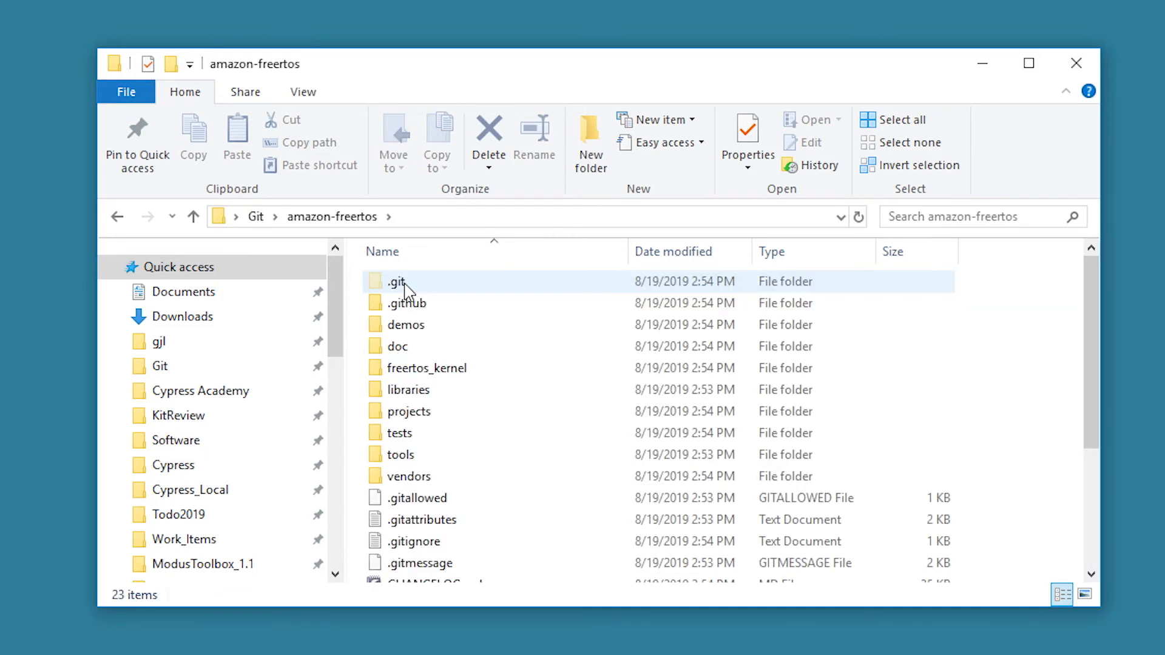
pyautogui.doubleClick(401, 454)
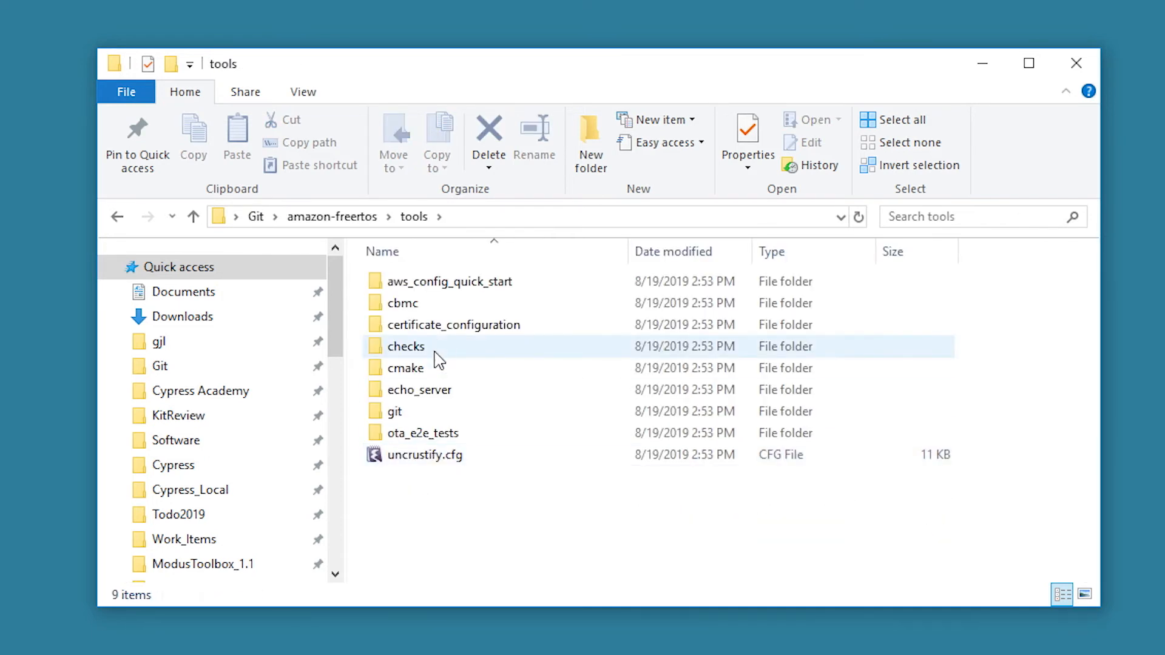
pyautogui.doubleClick(454, 325)
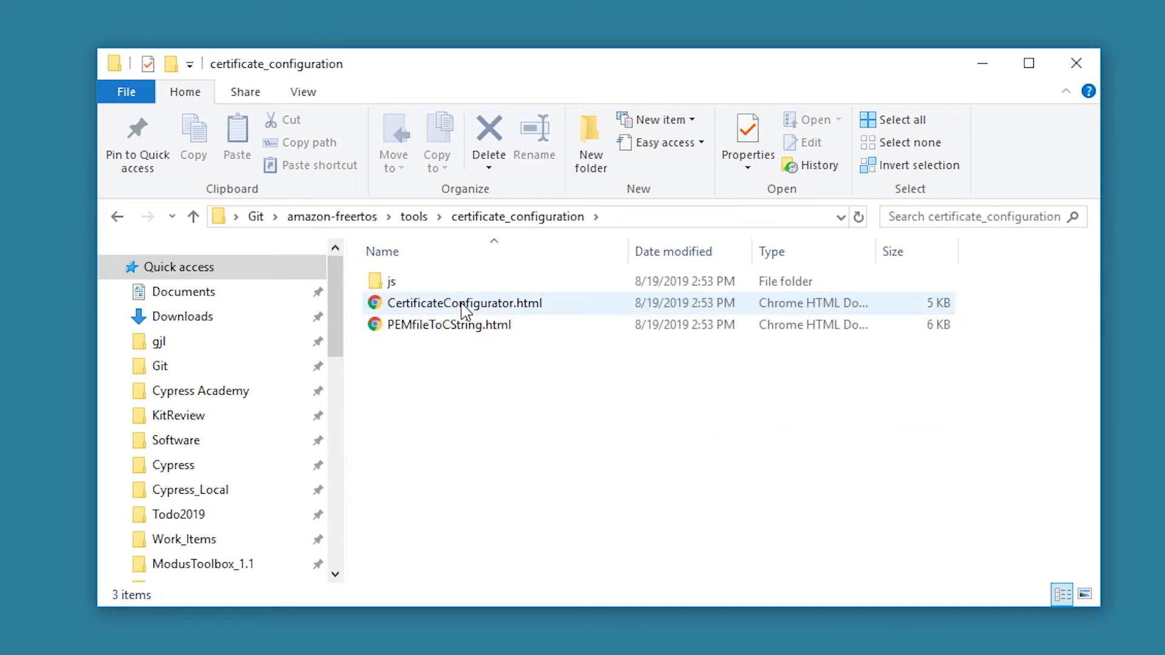
pyautogui.moveTo(461, 304)
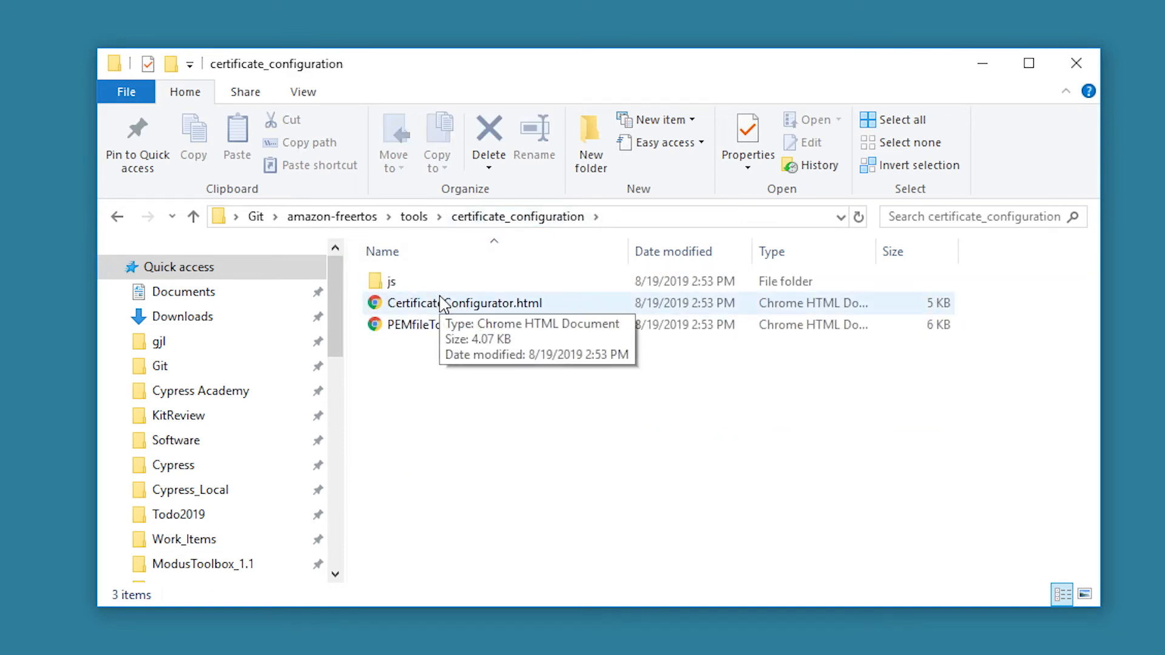
pyautogui.doubleClick(462, 302)
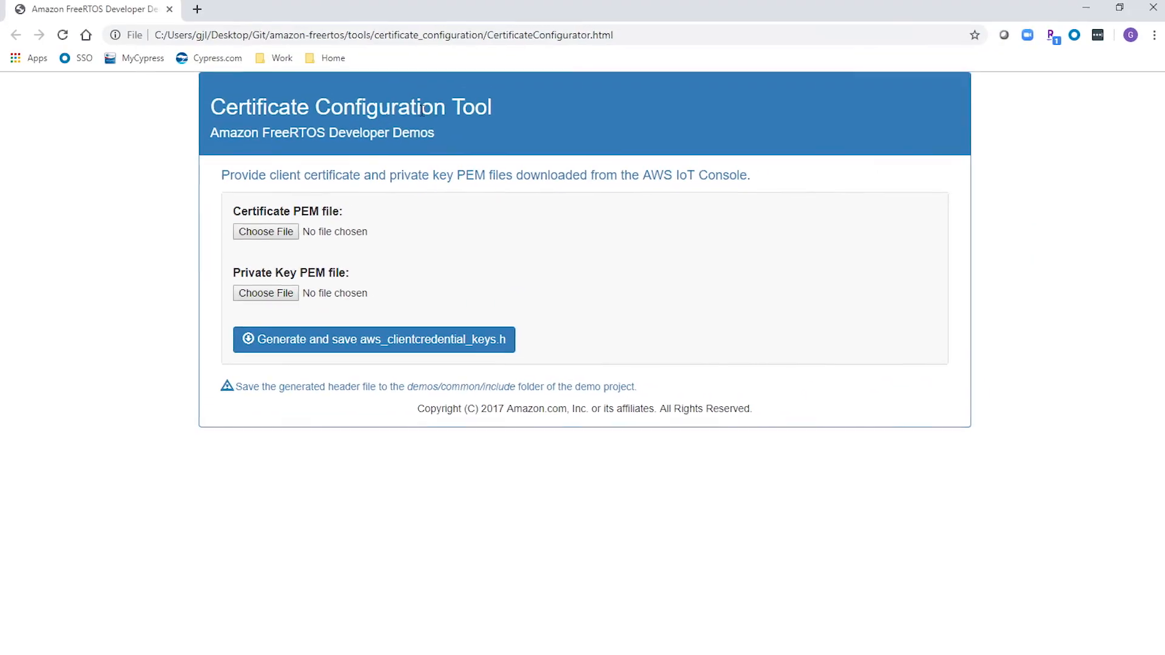
# - Load the downloaded certificate PEM and private key PEM into the Certificate Configuration Tool
pyautogui.click(265, 230)
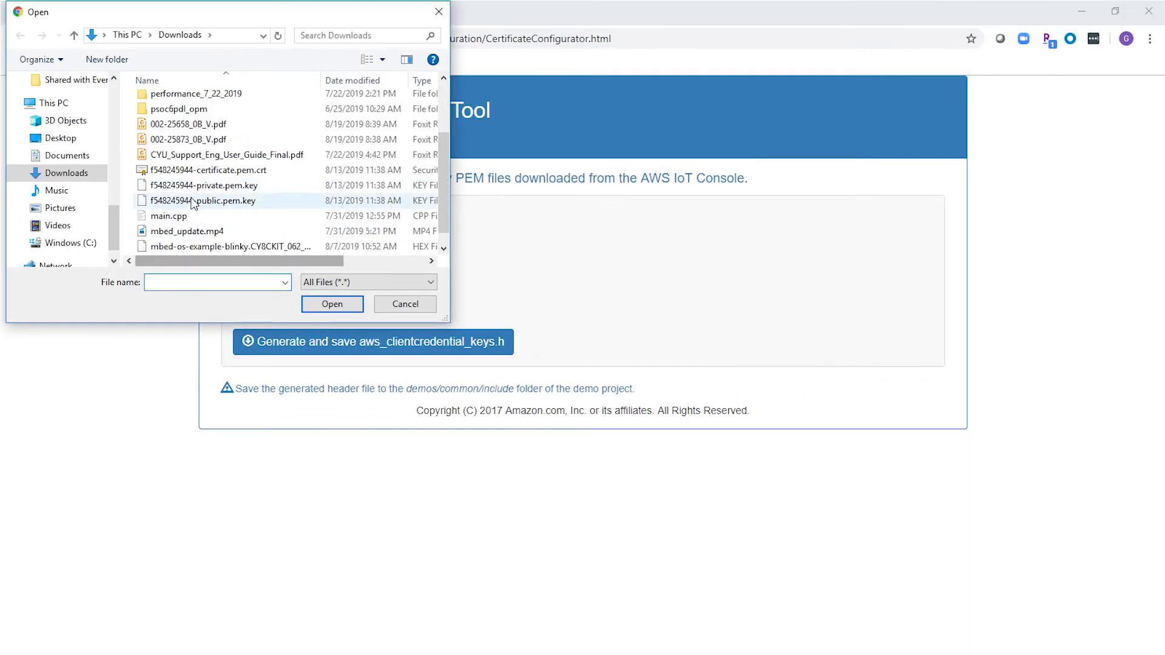
pyautogui.click(331, 304)
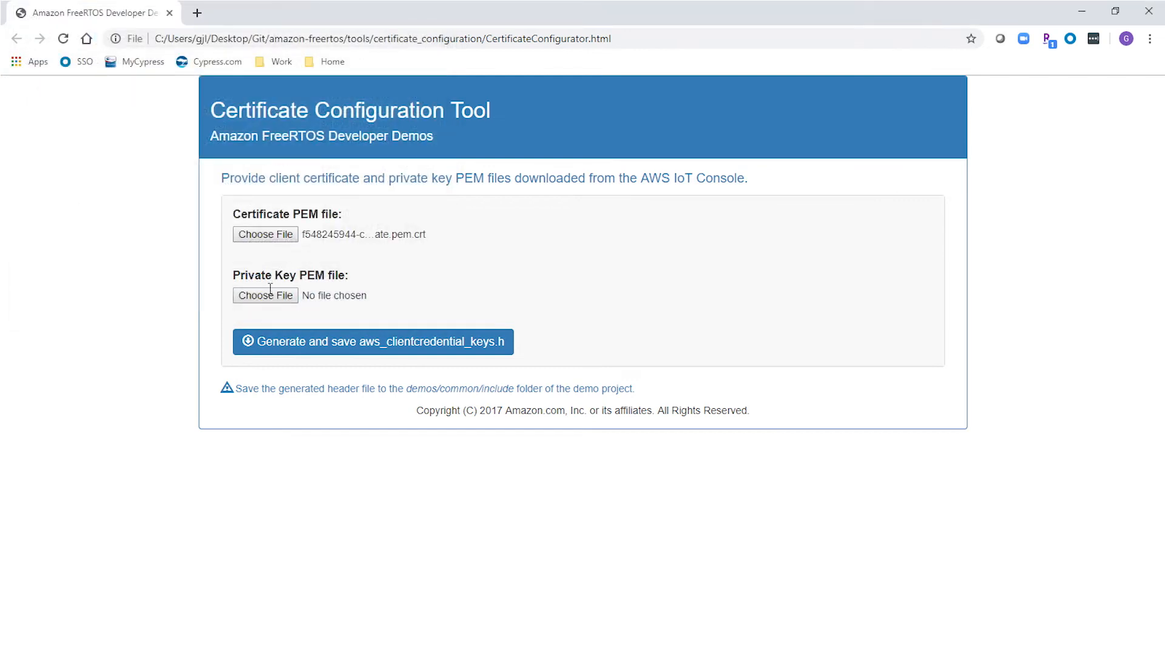
pyautogui.click(266, 295)
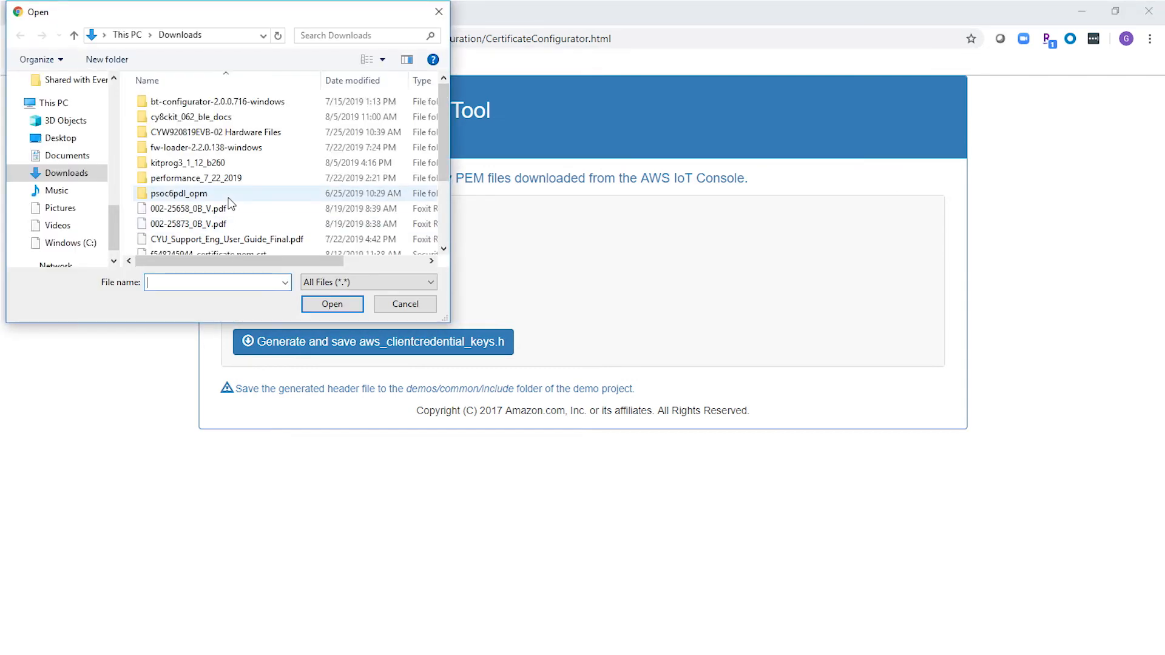
pyautogui.click(203, 184)
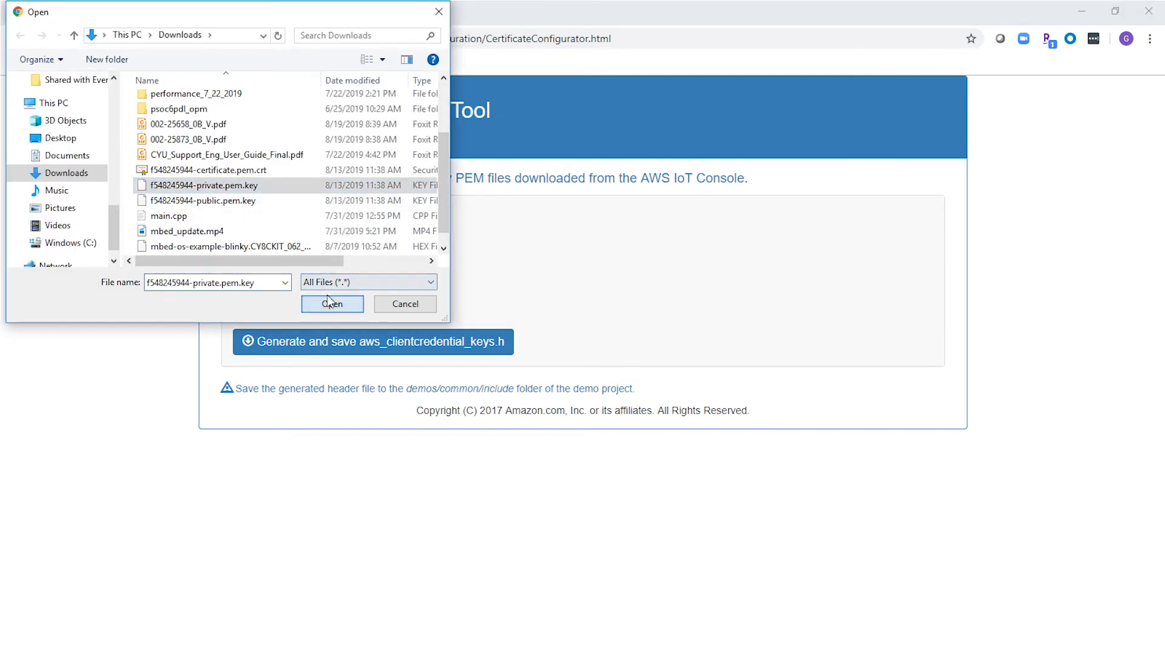
pyautogui.click(332, 303)
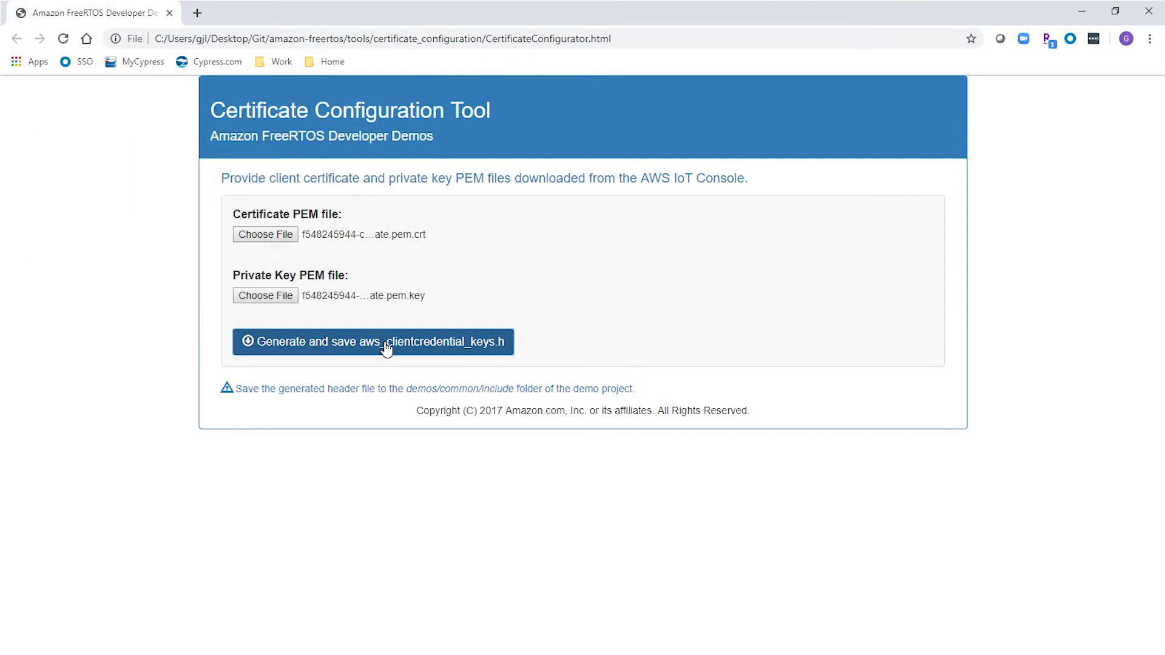
# - Generate aws_clientcredential_keys.h and save it over the existing file in amazon-freertos/demos/include
pyautogui.click(372, 342)
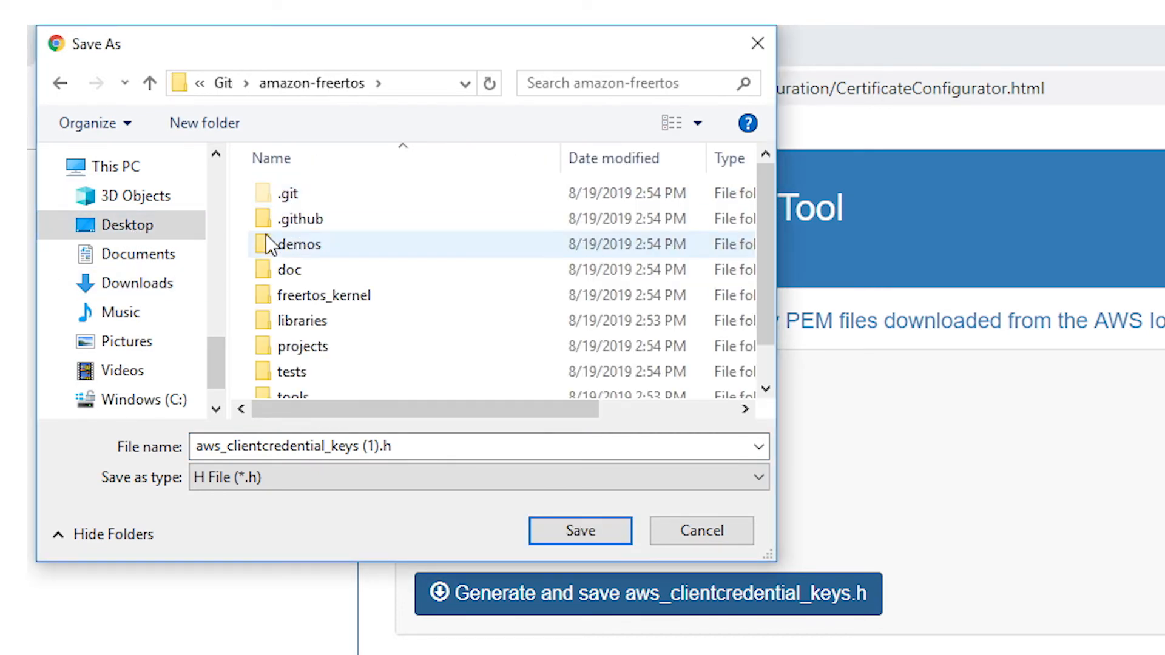
pyautogui.doubleClick(296, 244)
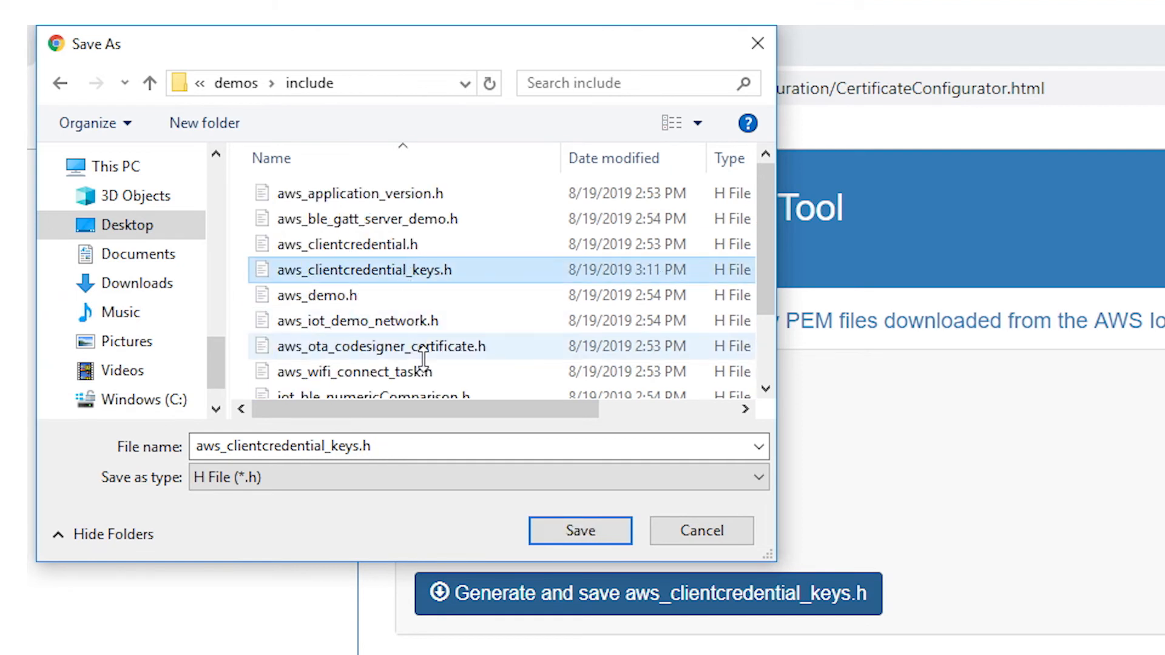
pyautogui.click(580, 530)
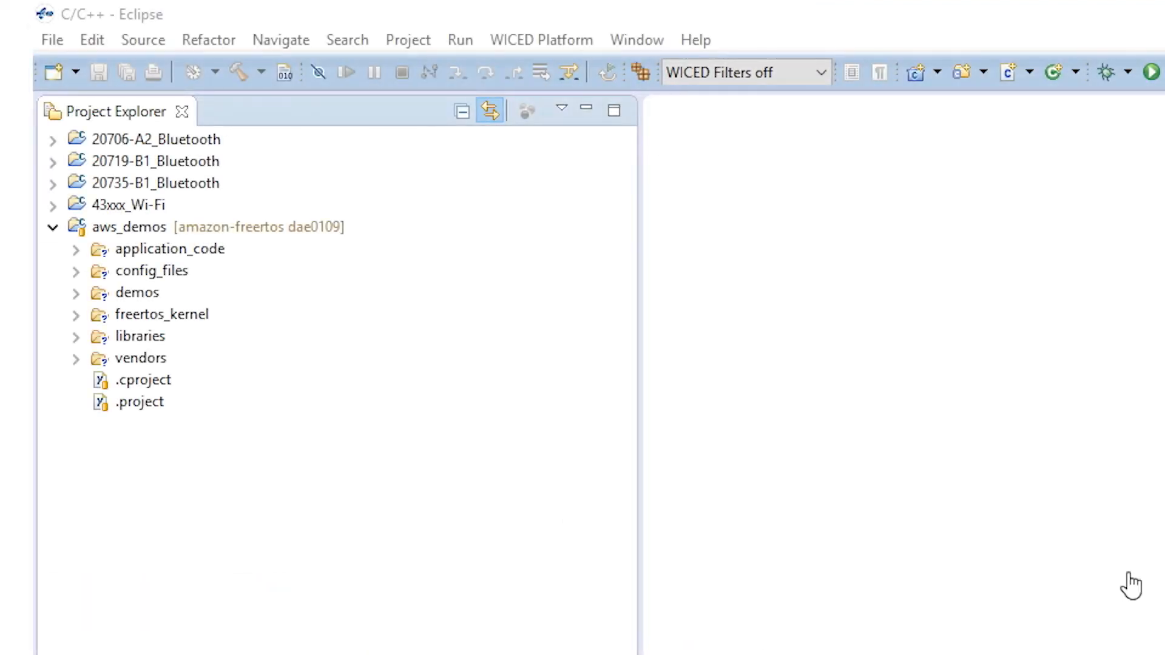
# - Refresh aws_demos and bring up aws_clientcredential.h from demos/include in the editor
pyautogui.rightClick(148, 227)
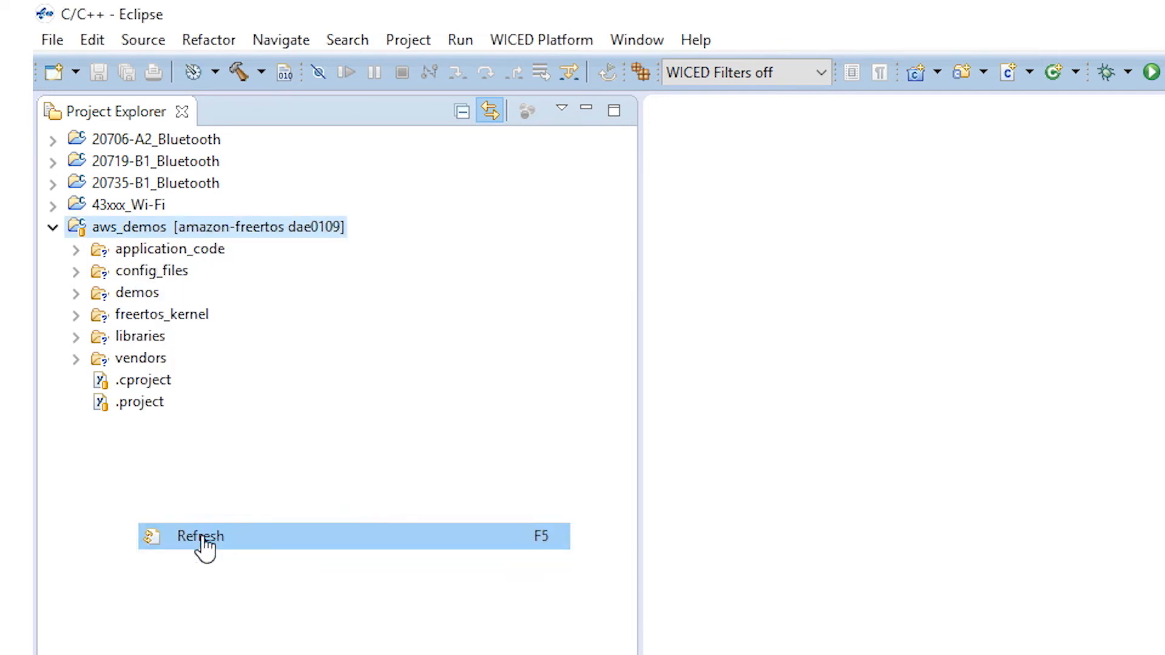
pyautogui.click(200, 537)
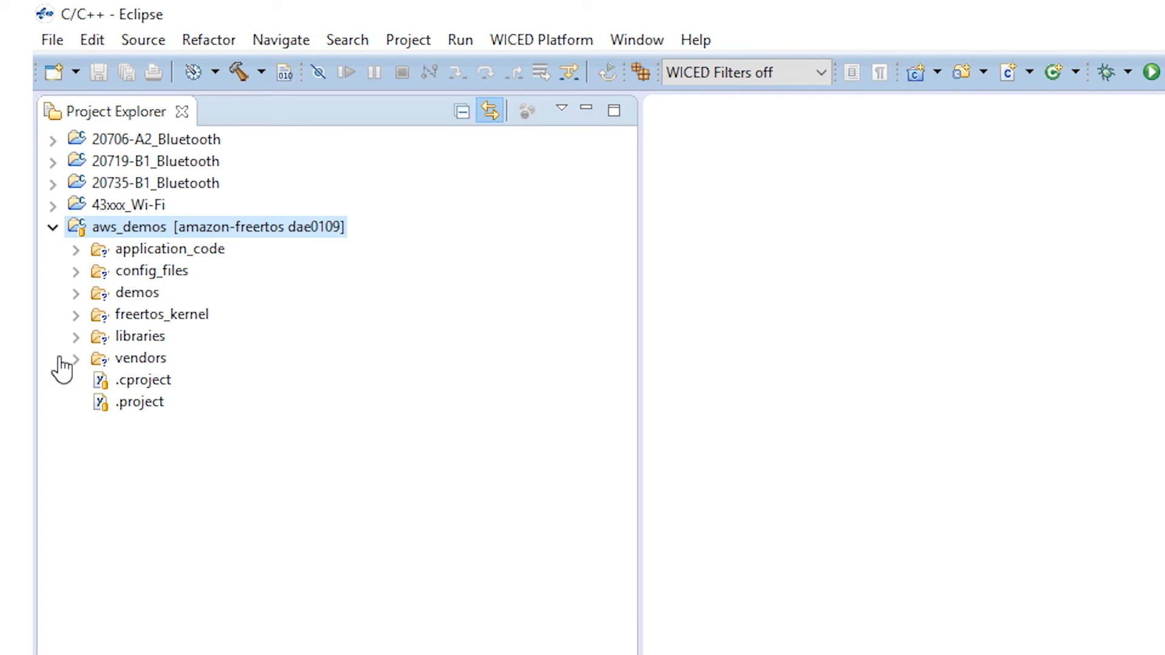
pyautogui.click(75, 293)
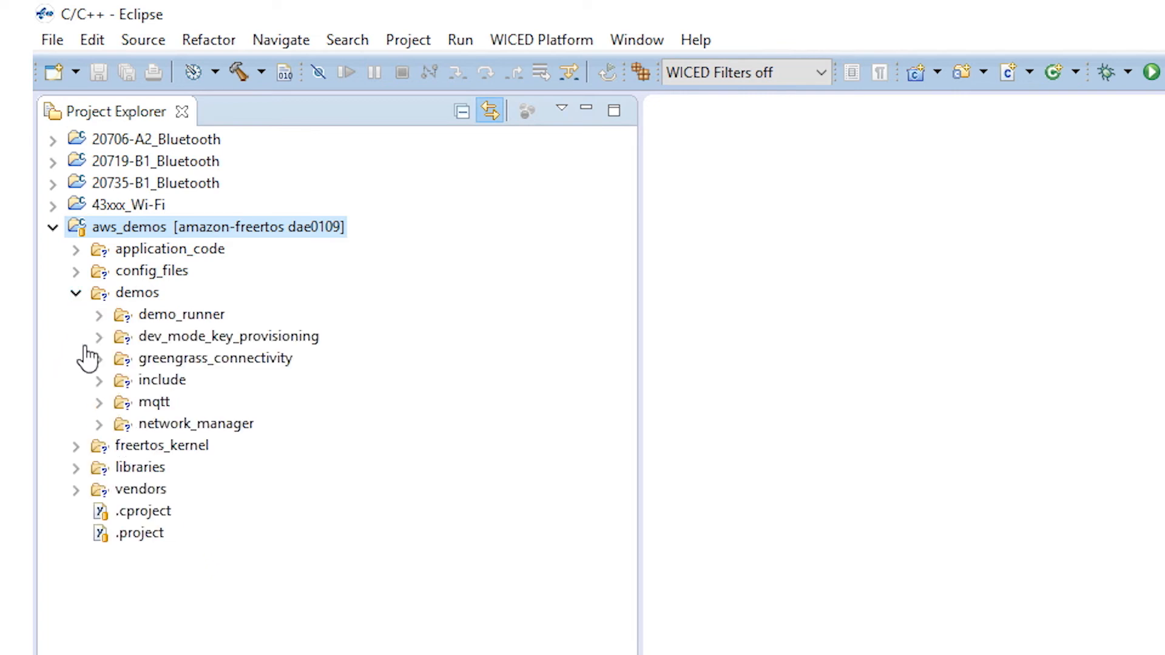
pyautogui.click(97, 379)
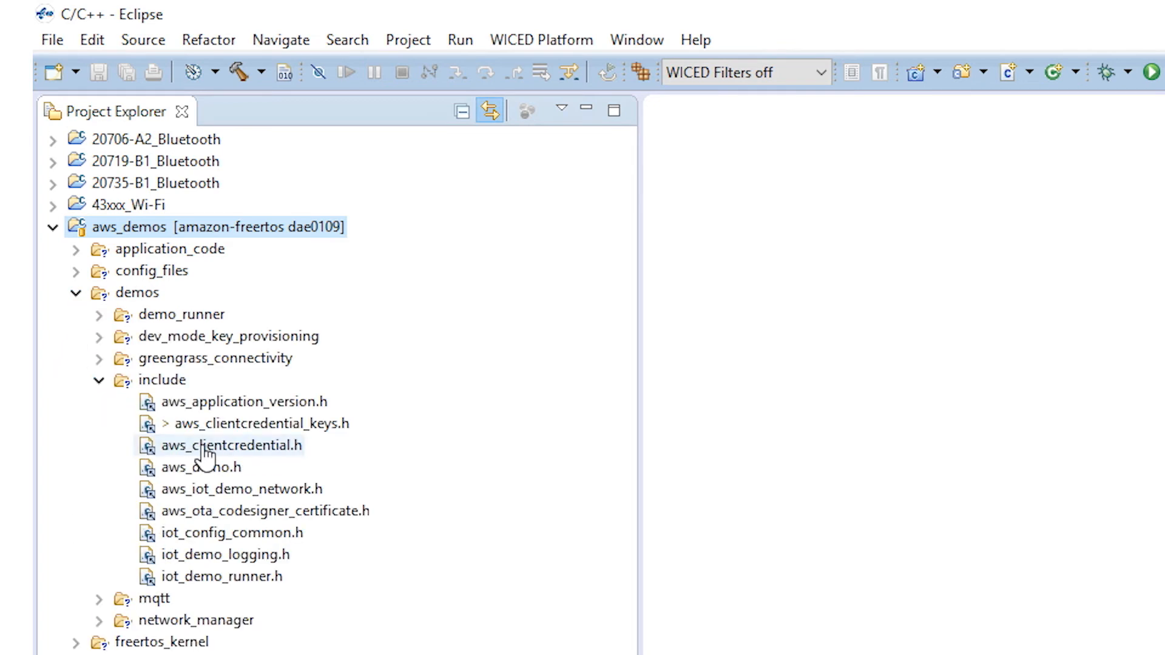
pyautogui.doubleClick(219, 449)
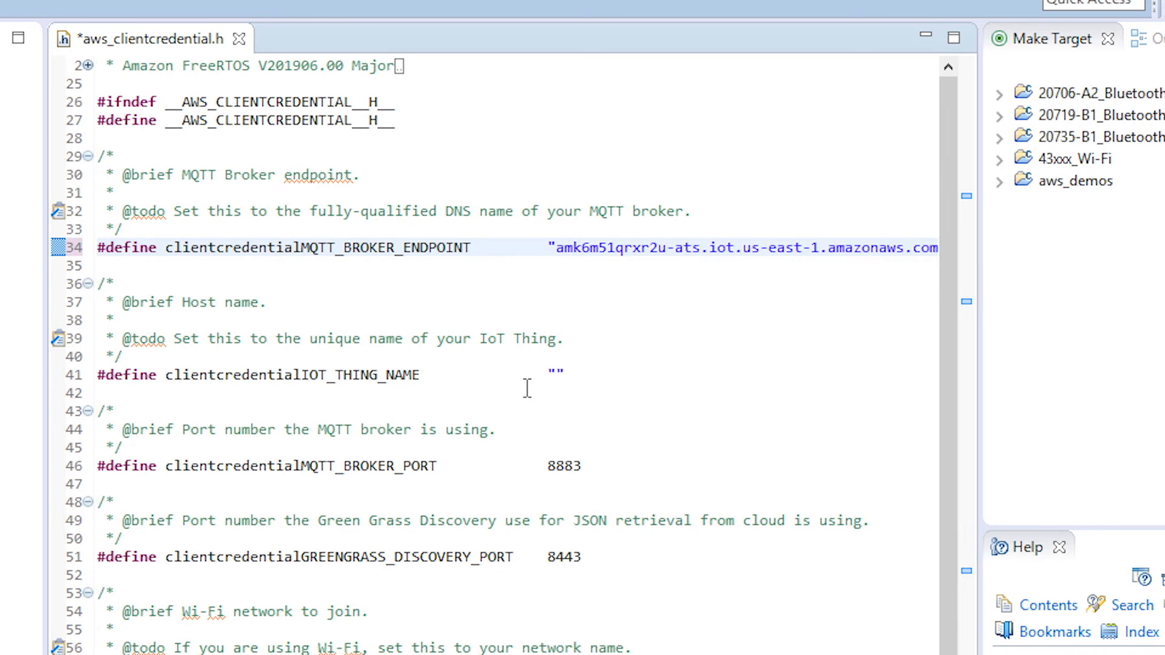
# - Enter afr_43907 as the clientcredentialIOT_THING_NAME value
pyautogui.write('af')
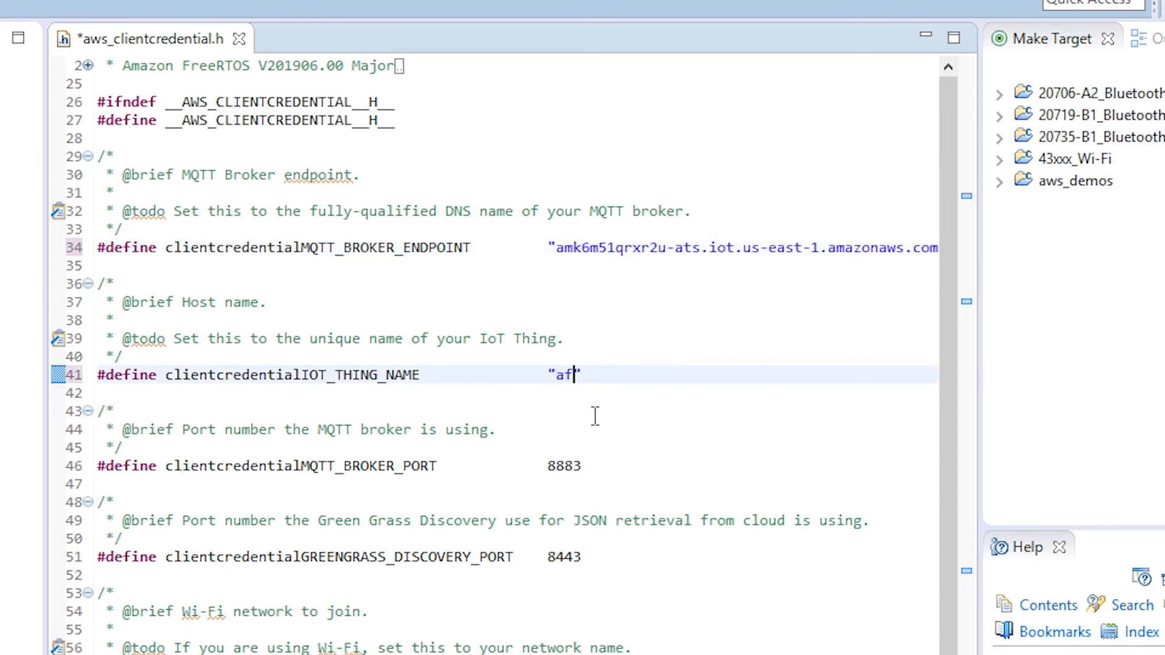
pyautogui.write('r_43907')
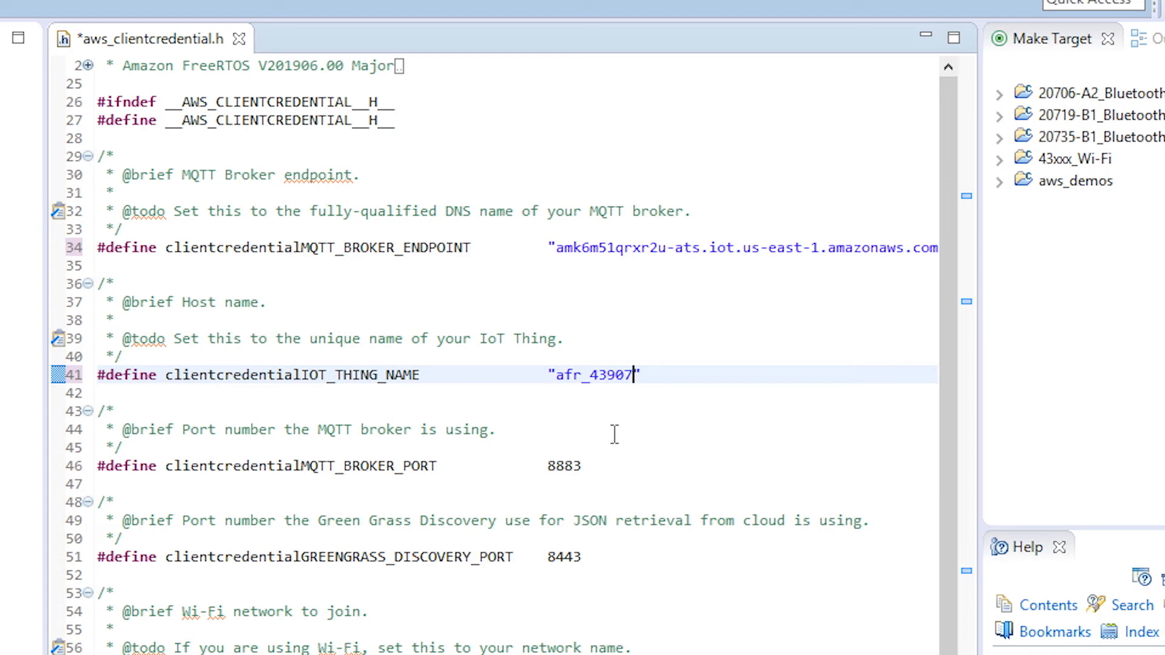
pyautogui.moveTo(620, 432)
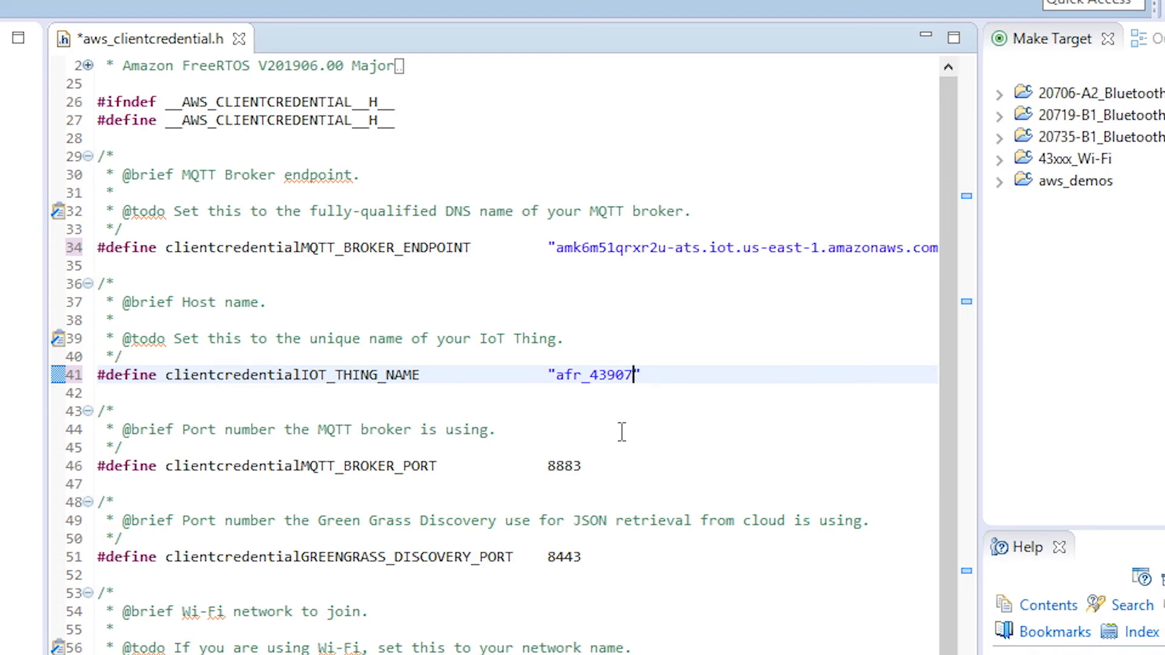
pyautogui.scroll(-3)
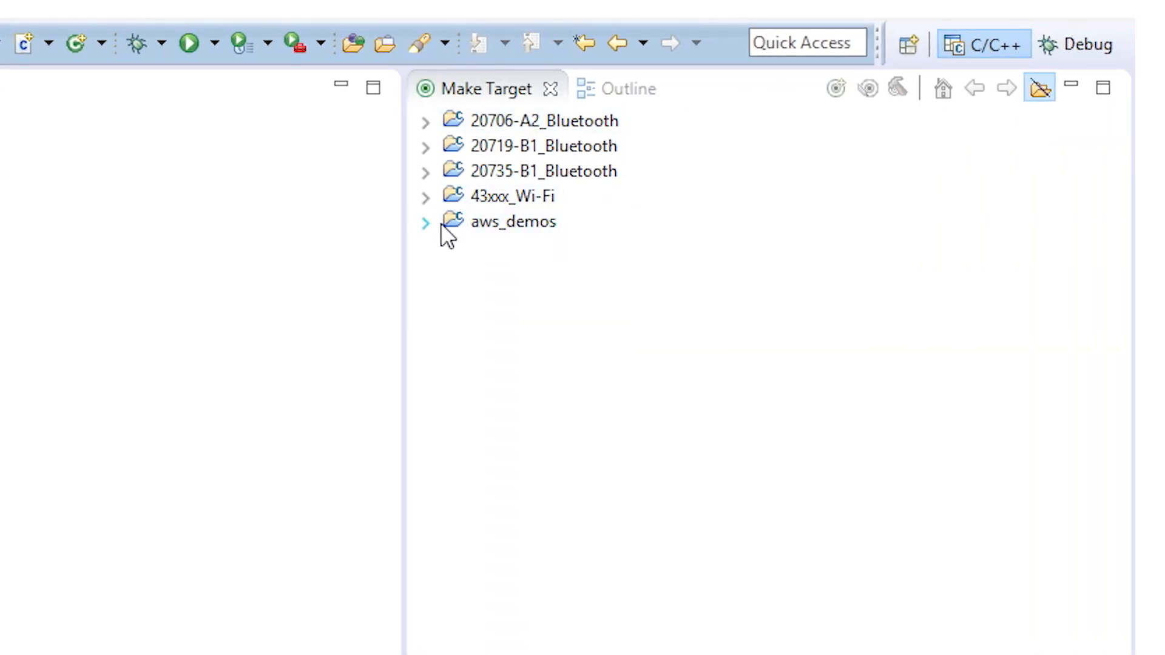
# - Expand the aws_demos make targets and run the build, watching the CDT Build Console output
pyautogui.click(426, 221)
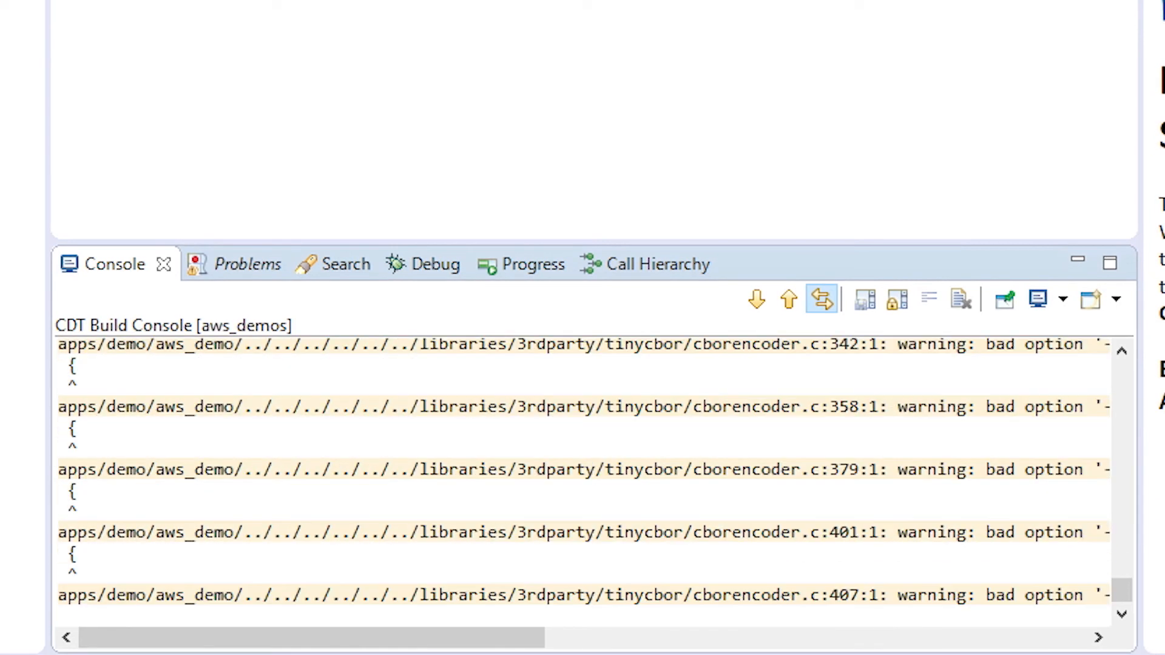
pyautogui.scroll(-3)
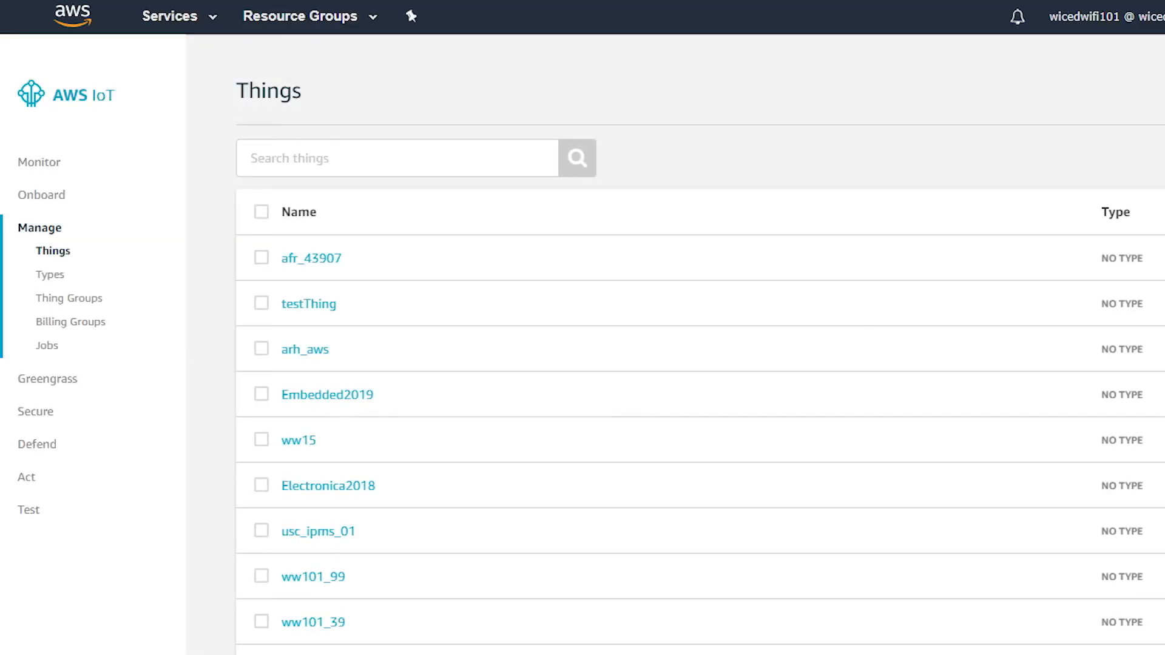
pyautogui.moveTo(28, 510)
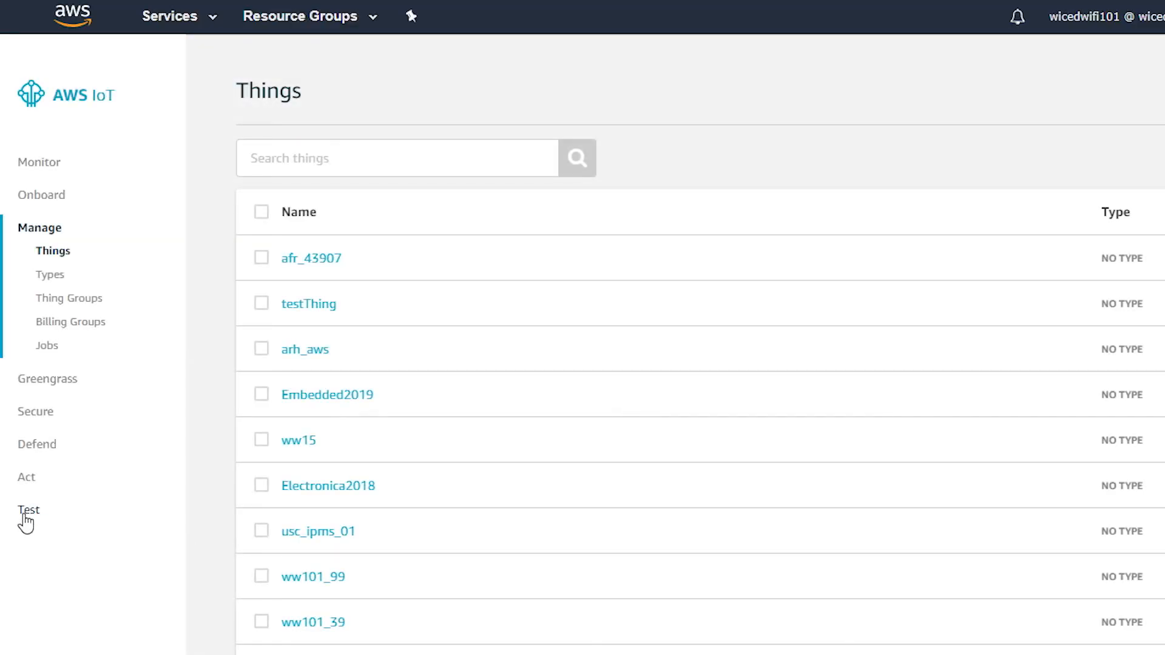
# - In the MQTT test client, enter subscription topic iotdemo/# and choose Display payloads as strings
pyautogui.click(28, 509)
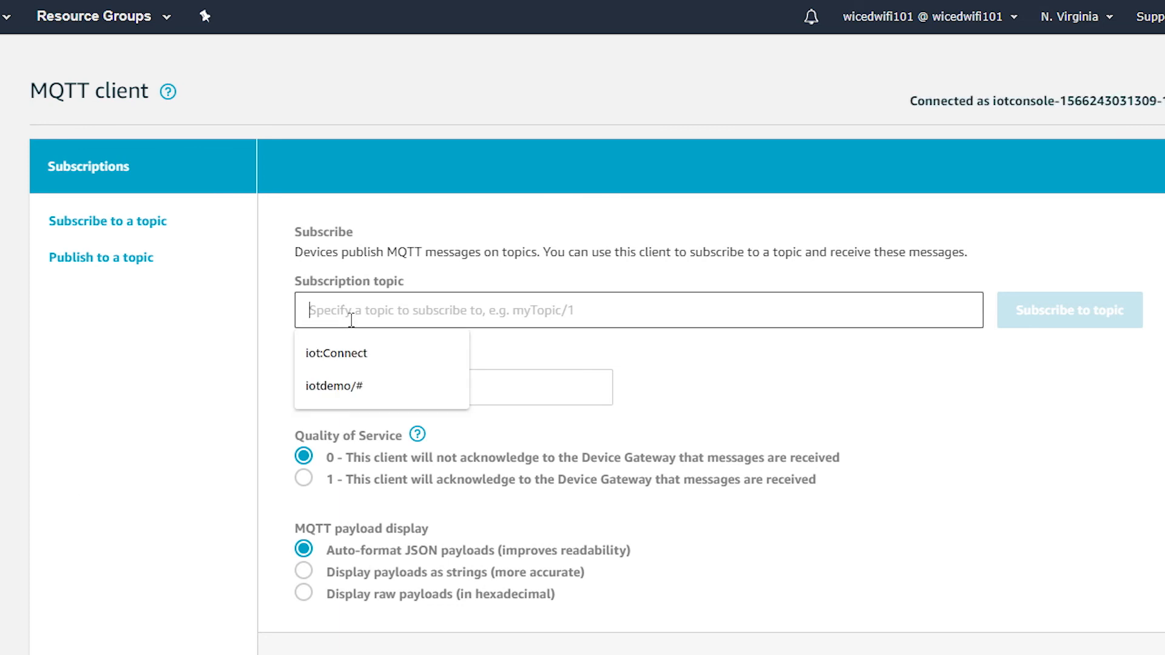
pyautogui.click(336, 386)
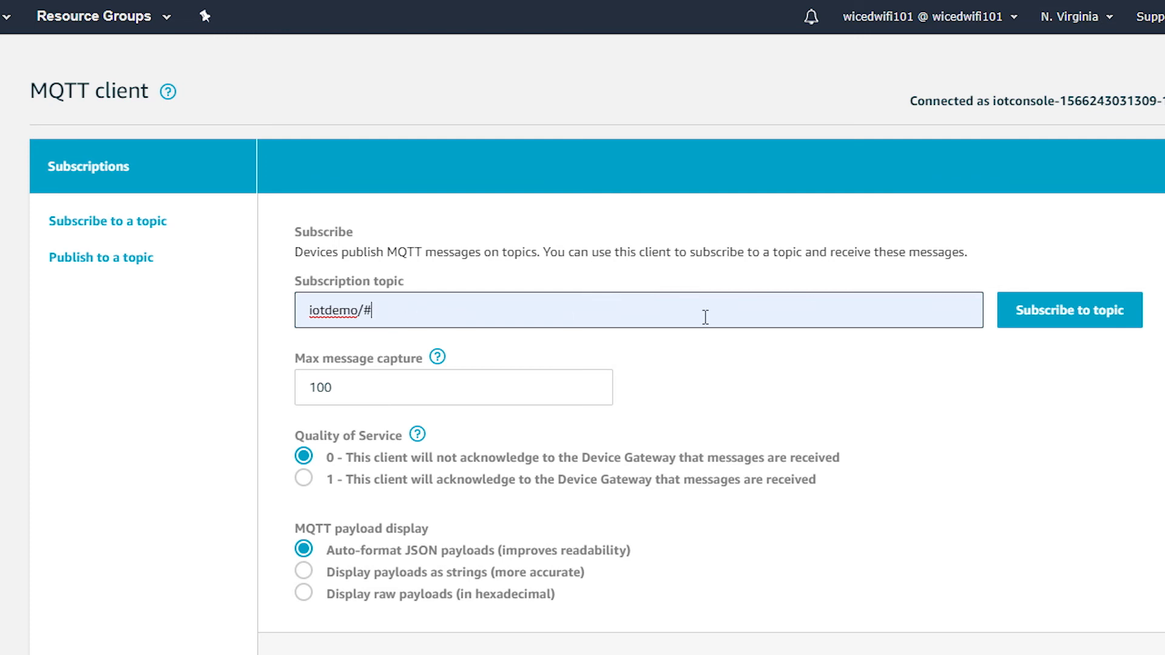
pyautogui.moveTo(326, 570)
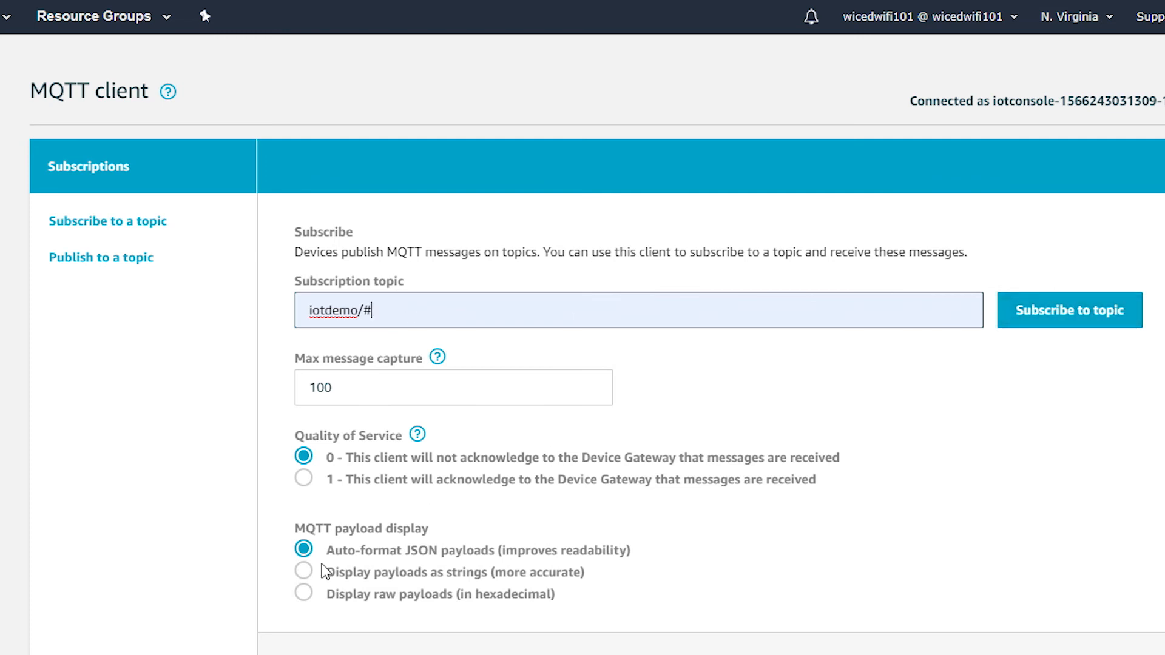
pyautogui.moveTo(304, 572)
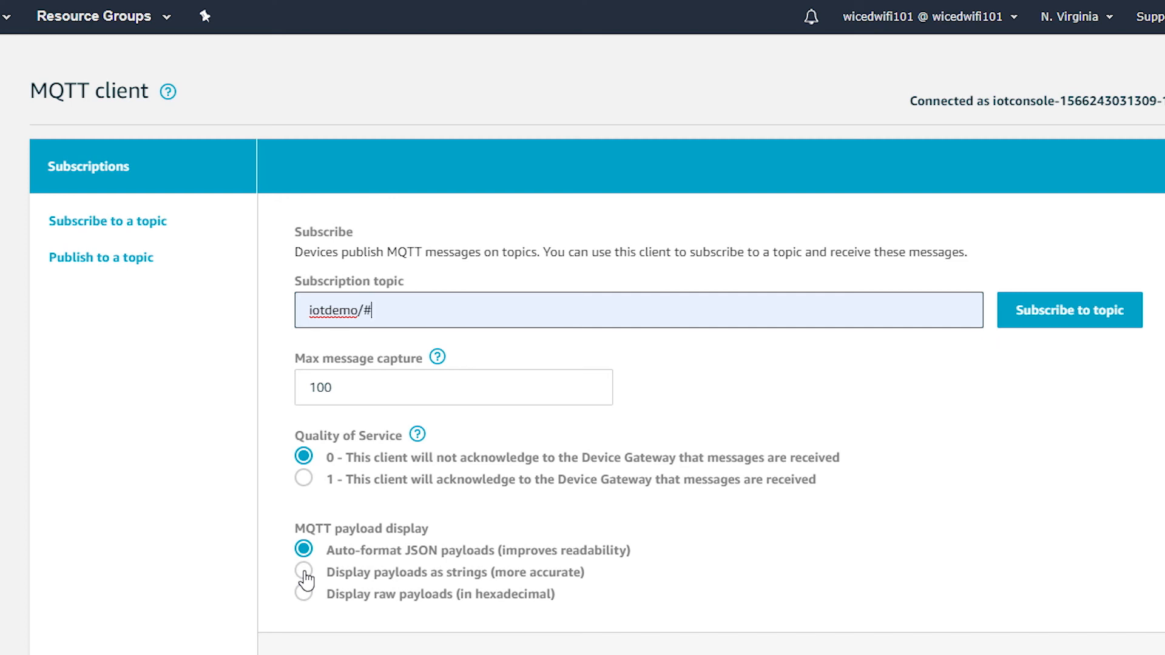
pyautogui.moveTo(437, 582)
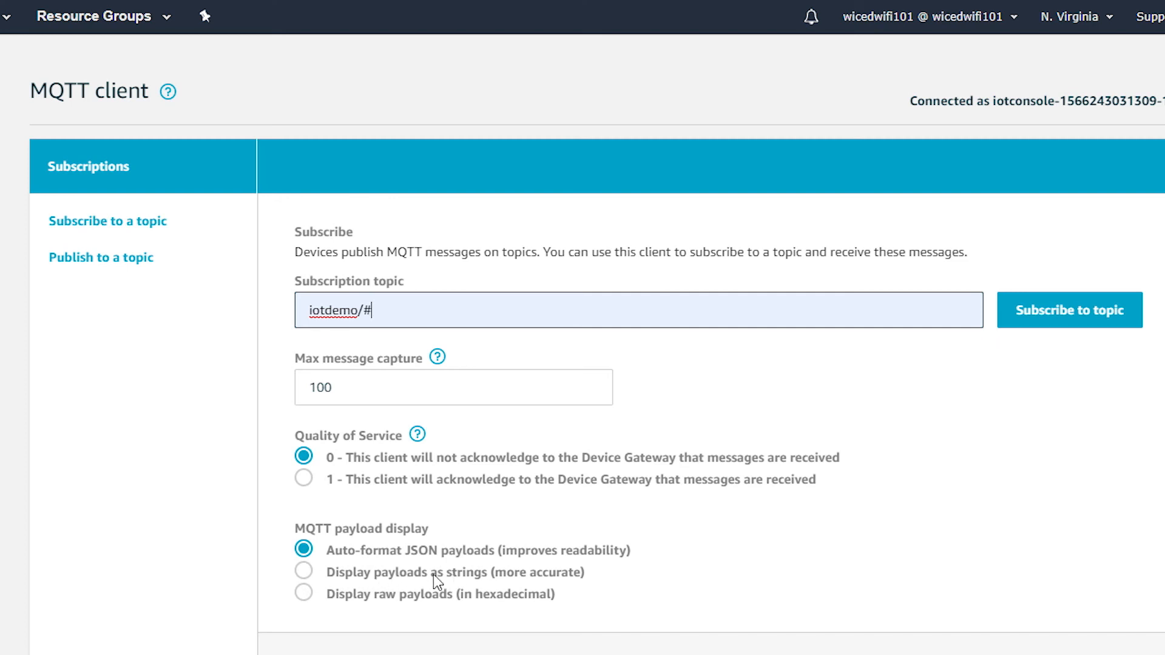
pyautogui.click(303, 572)
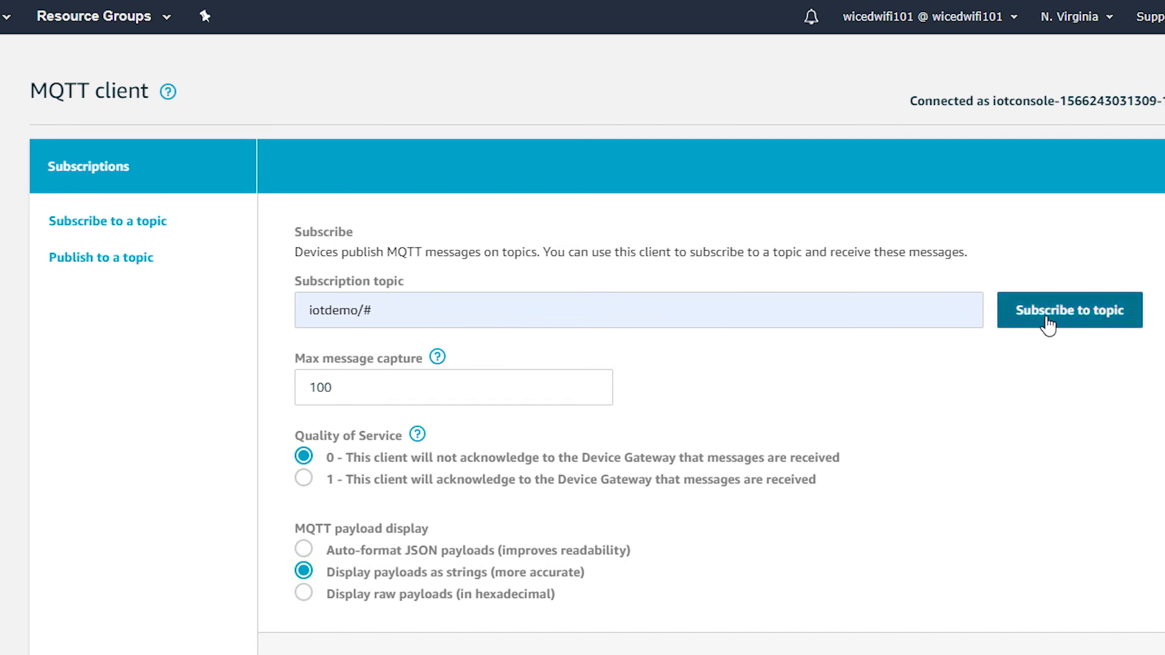
pyautogui.click(1068, 310)
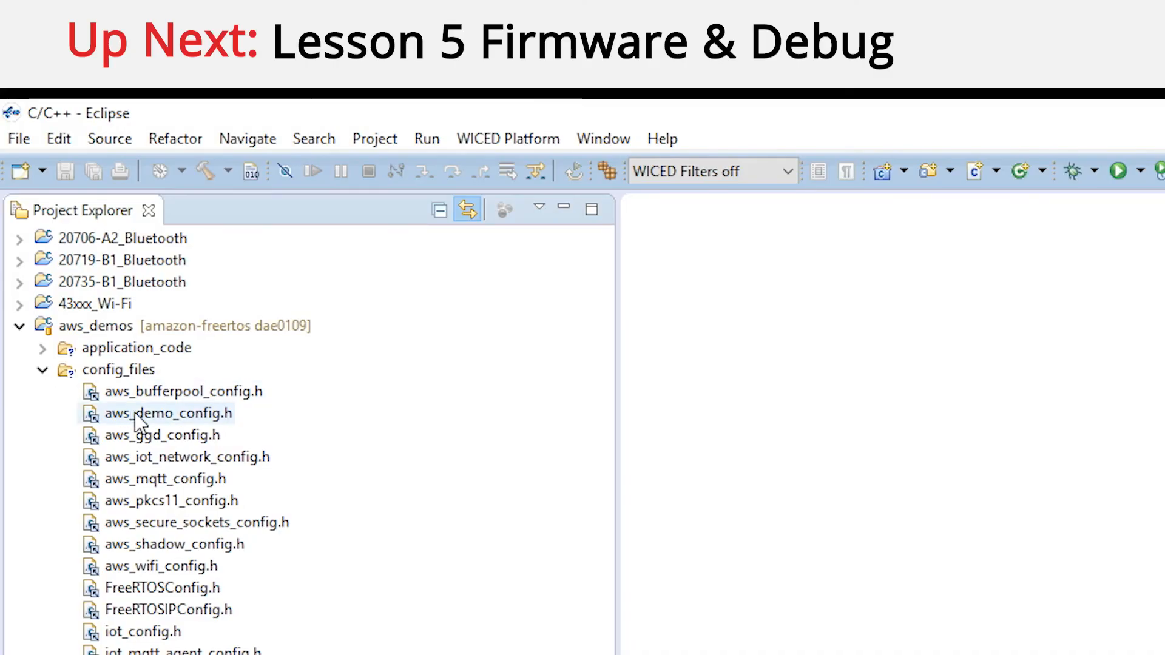
# - Open aws_demo_config.h from the aws_demos config_files folder
pyautogui.doubleClick(167, 414)
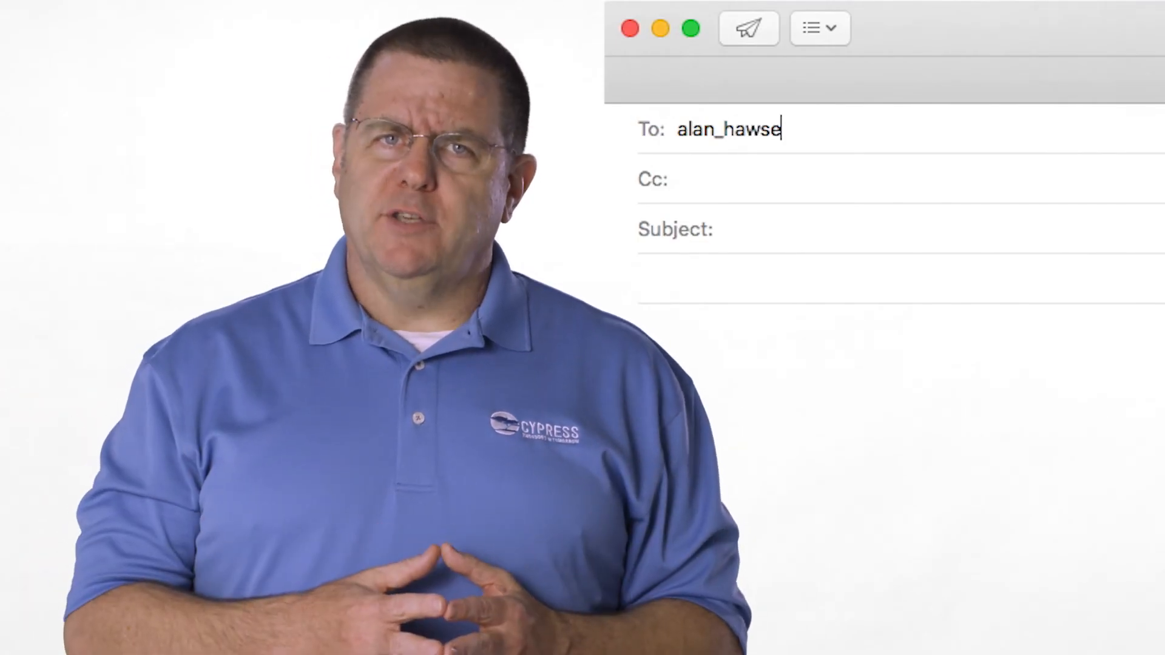
pyautogui.write('@cypress.com')
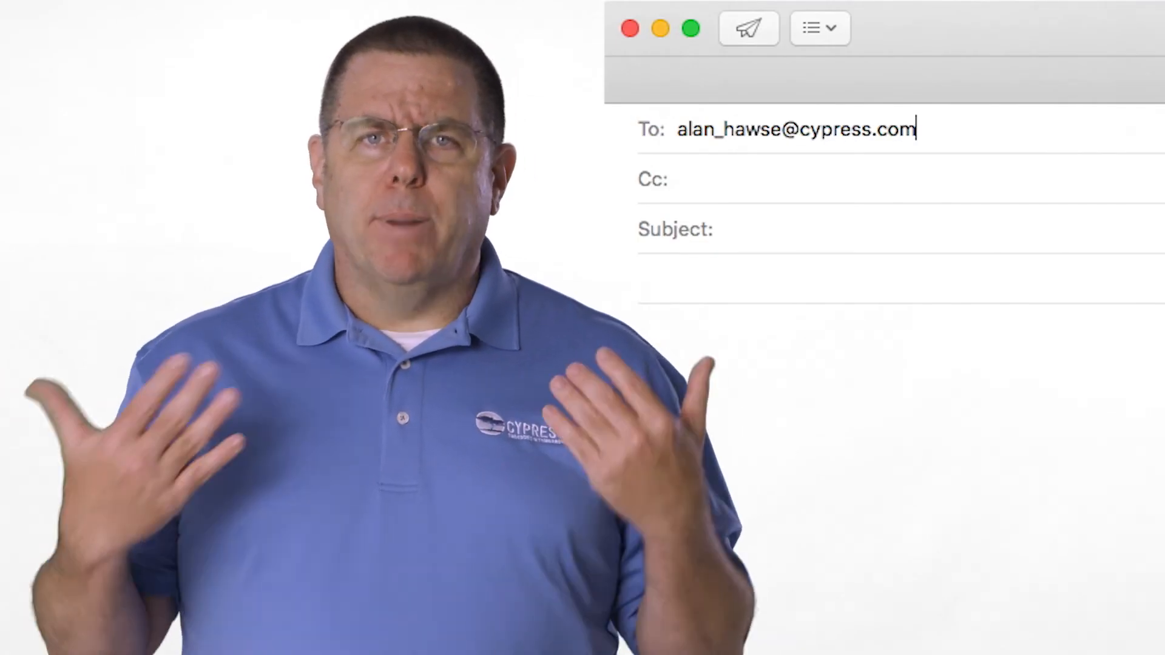
pyautogui.write('training')
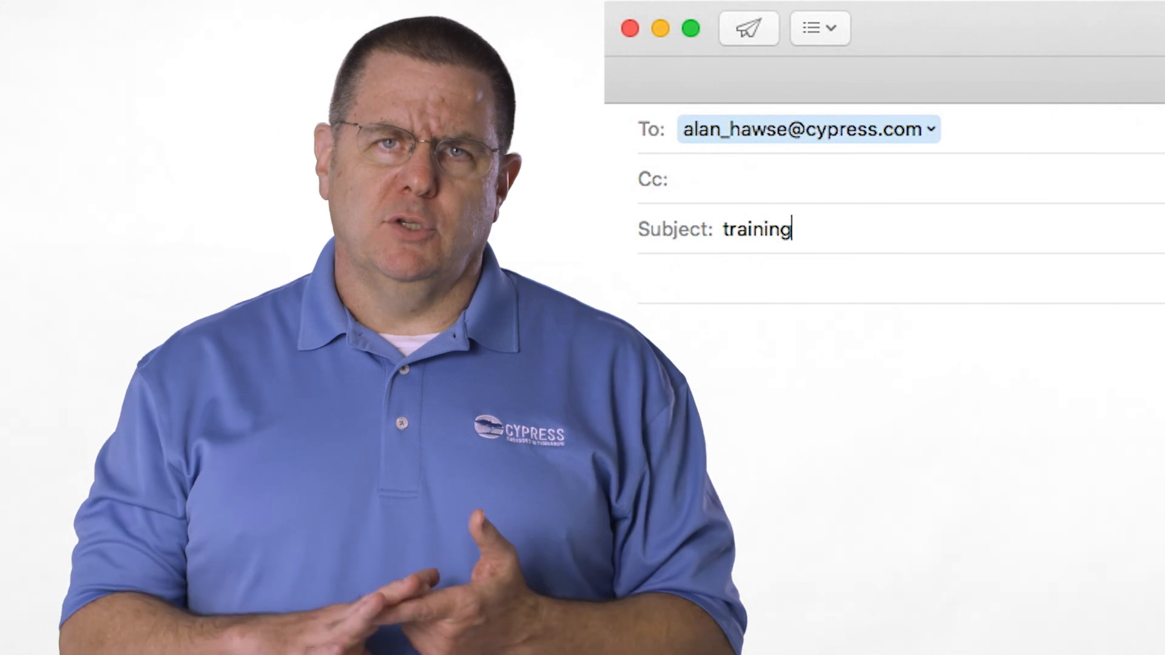
pyautogui.write('videos')
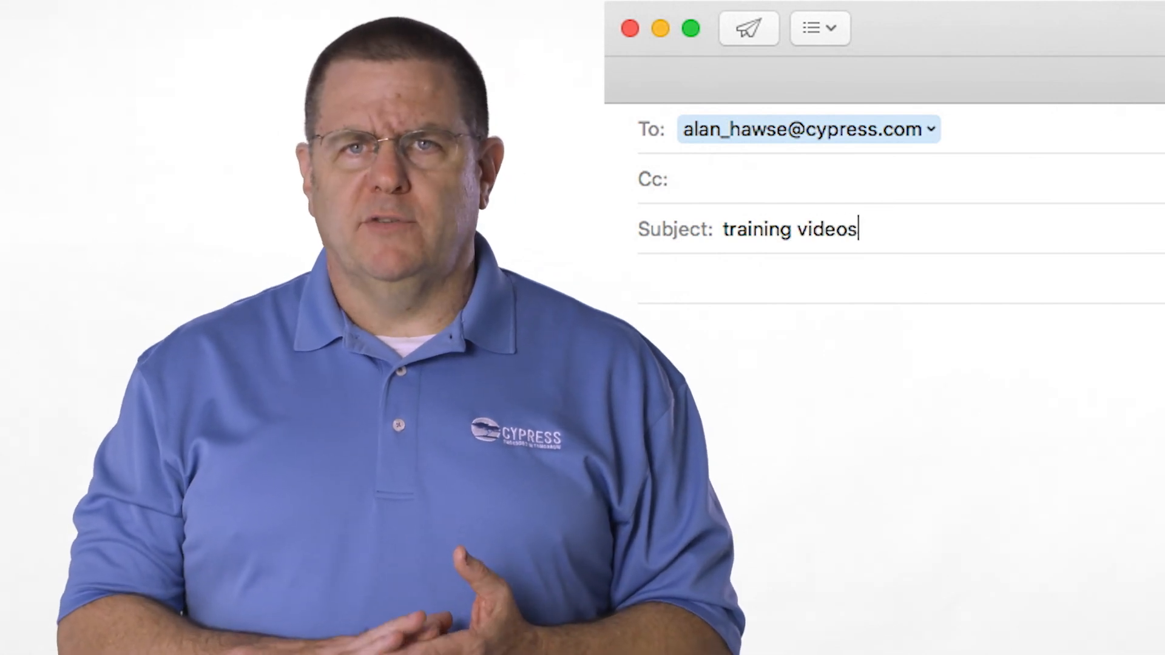